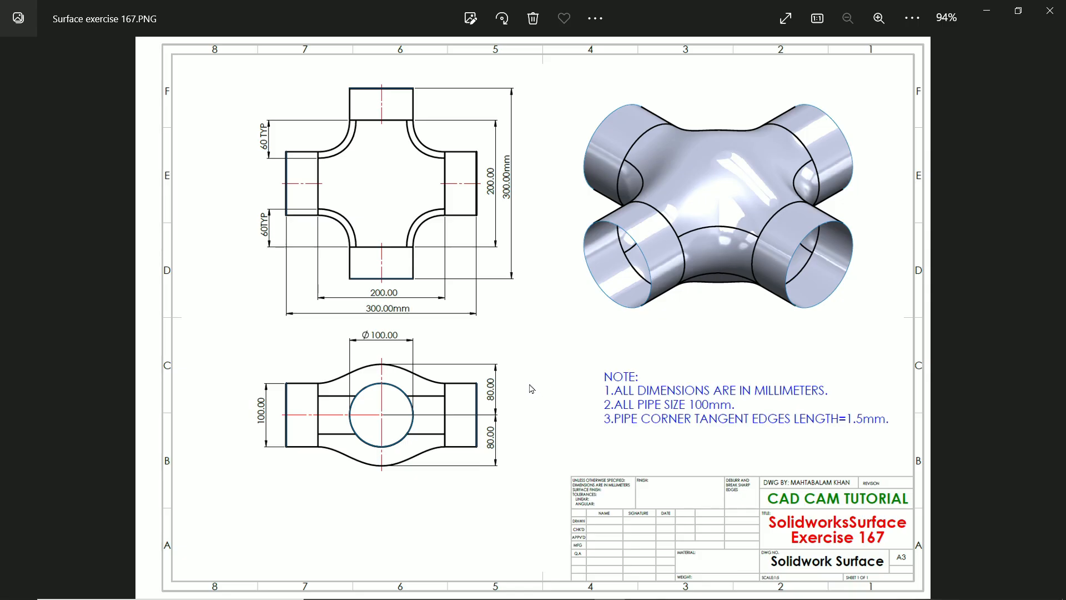
mouse_move(556, 173)
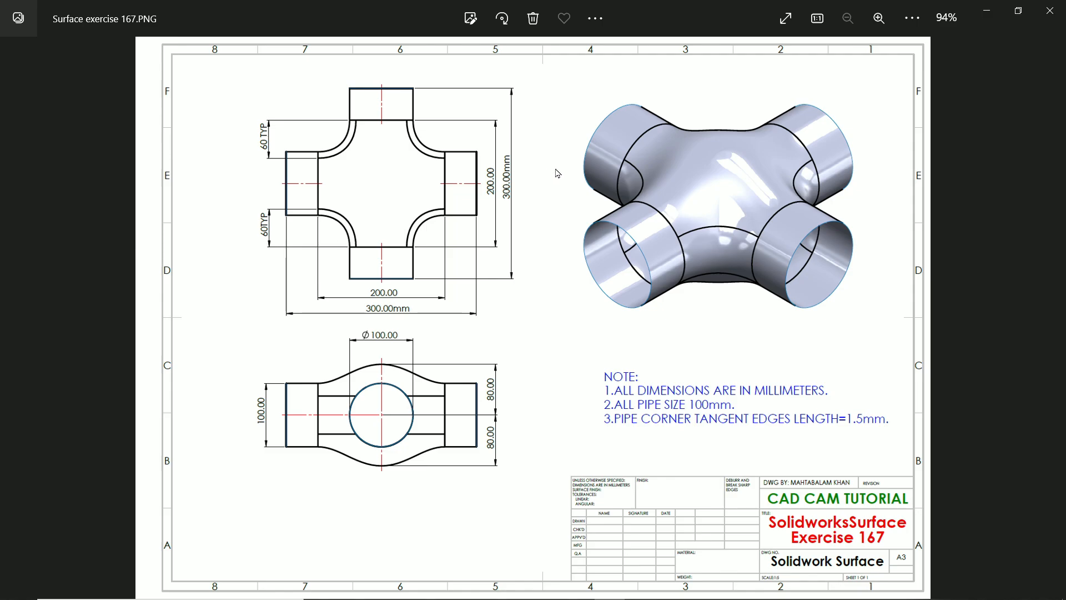
mouse_move(583, 168)
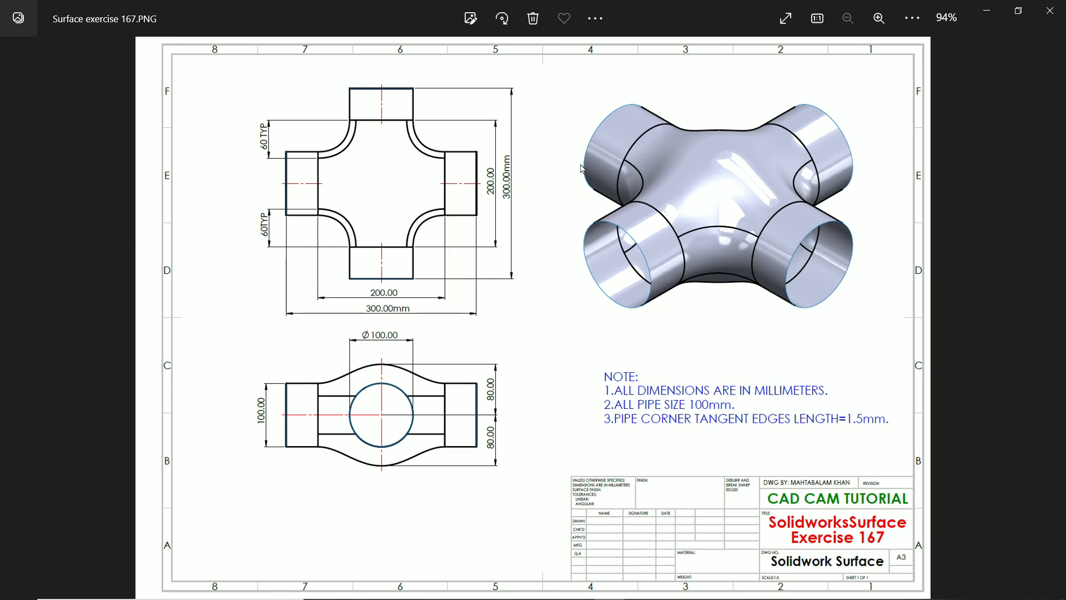
mouse_move(360, 125)
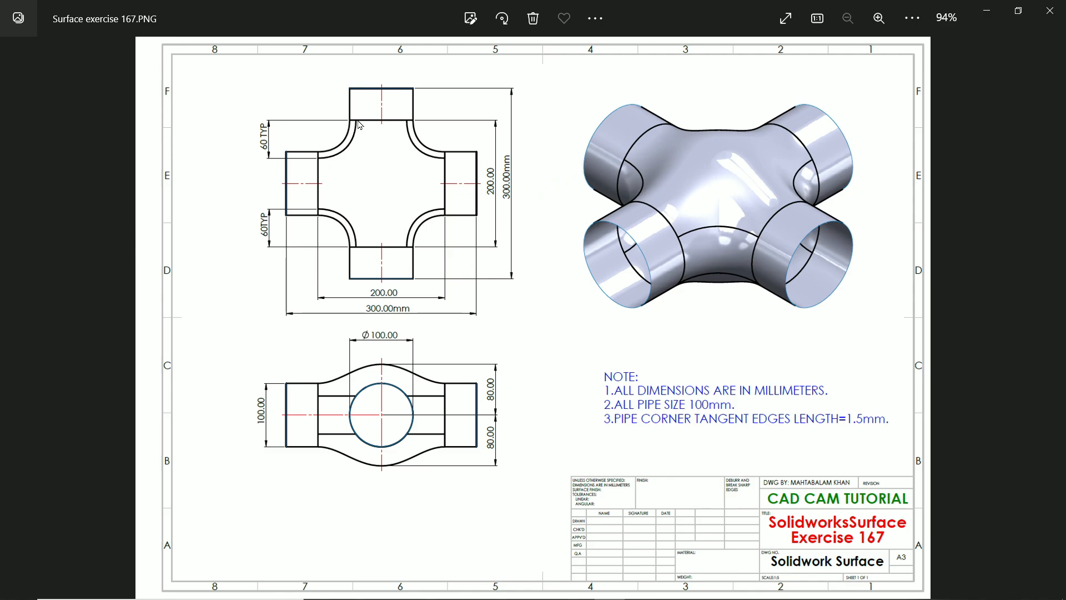
mouse_move(381, 284)
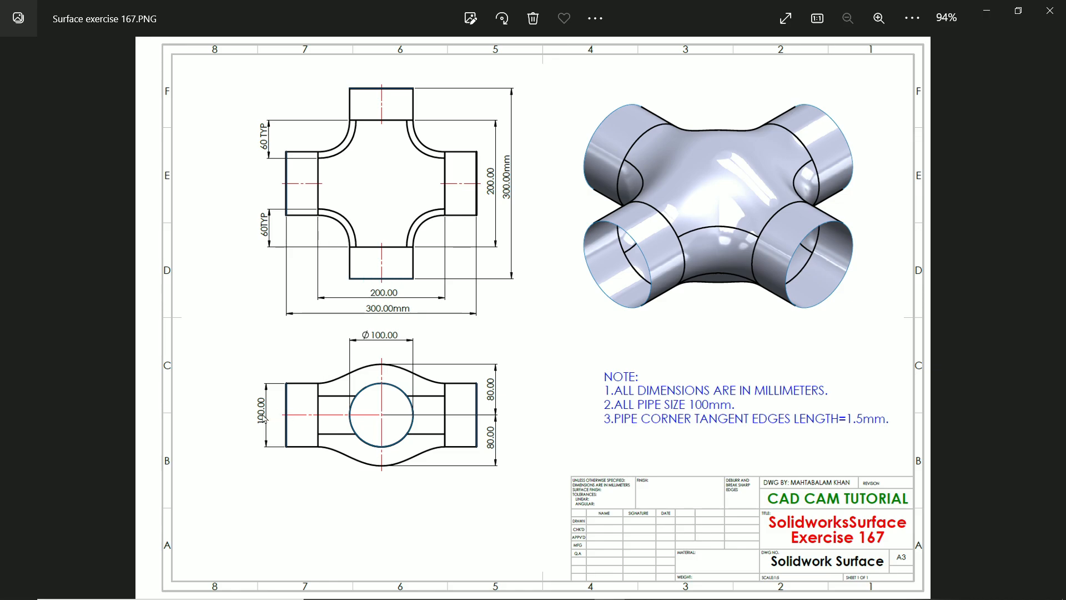
mouse_move(331, 337)
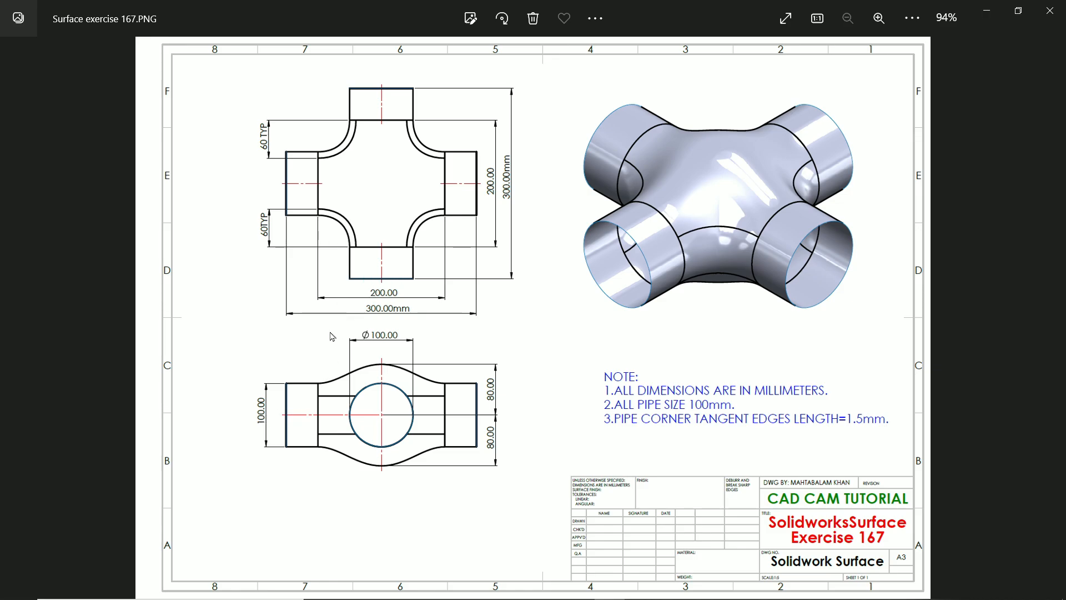
mouse_move(385, 341)
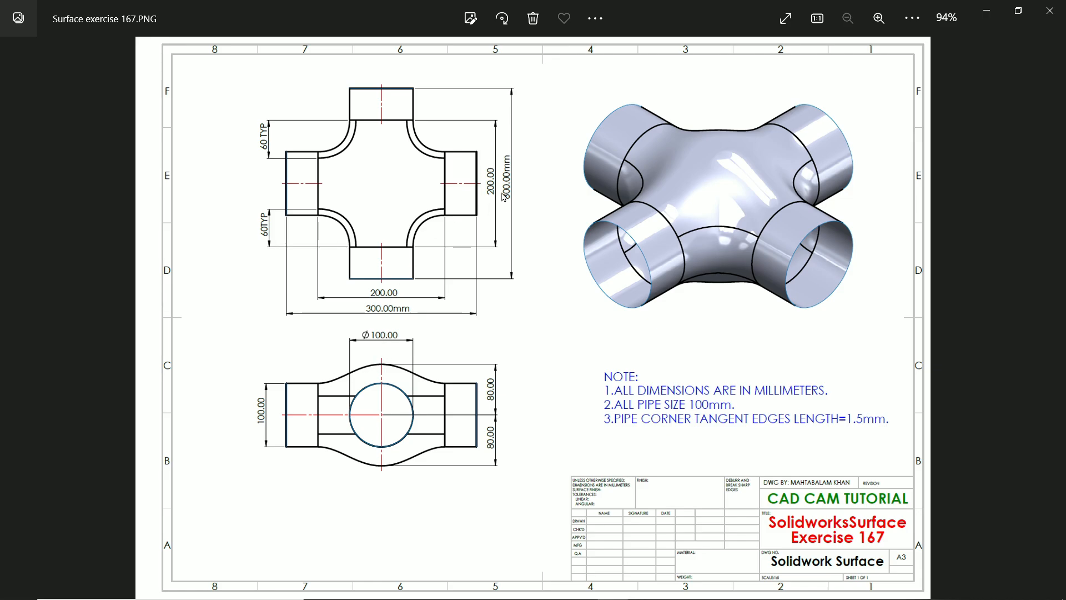
mouse_move(378, 321)
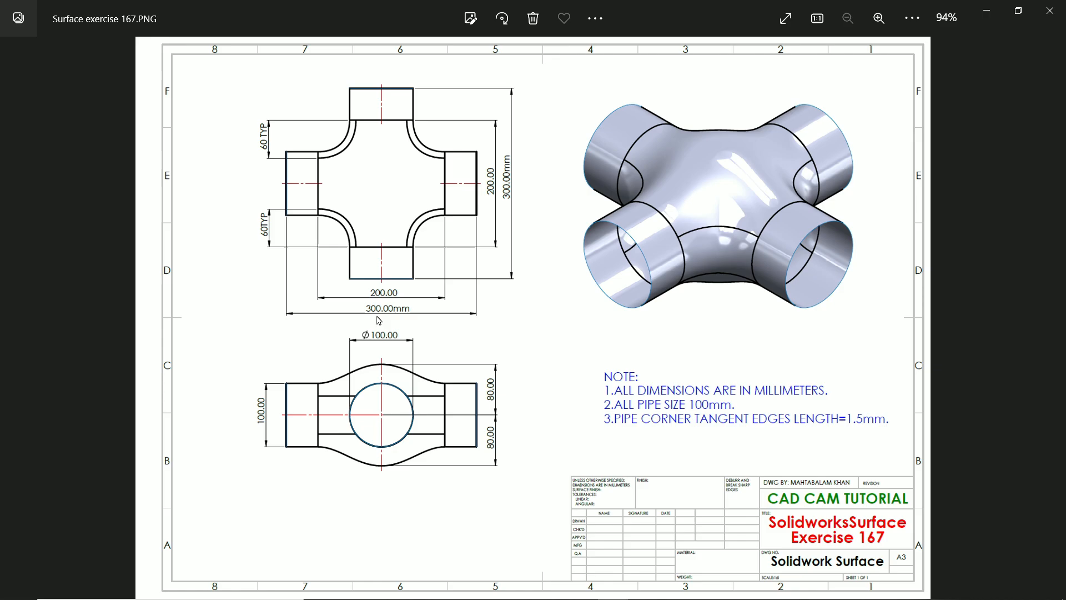
mouse_move(376, 320)
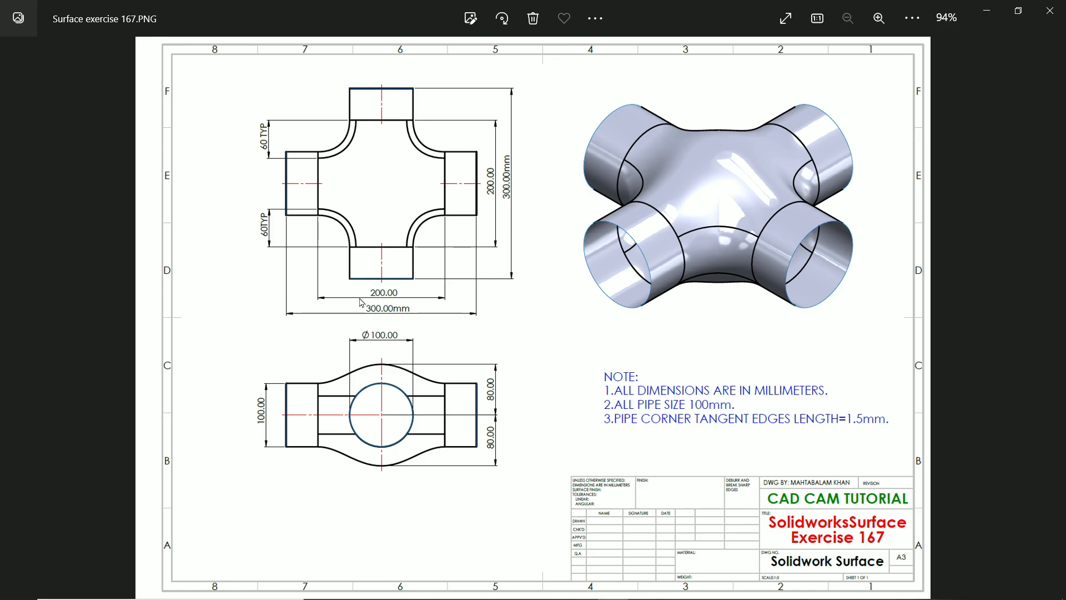
mouse_move(352, 126)
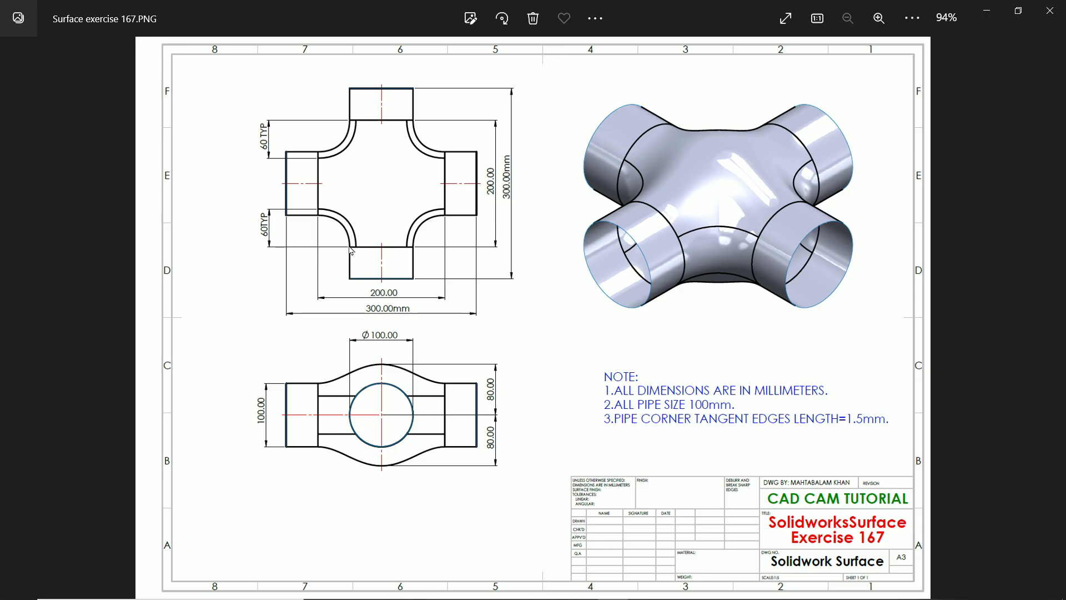
mouse_move(434, 244)
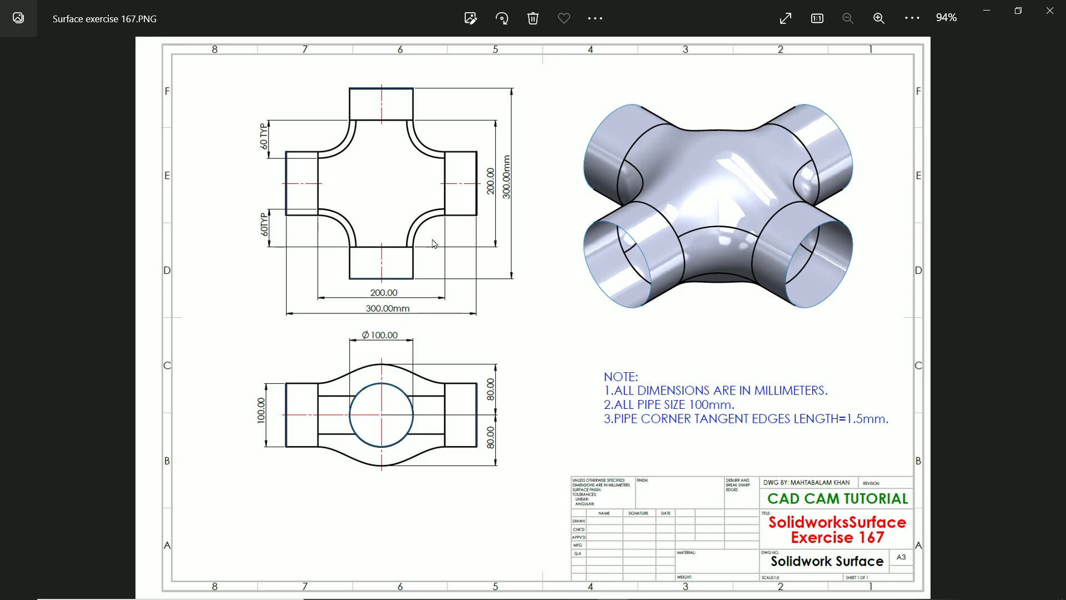
mouse_move(449, 218)
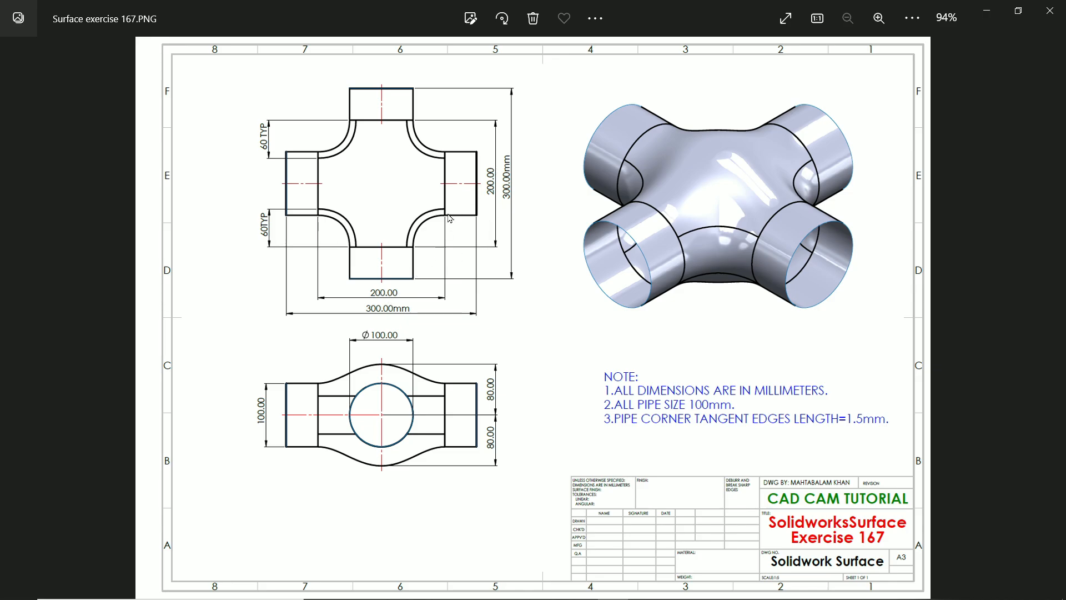
mouse_move(425, 255)
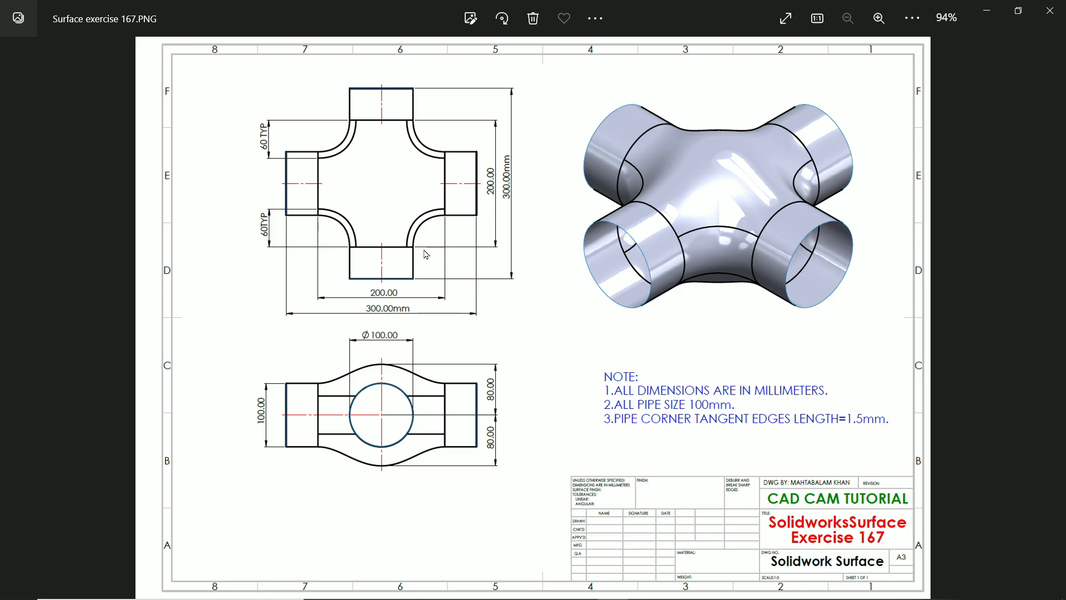
mouse_move(417, 241)
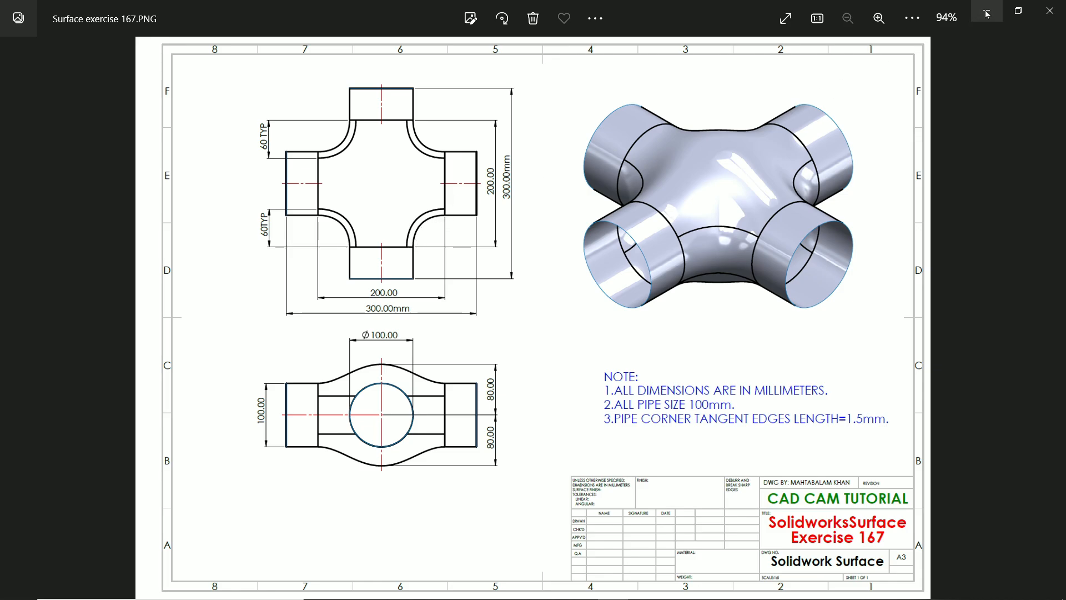
mouse_move(296, 164)
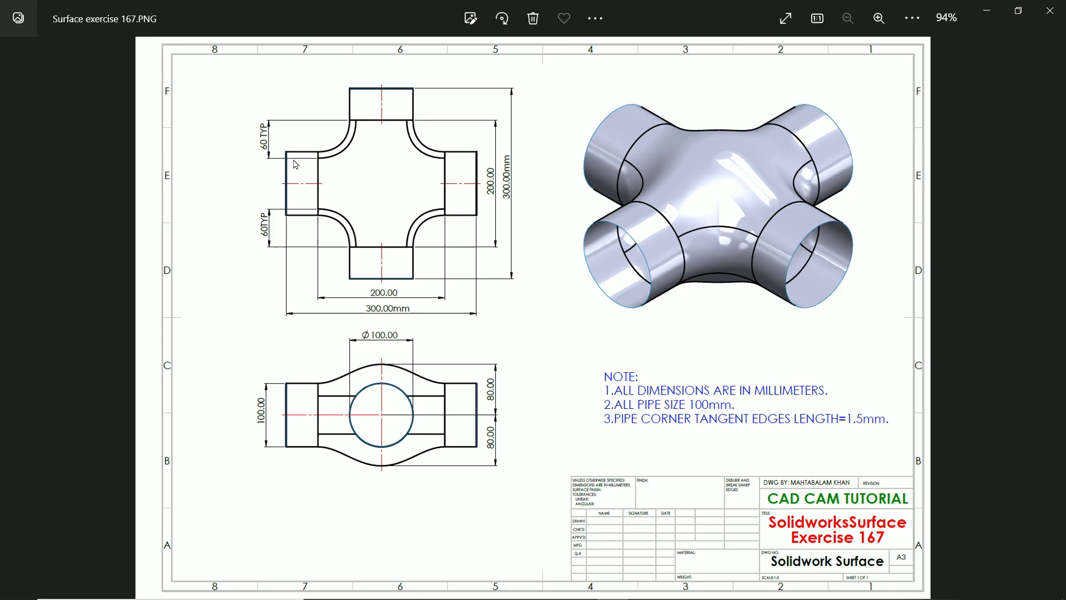
mouse_move(321, 162)
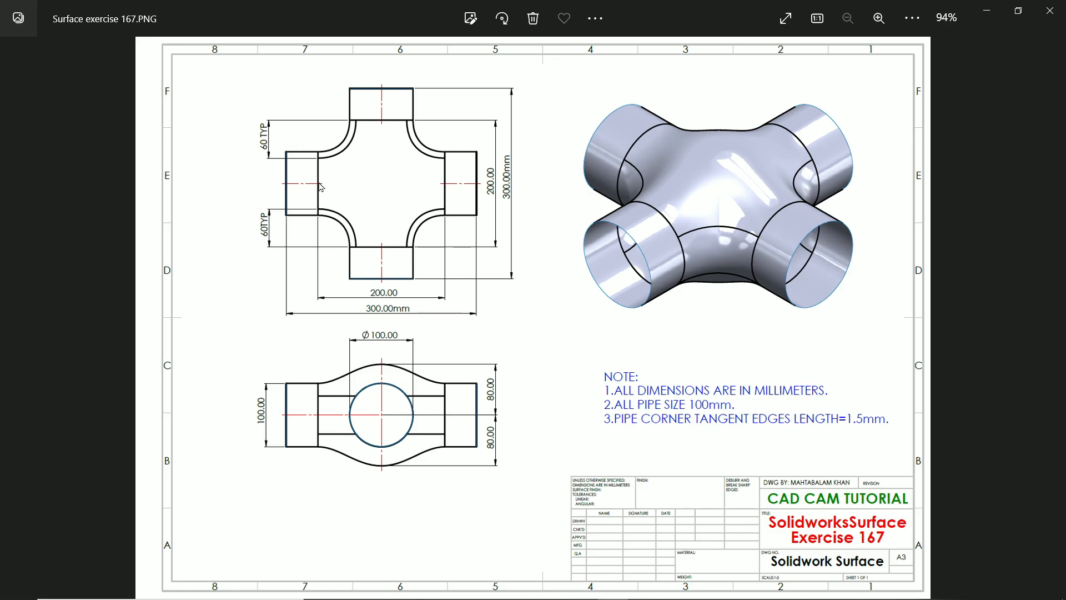
mouse_move(987, 13)
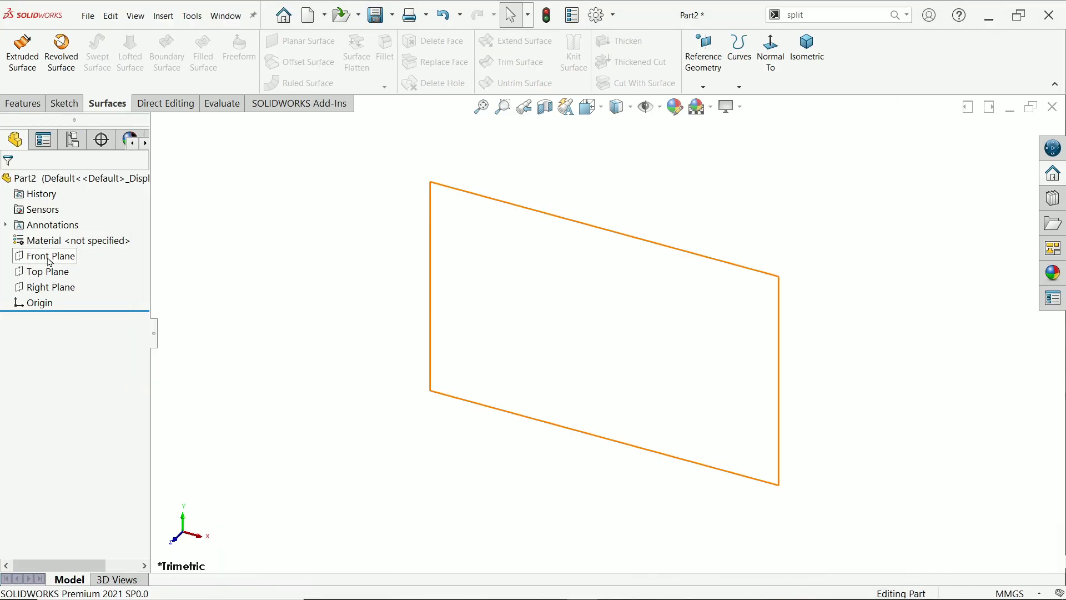
Sketch a 100 mm diameter circle centred on the origin on the Right Plane.
left_click(50, 287)
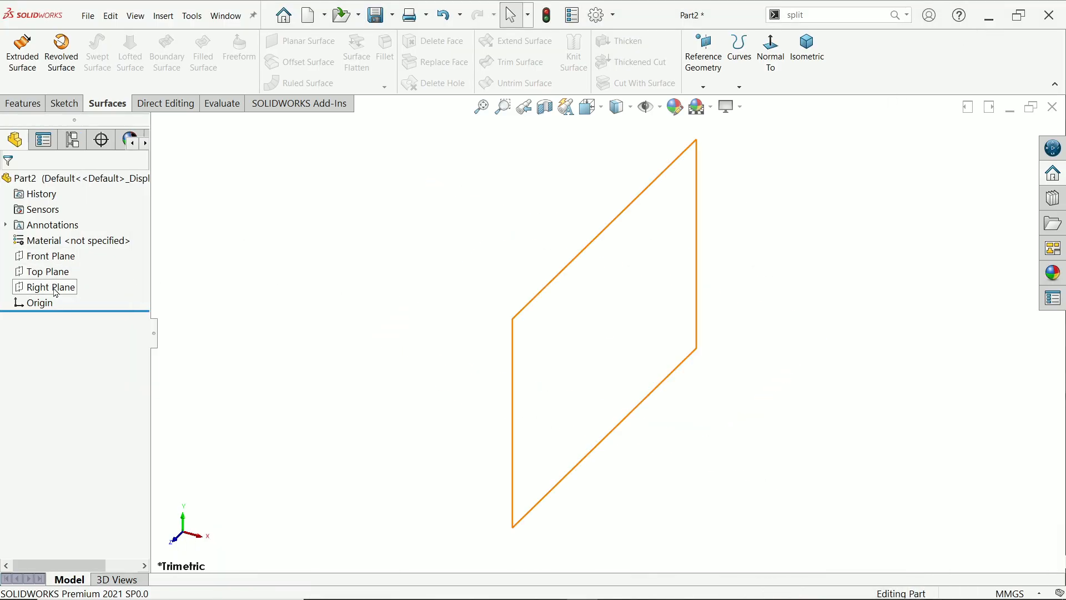
left_click(51, 287)
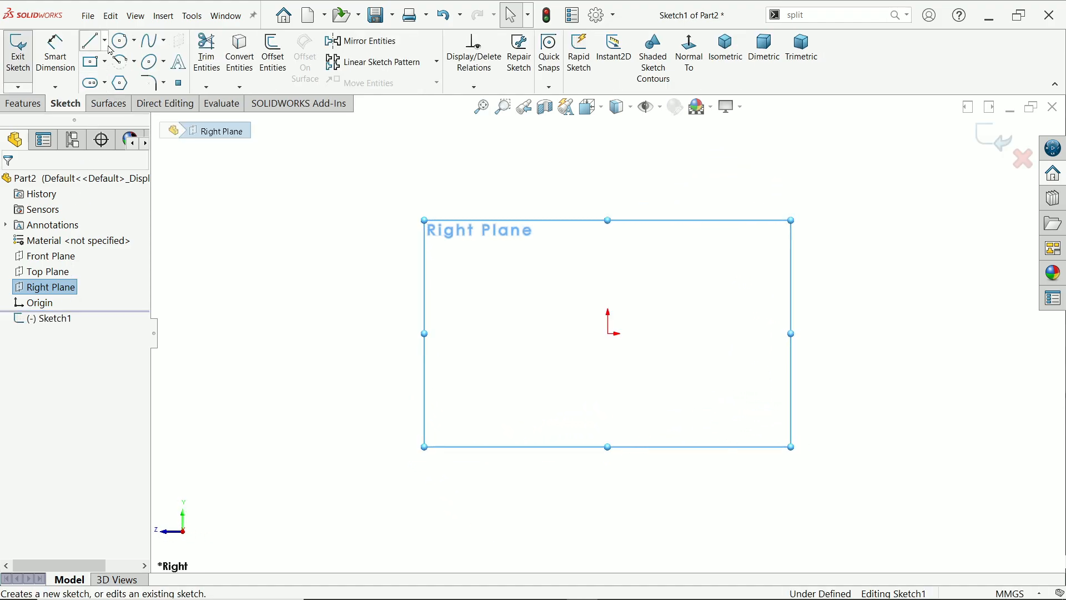
left_click(119, 40)
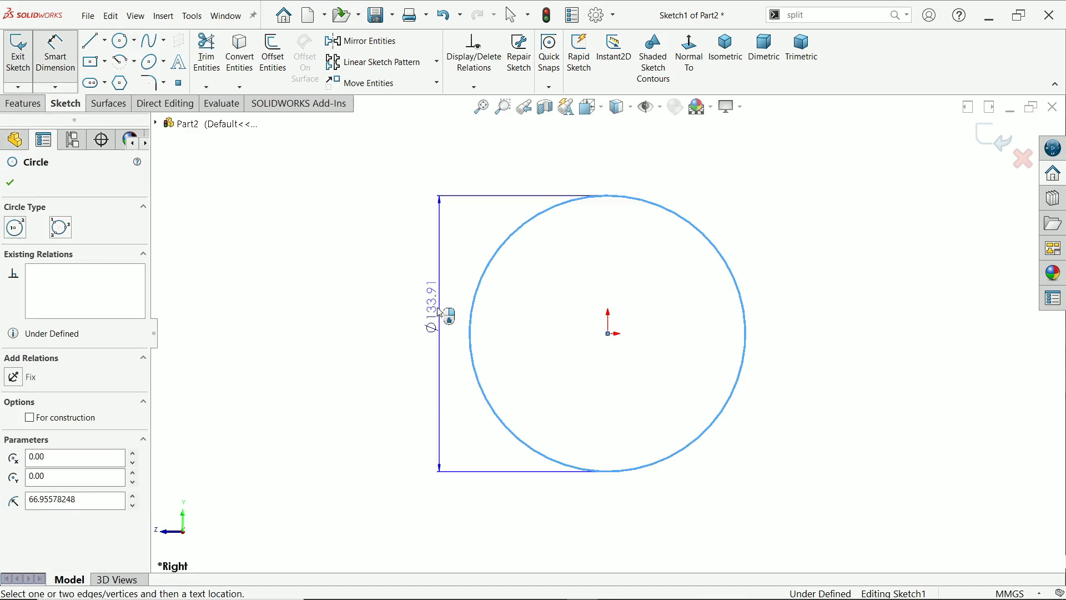
left_click(445, 313)
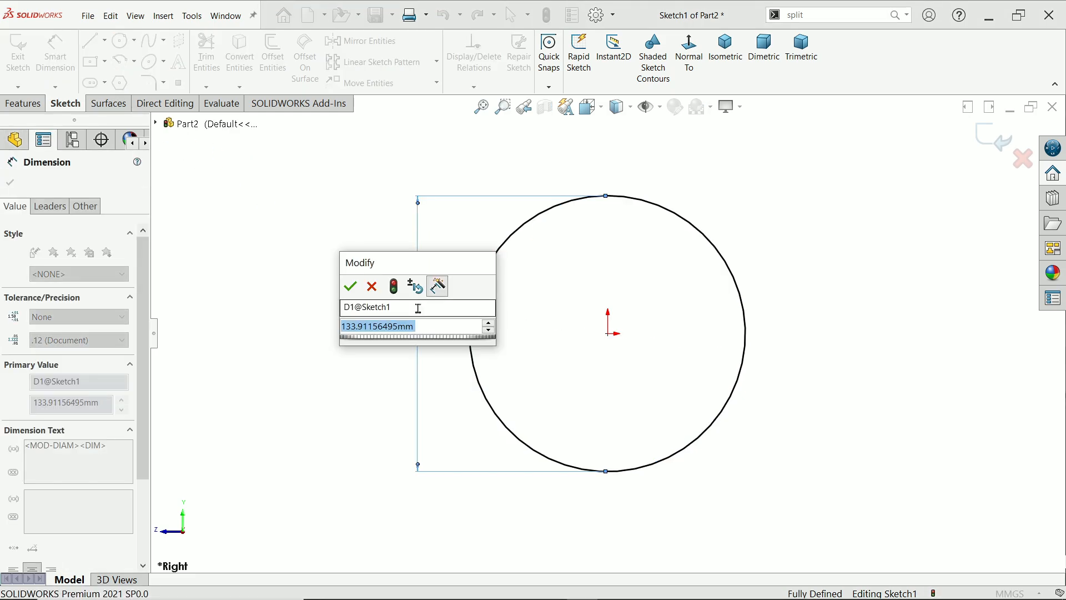
left_click(350, 285)
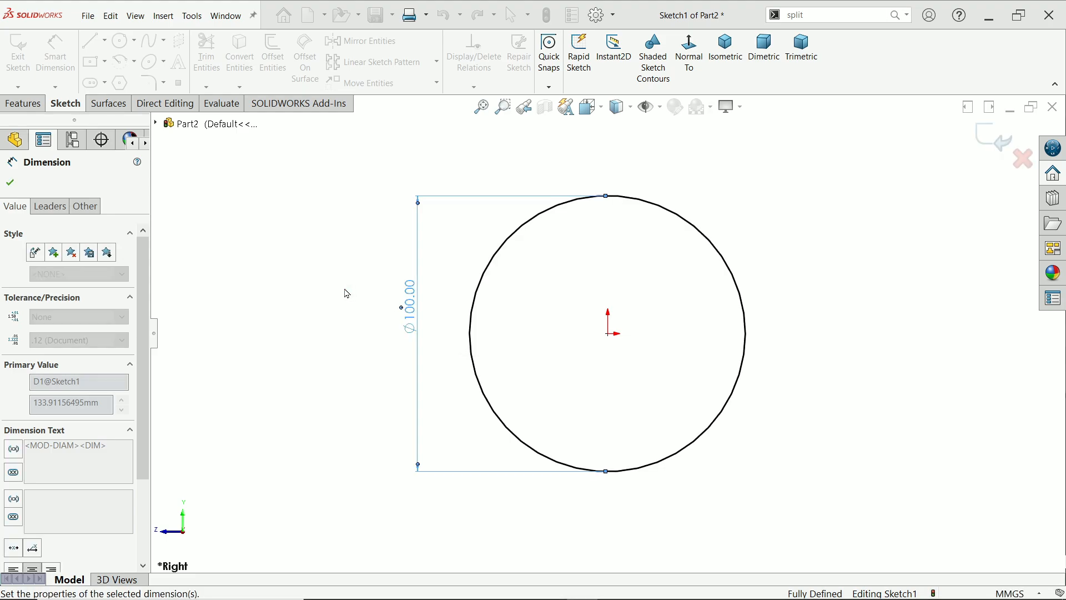
left_click(106, 103)
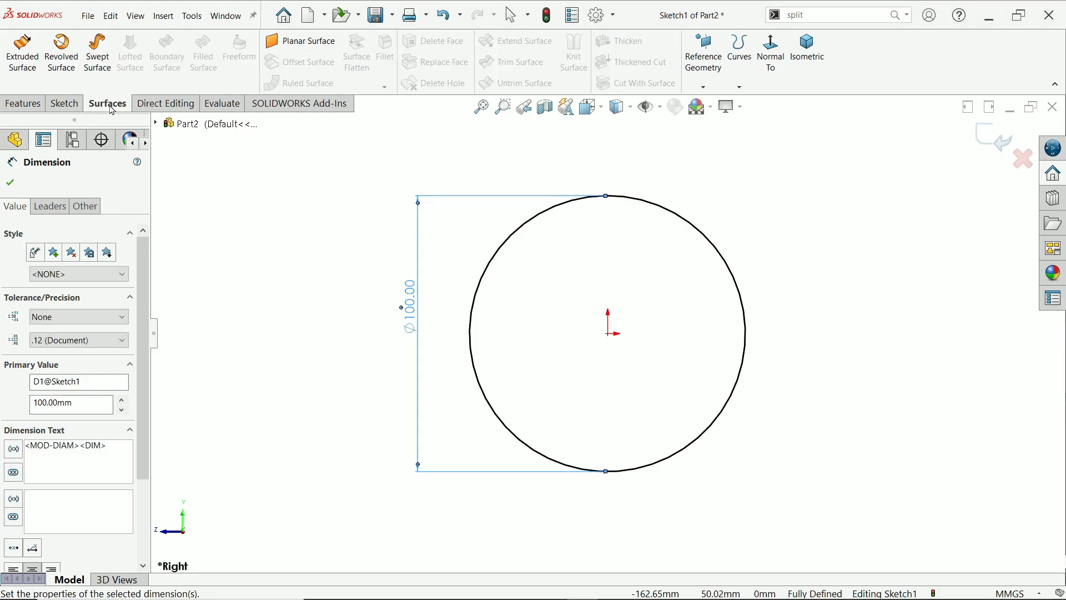
Extrude the circle as a Mid Plane surface cylinder, Surface-Extrude1.
right_click(106, 103)
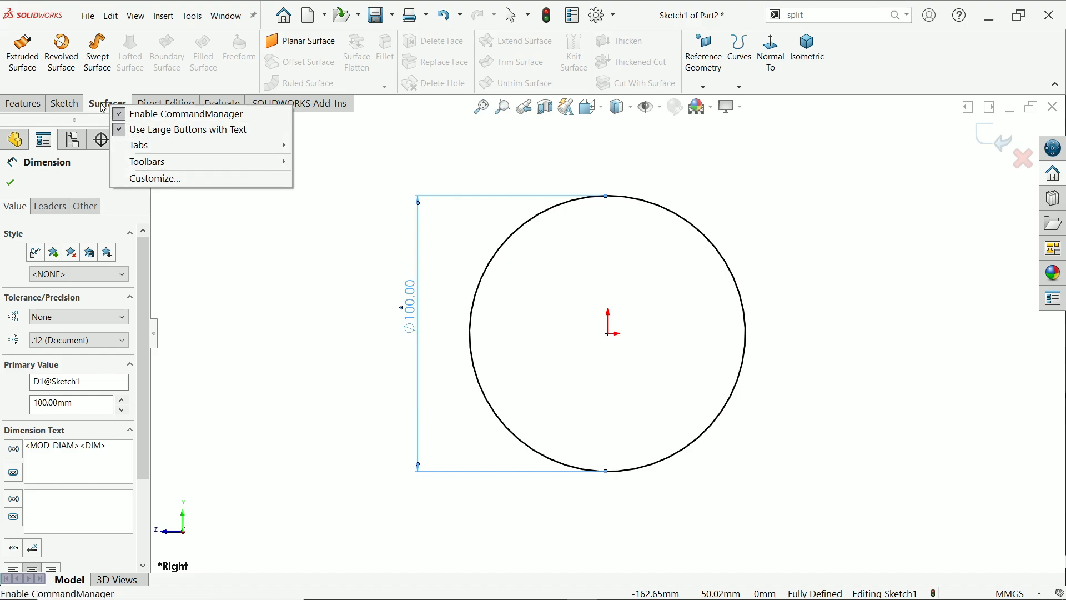
mouse_move(21, 51)
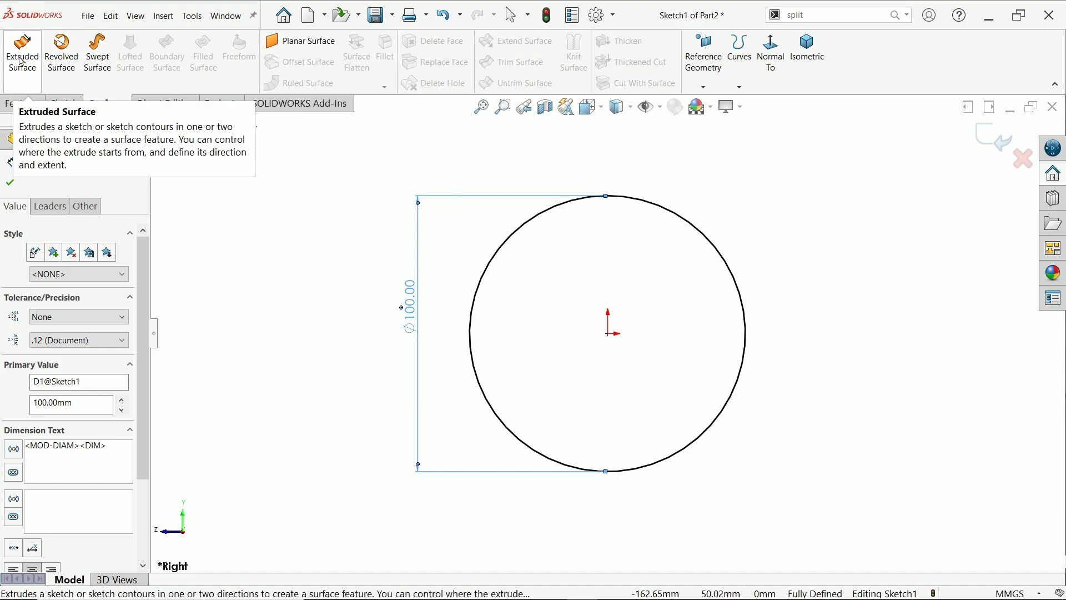
left_click(23, 54)
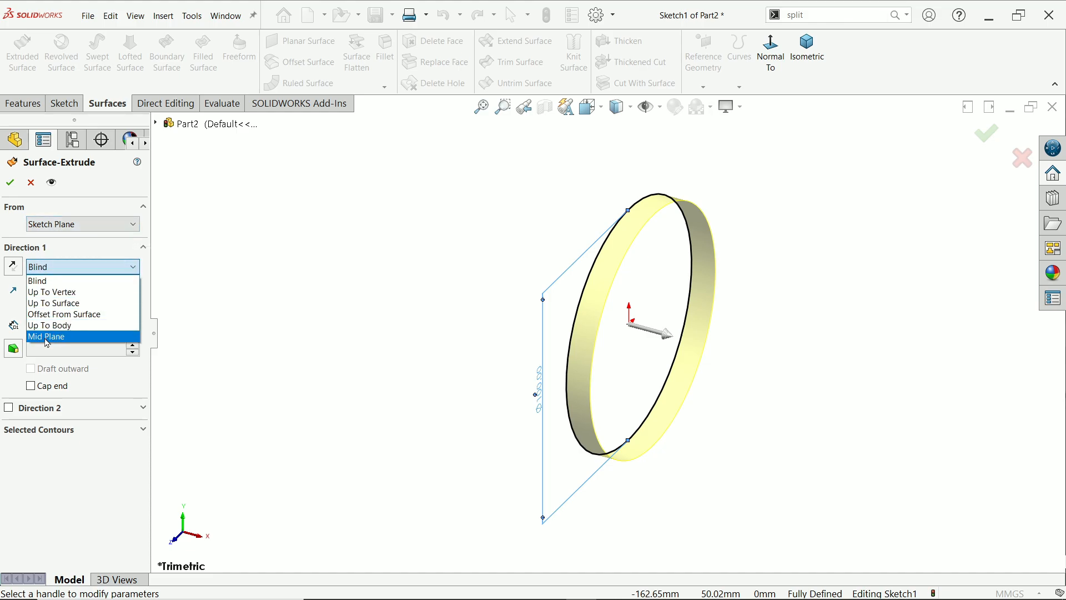
left_click(46, 335)
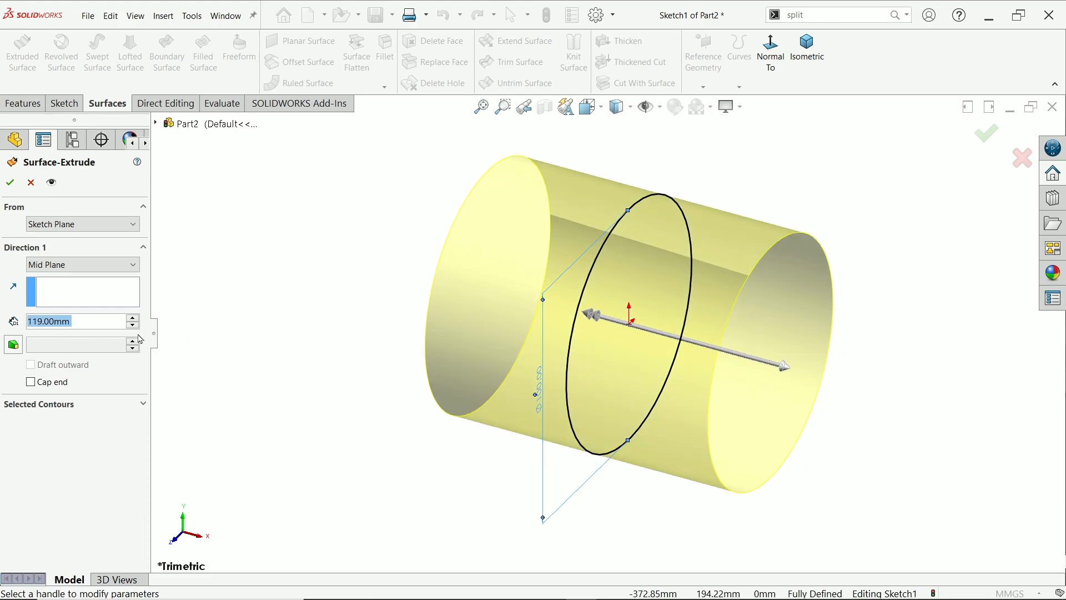
mouse_move(47, 321)
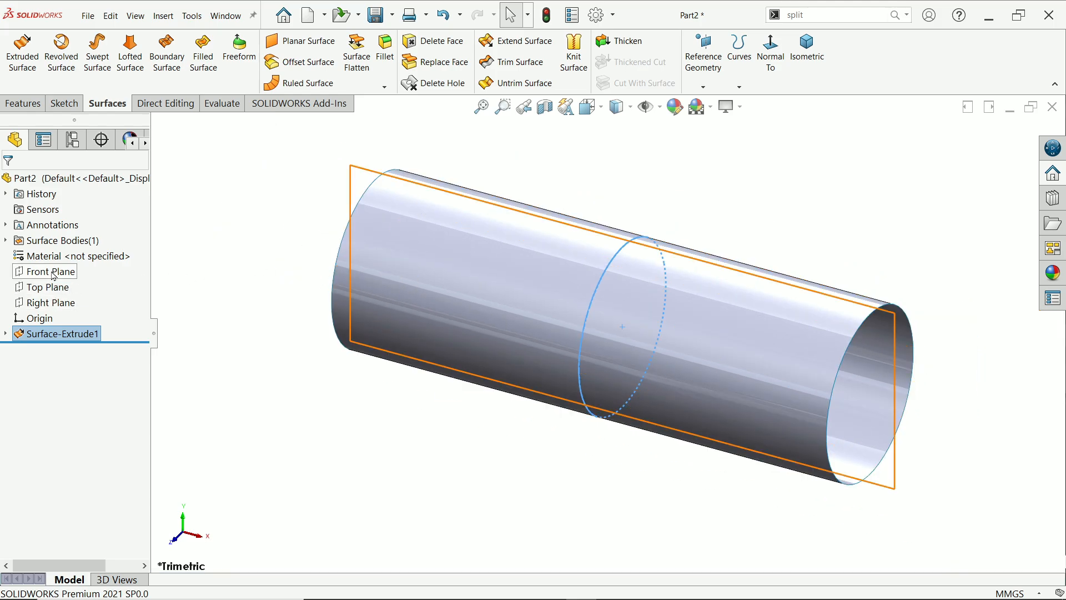
Sketch a circle on the Front Plane at the origin and dimension it to the pipe diameter.
left_click(49, 271)
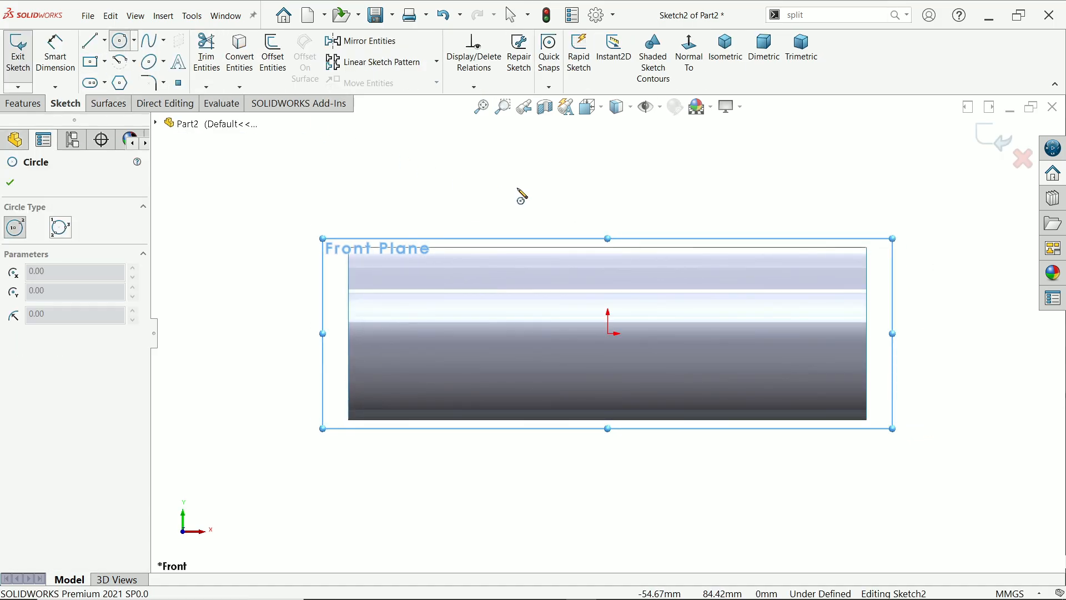
mouse_move(615, 339)
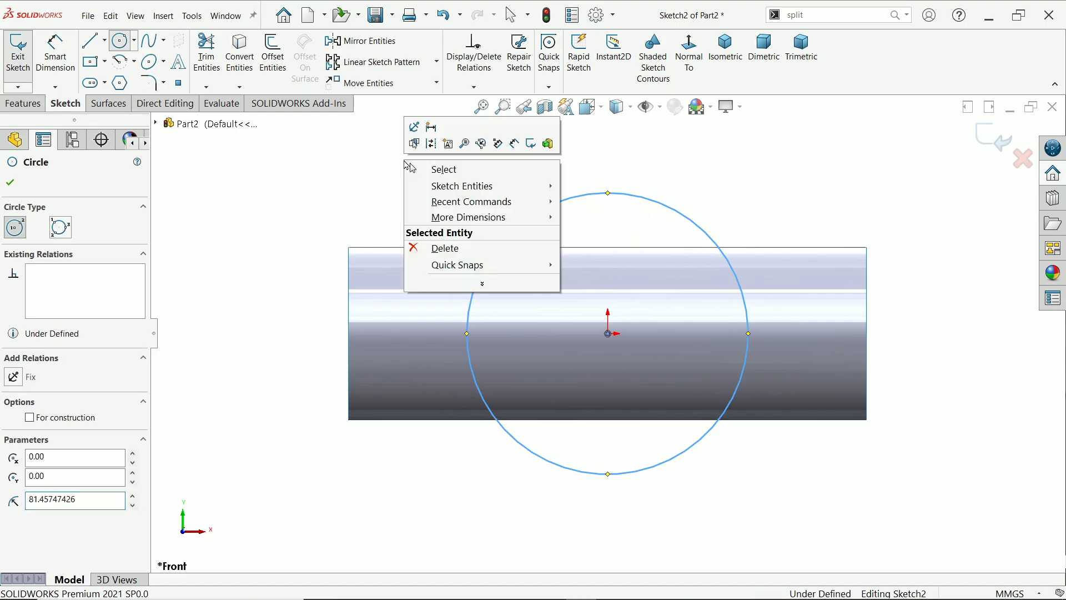
mouse_move(443, 169)
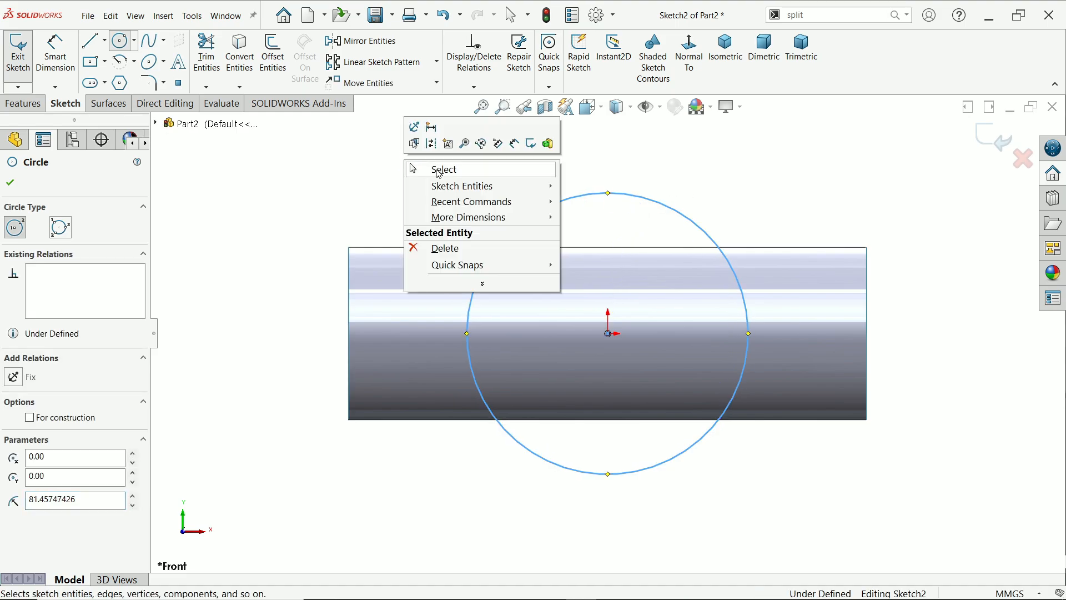
left_click(442, 169)
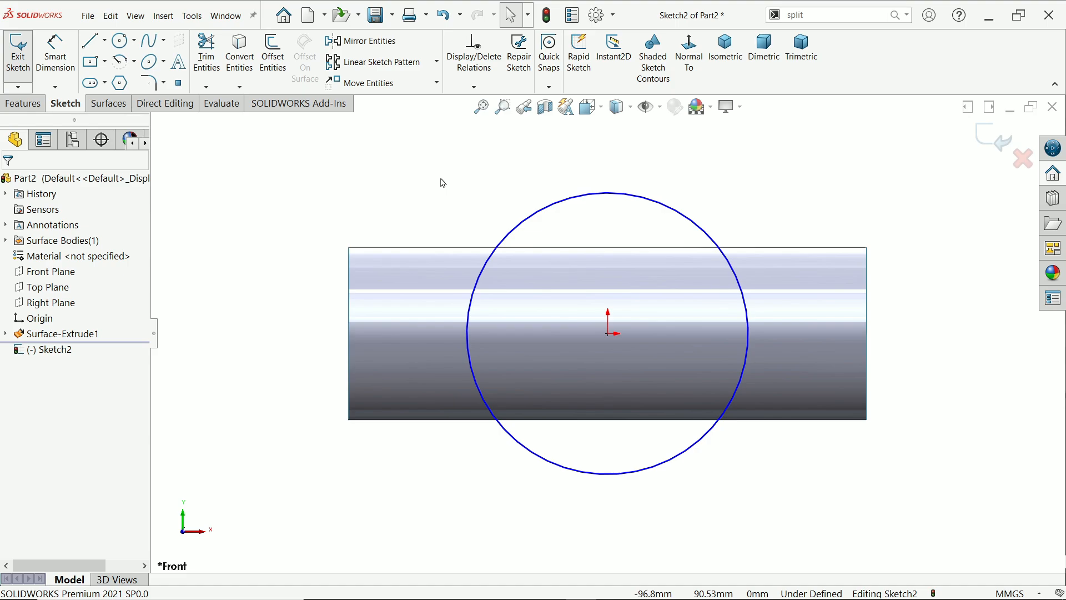
mouse_move(449, 175)
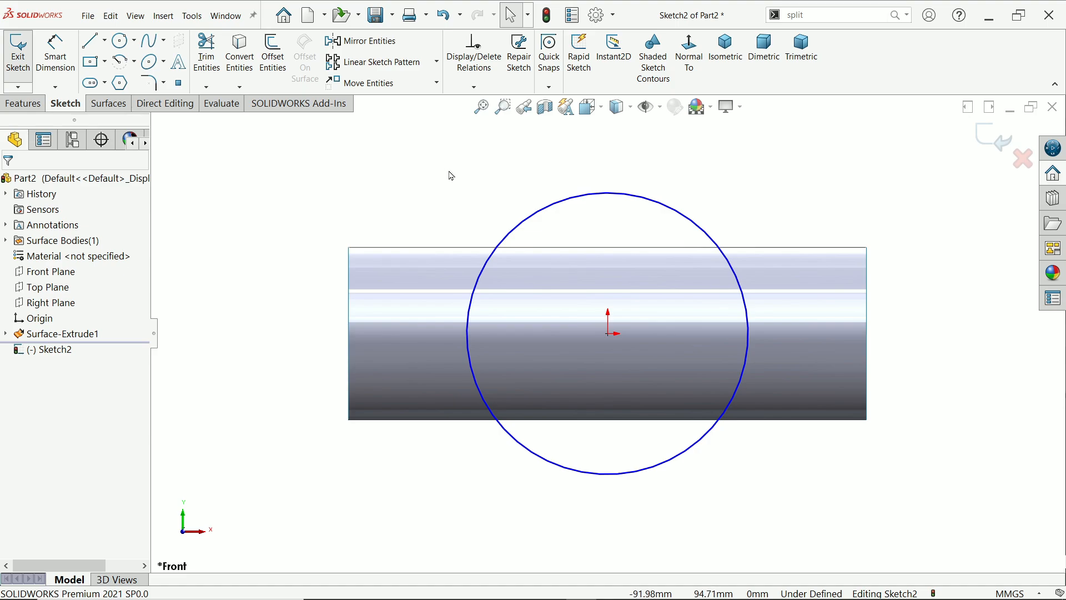
right_click(447, 174)
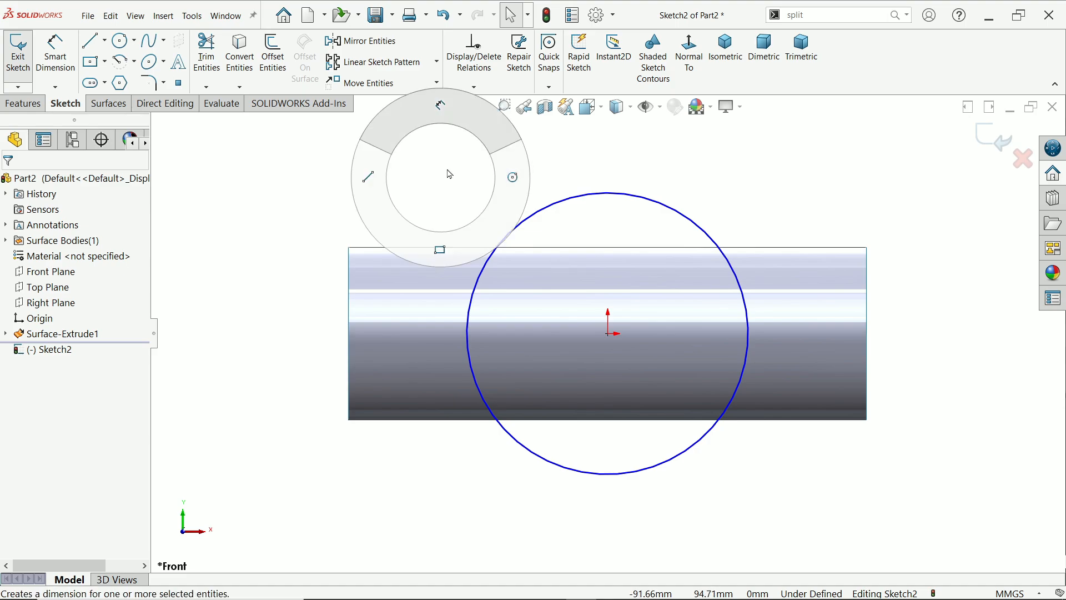
mouse_move(445, 167)
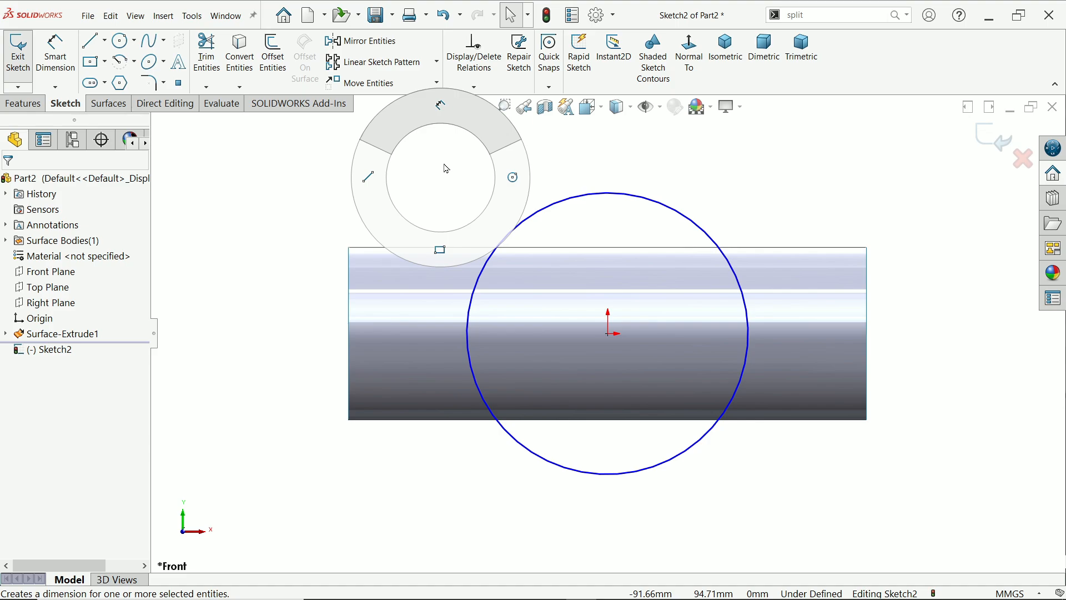
mouse_move(447, 137)
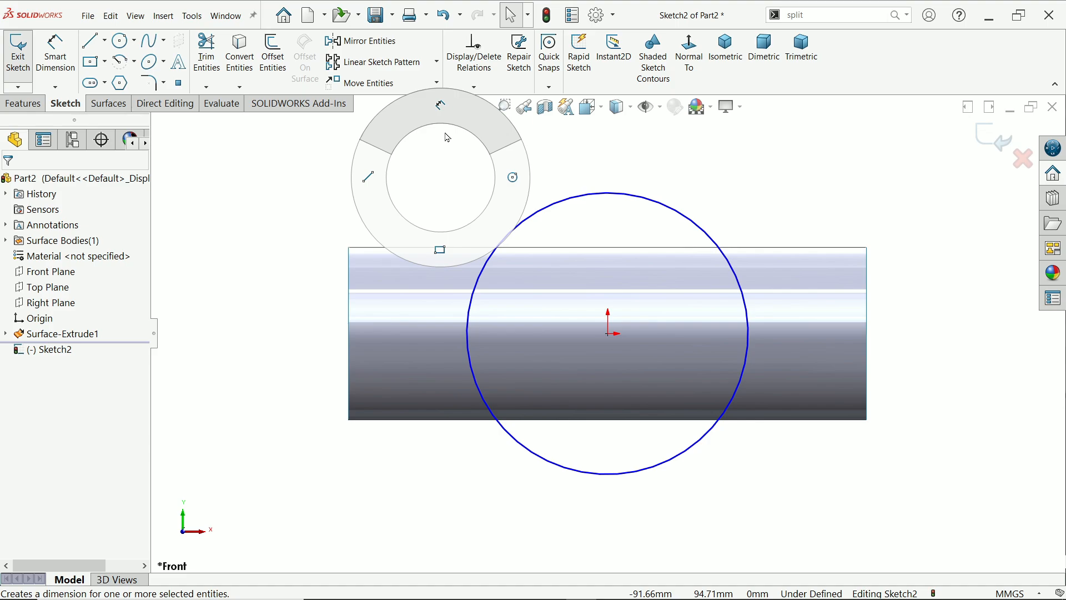
mouse_move(447, 128)
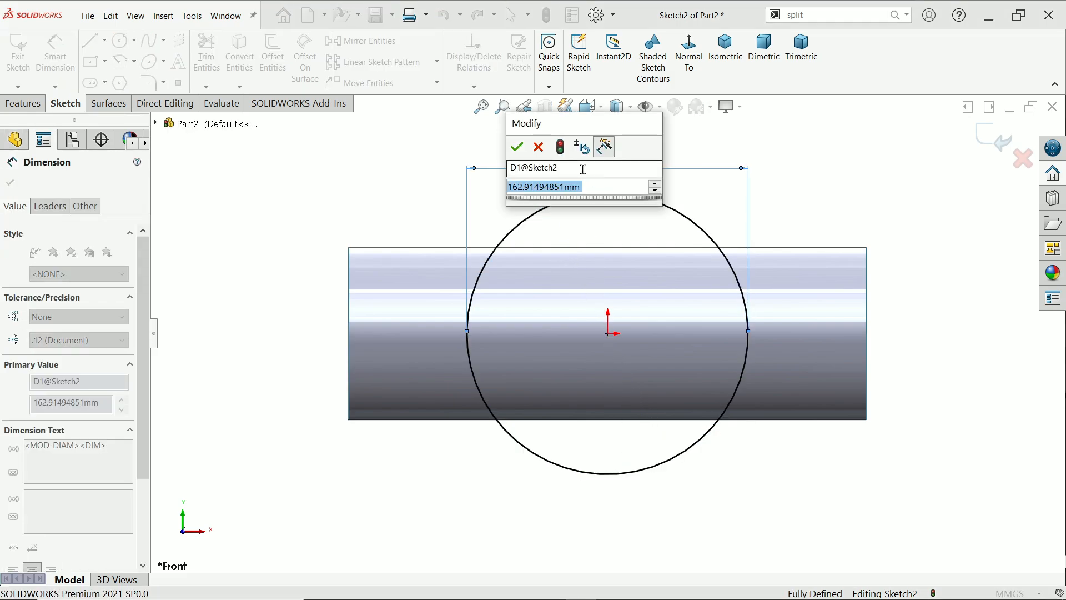
left_click(517, 146)
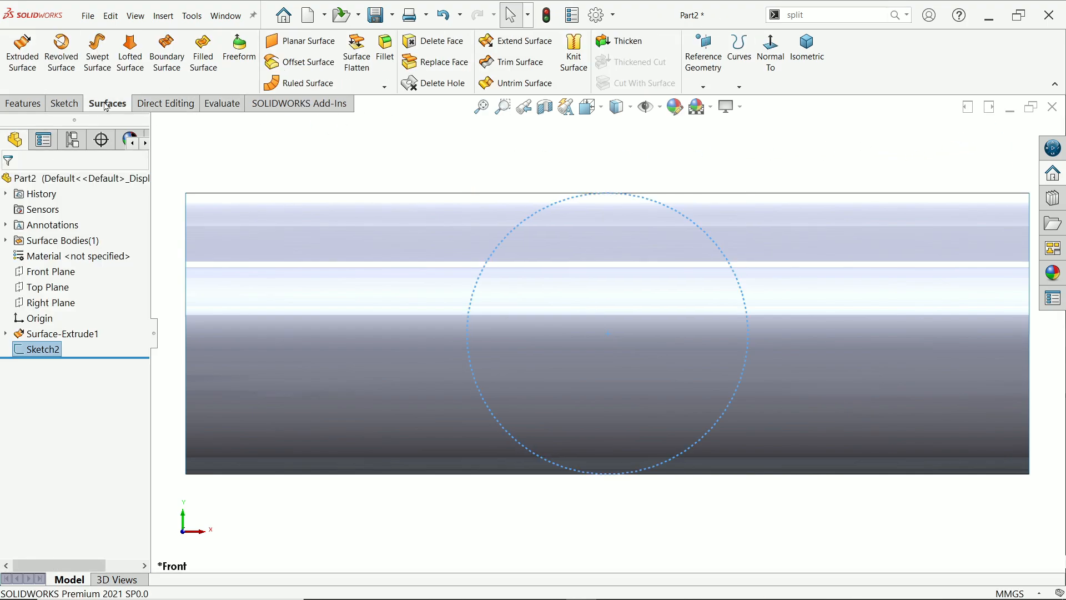
Extrude Sketch2's circle into Surface-Extrude2 crossing the first pipe, then pick the Top Plane.
left_click(22, 52)
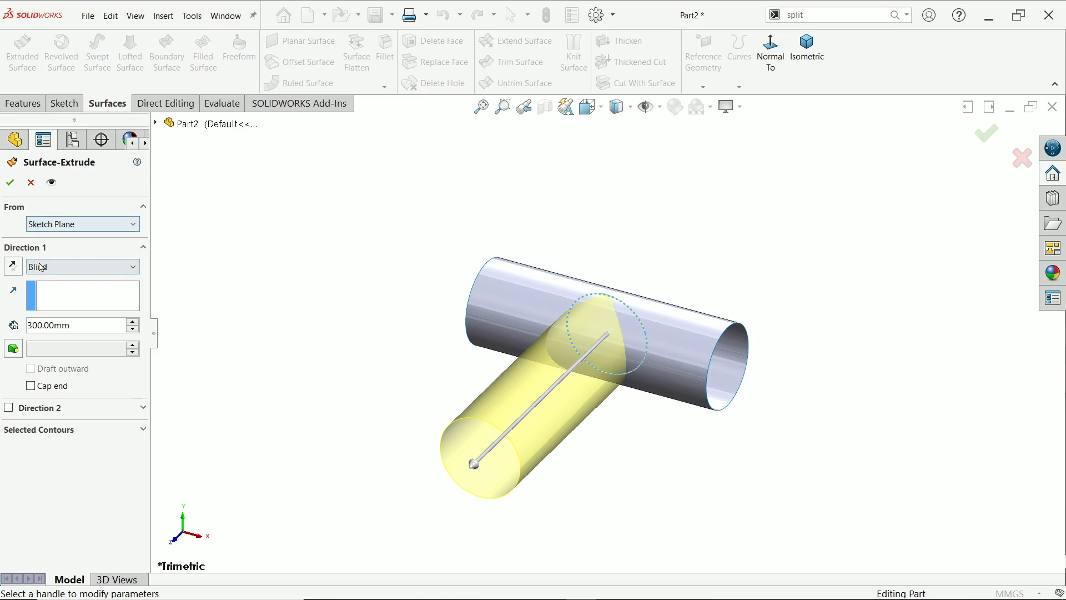
left_click(81, 266)
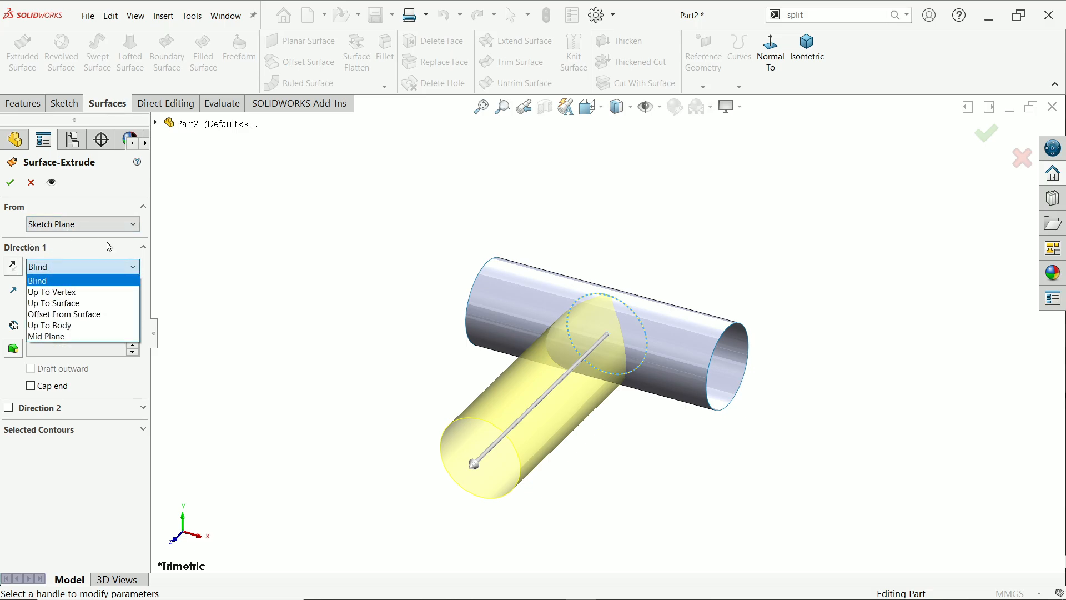
mouse_move(67, 313)
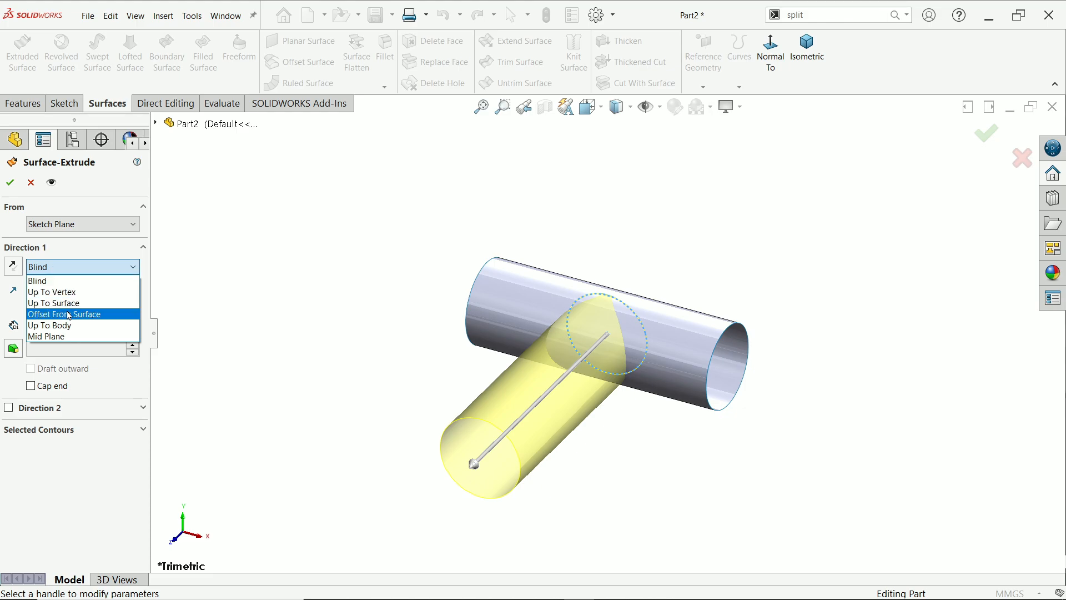
left_click(46, 337)
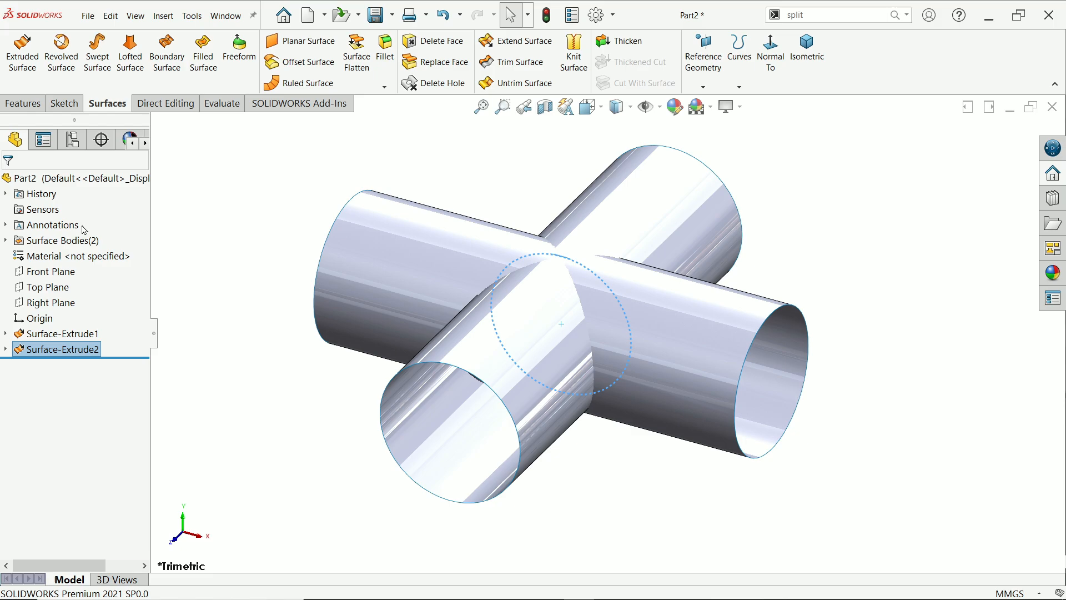
left_click(48, 287)
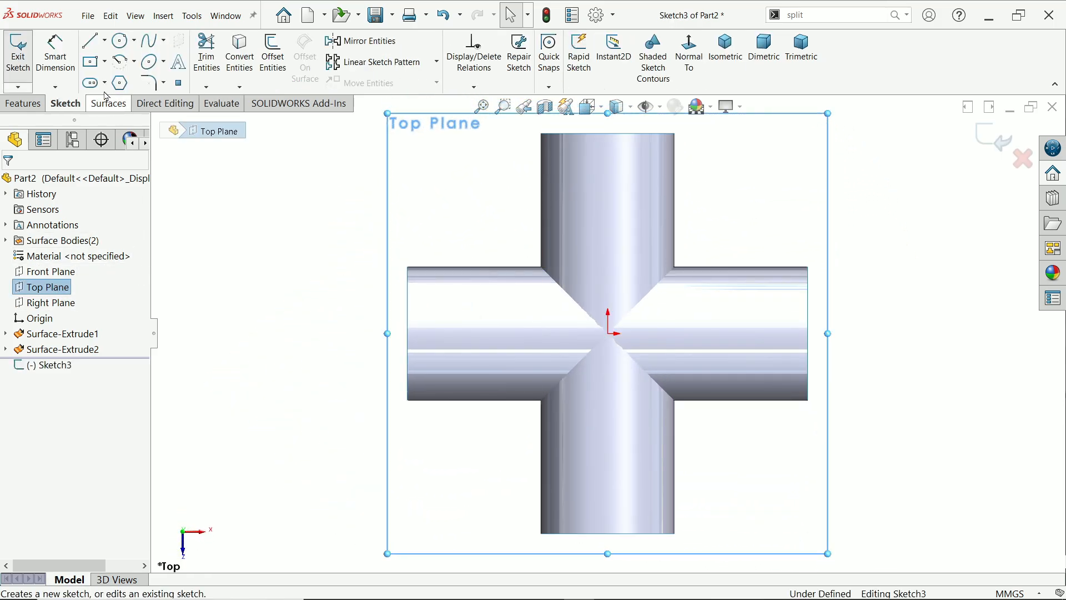
Sketch a 200 mm center rectangle at the origin with its top and right sides made equal.
left_click(89, 60)
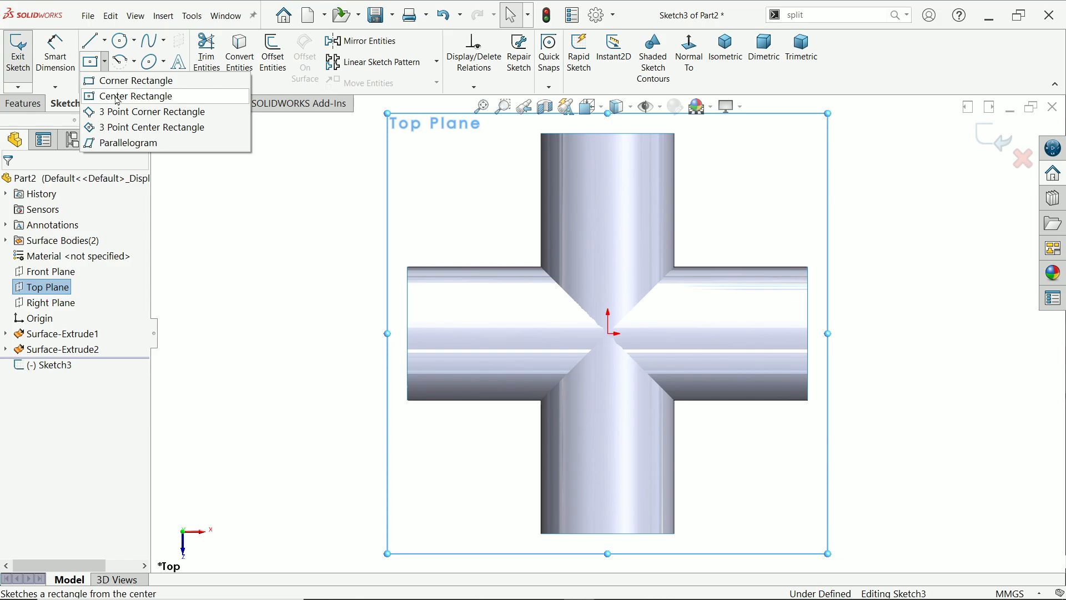
left_click(140, 96)
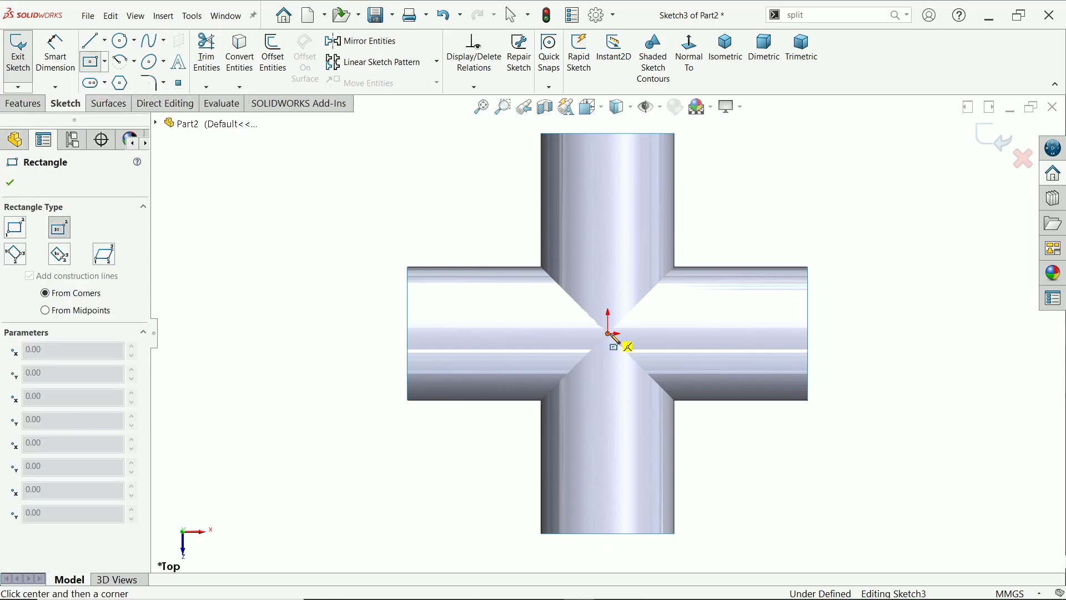
right_click(615, 336)
type("200")
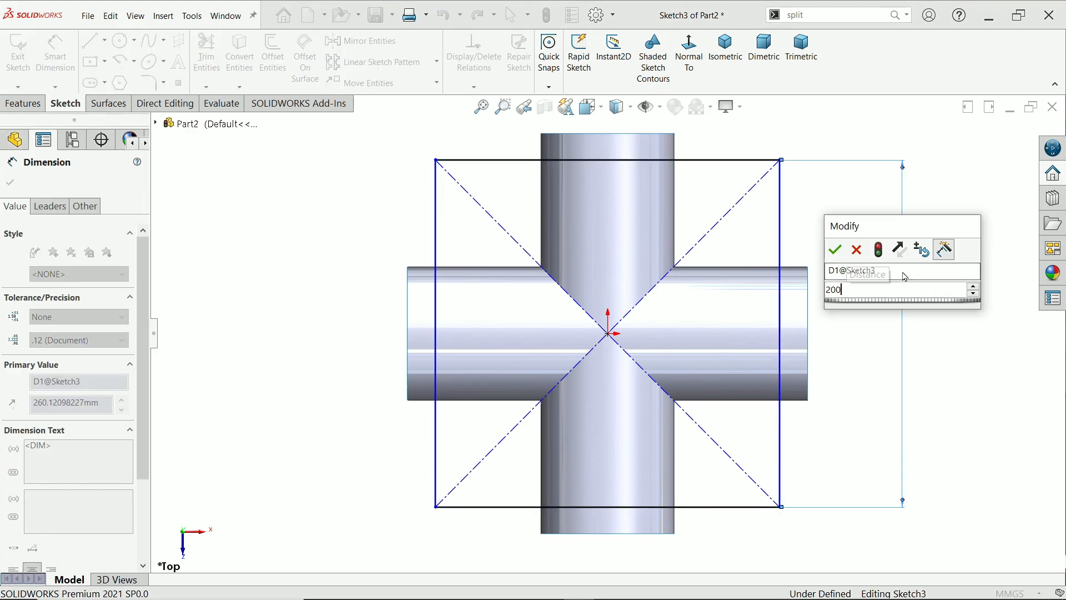
left_click(835, 249)
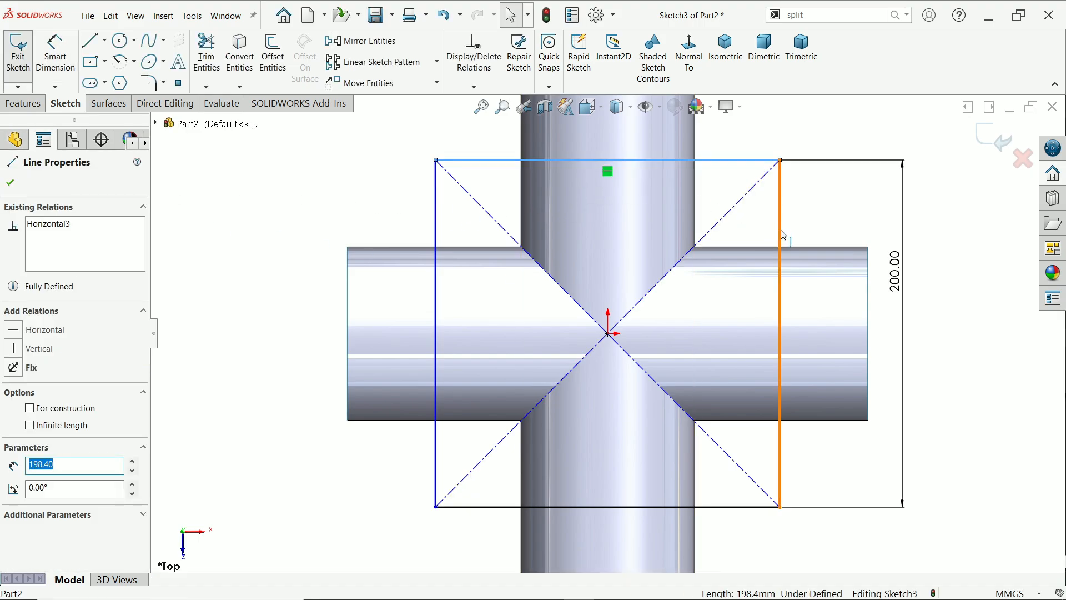
left_click(779, 332)
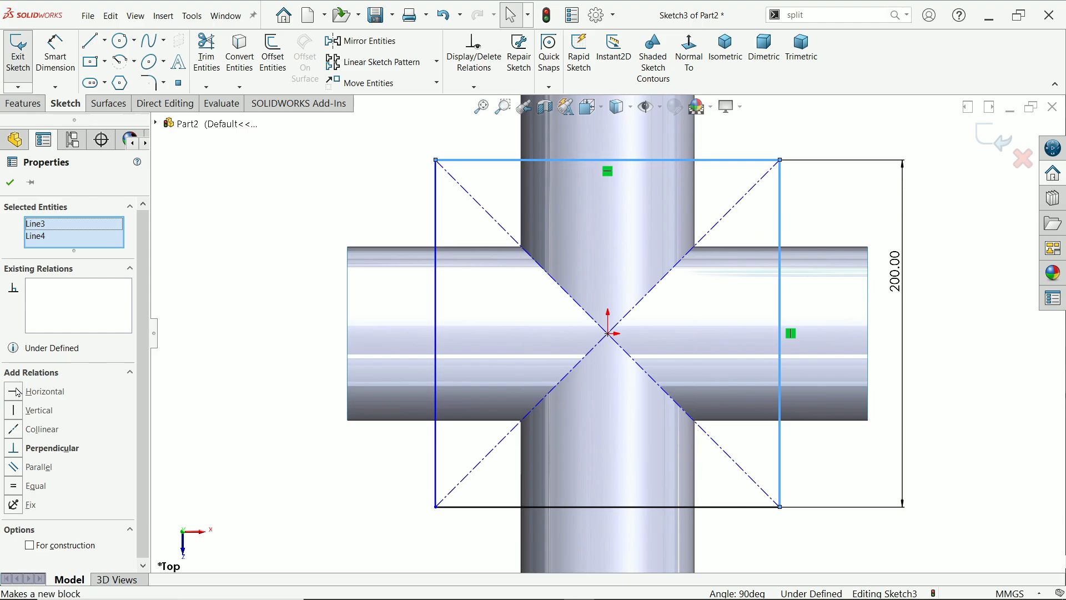
left_click(35, 485)
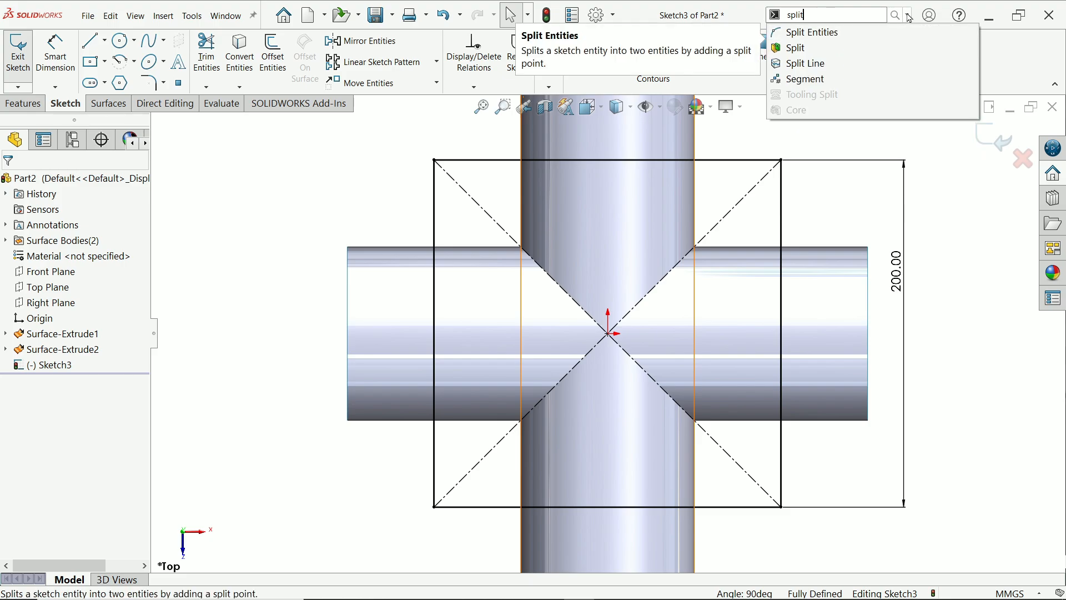
mouse_move(809, 32)
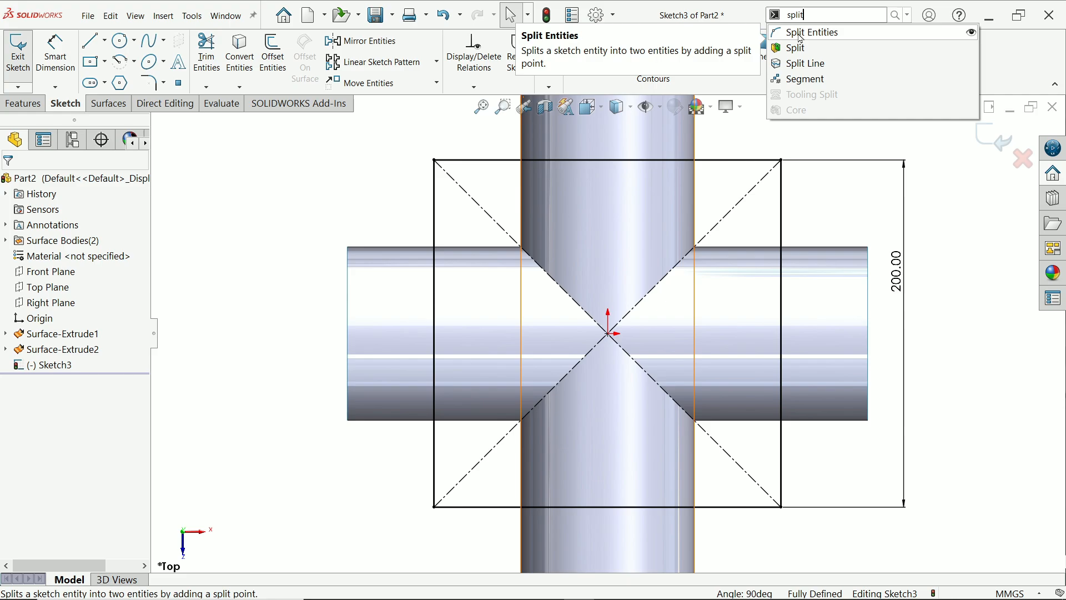
Split the rectangle's top edge where the pipe crosses it using Split Entities, accepting the relation warning.
left_click(810, 32)
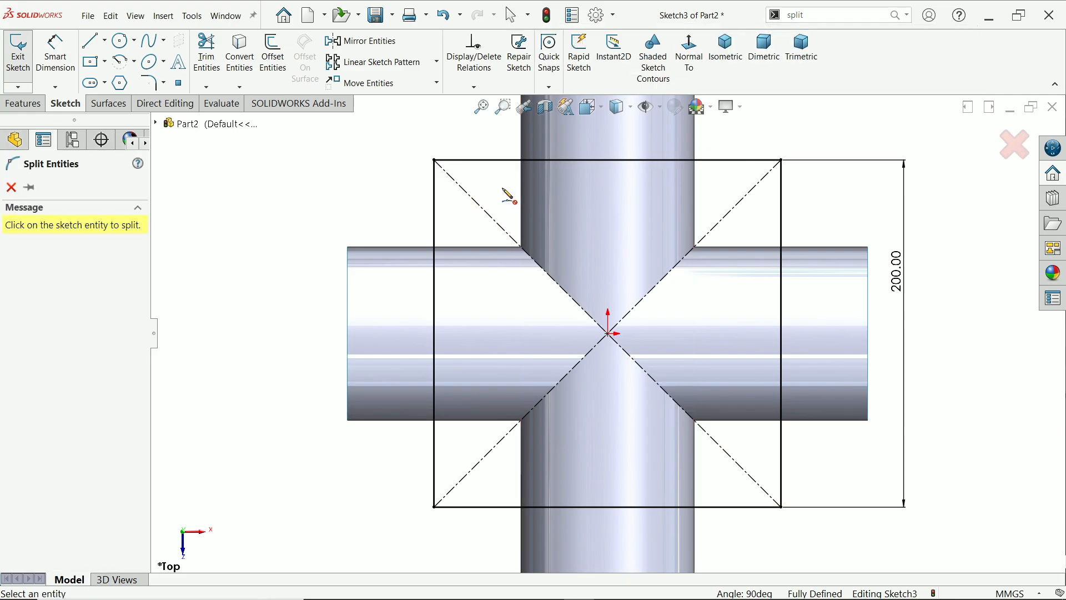
mouse_move(544, 164)
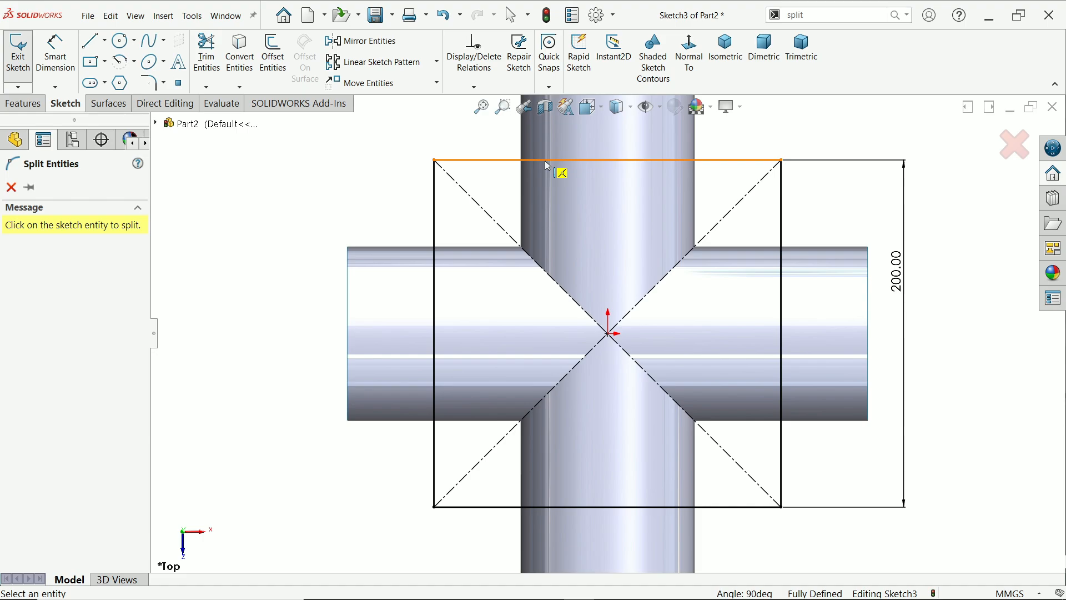
left_click(562, 162)
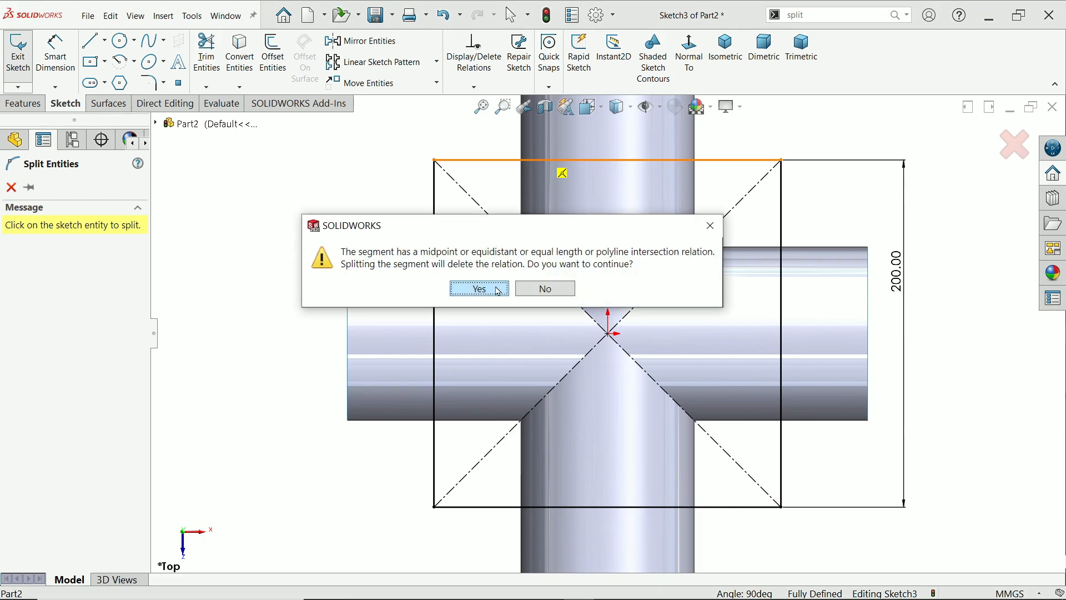
left_click(478, 288)
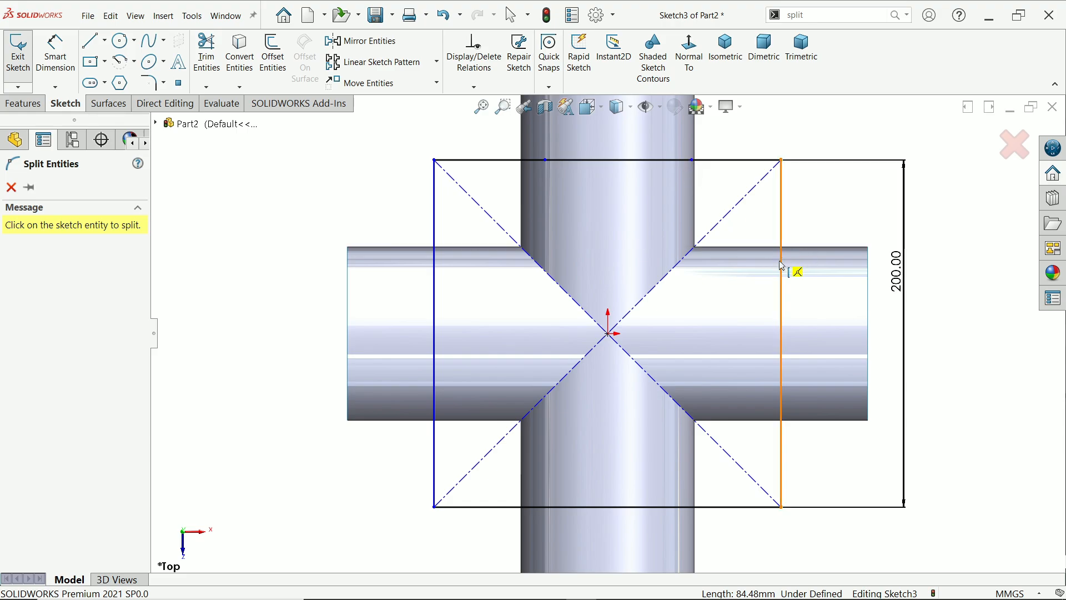
mouse_move(781, 407)
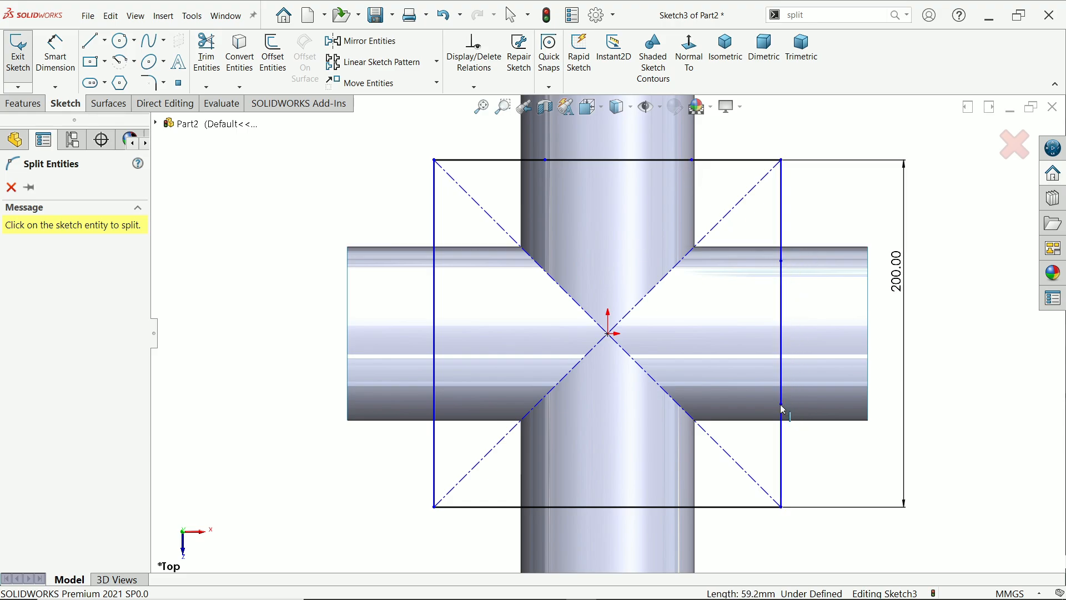
mouse_move(435, 411)
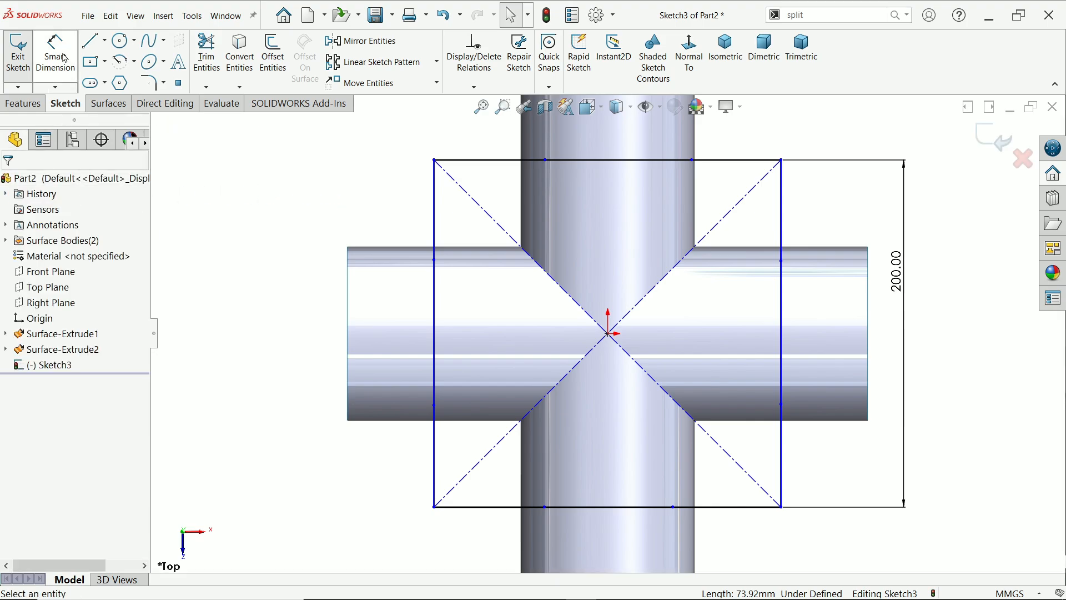
mouse_move(434, 204)
type("60")
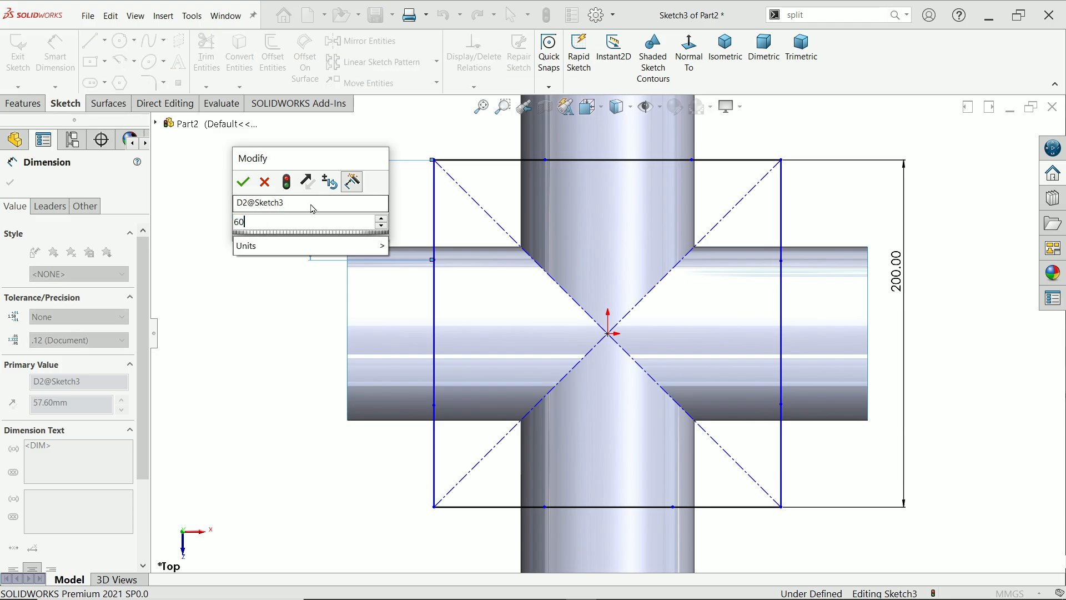
Correct the offset dimension to 60 mm and make the two left split segments equal length.
left_click(243, 181)
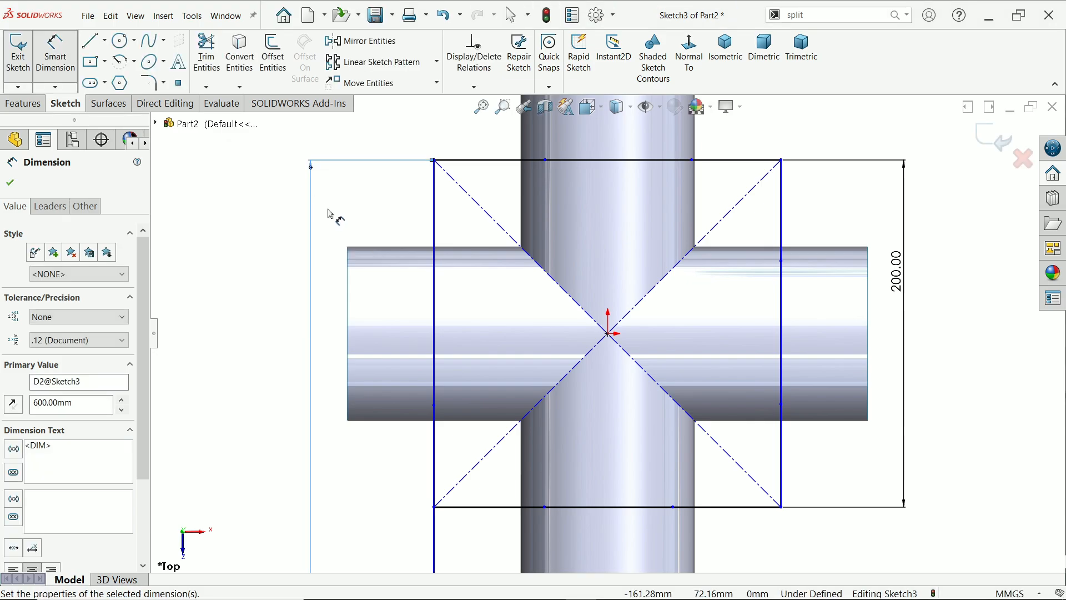
left_click(10, 182)
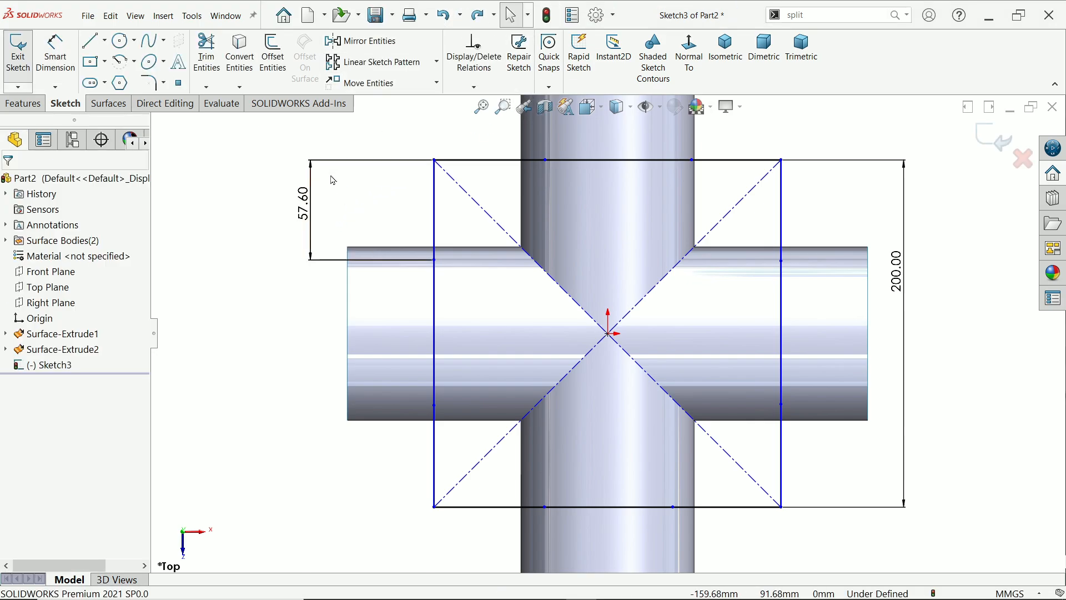
double_click(299, 193)
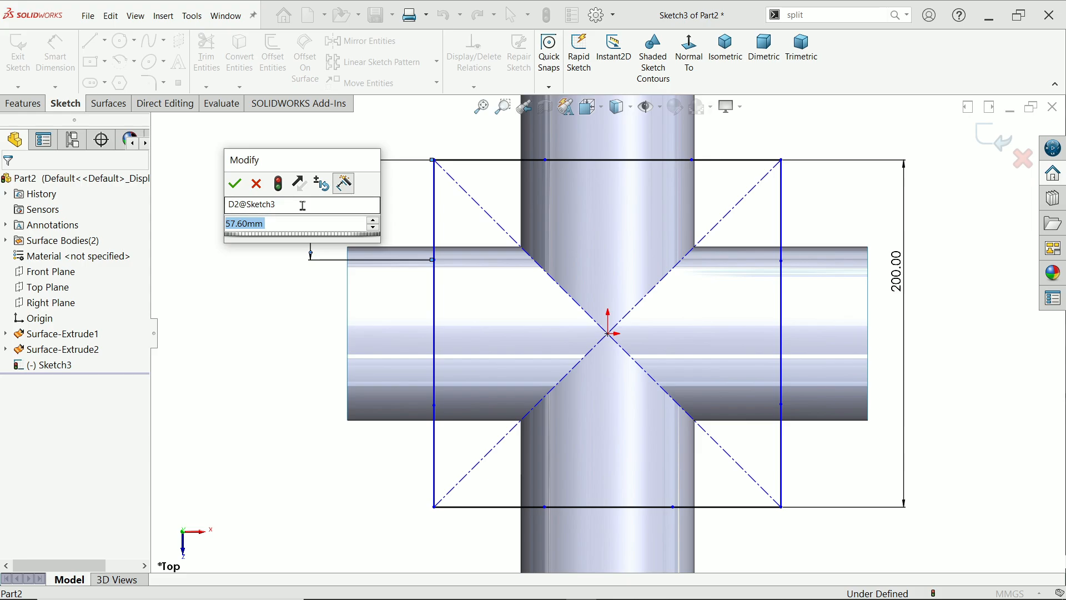
left_click(234, 183)
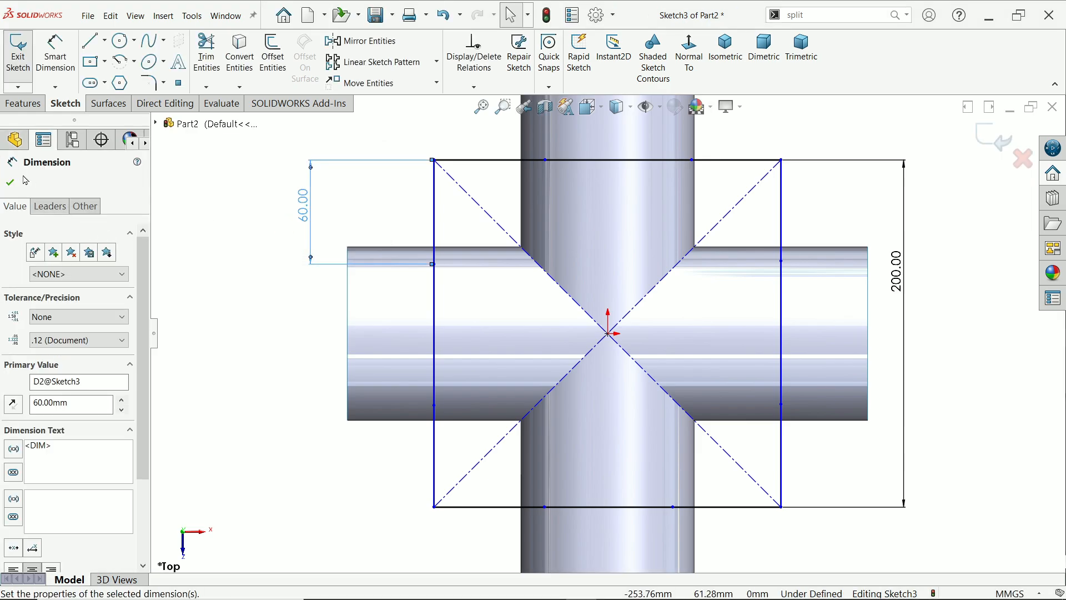
left_click(9, 180)
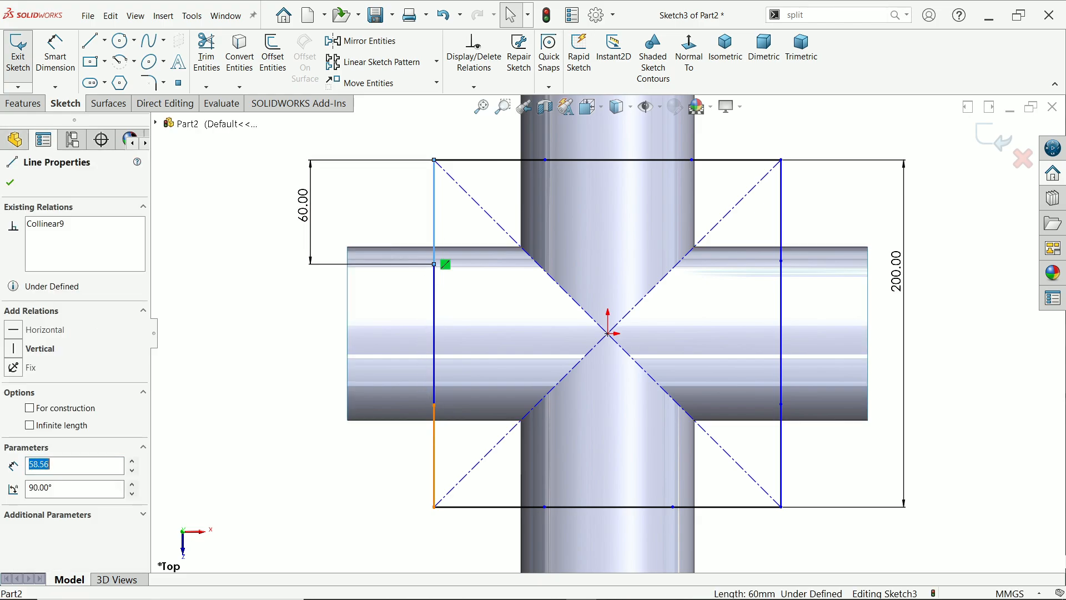
left_click(520, 272)
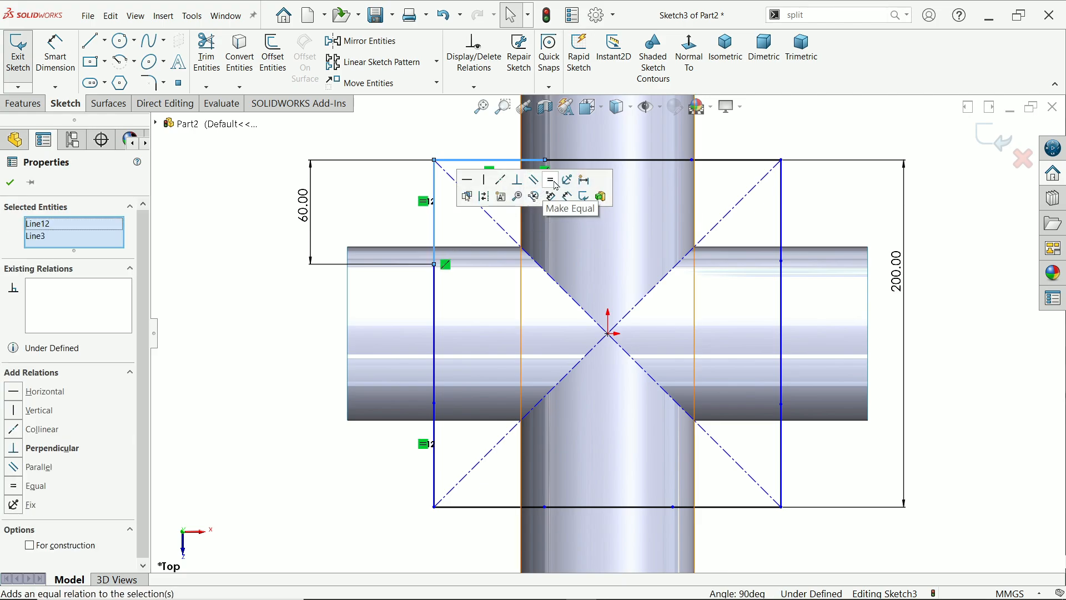
left_click(548, 180)
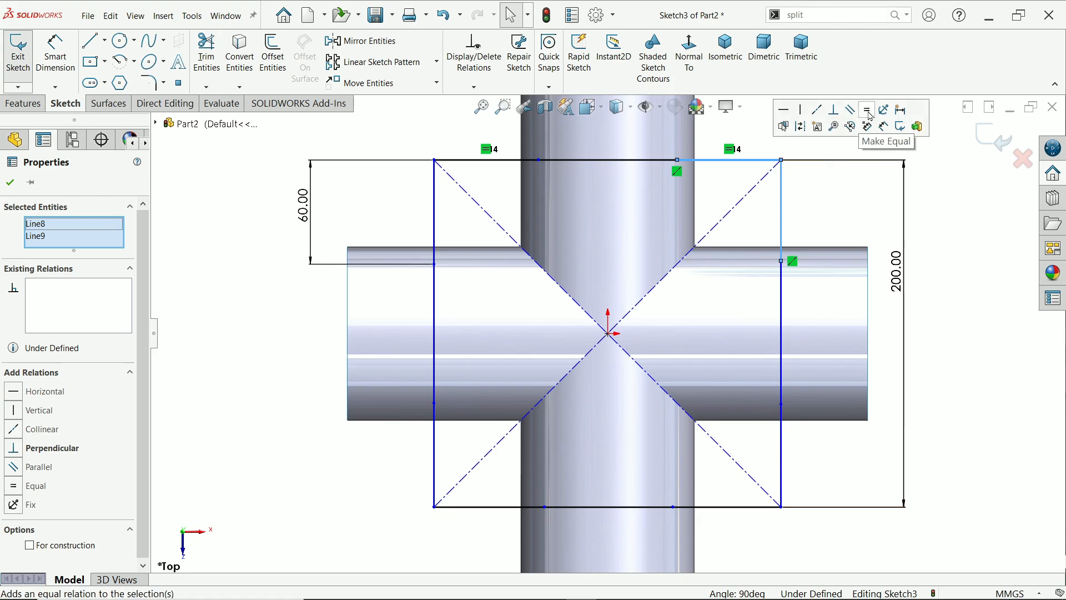
Equalise the square sides, add the right 60 mm and 200 mm width dimensions, and close Sketch3.
left_click(868, 110)
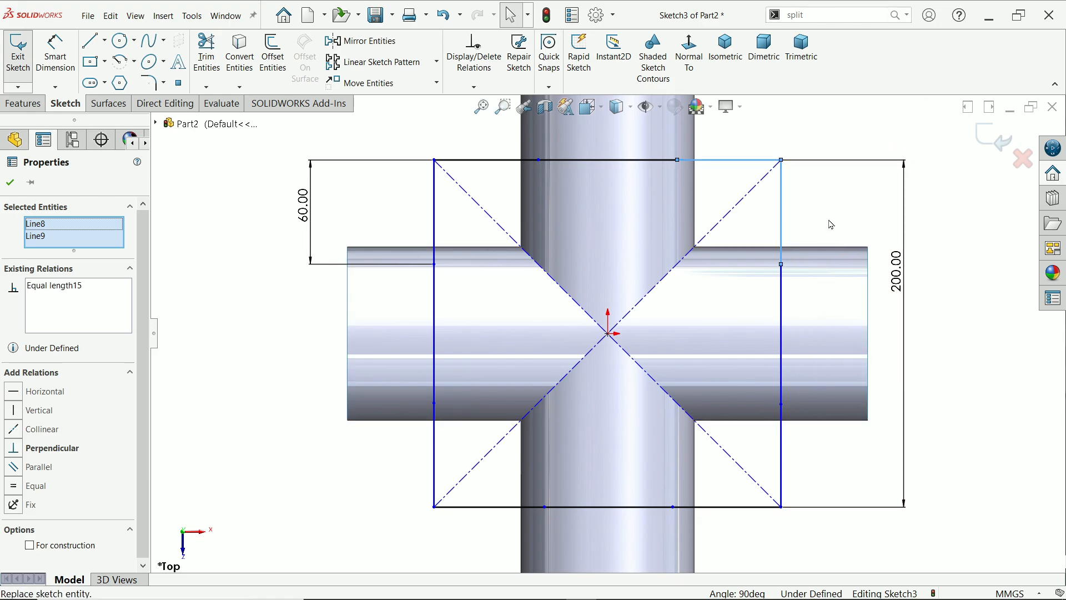
left_click(780, 449)
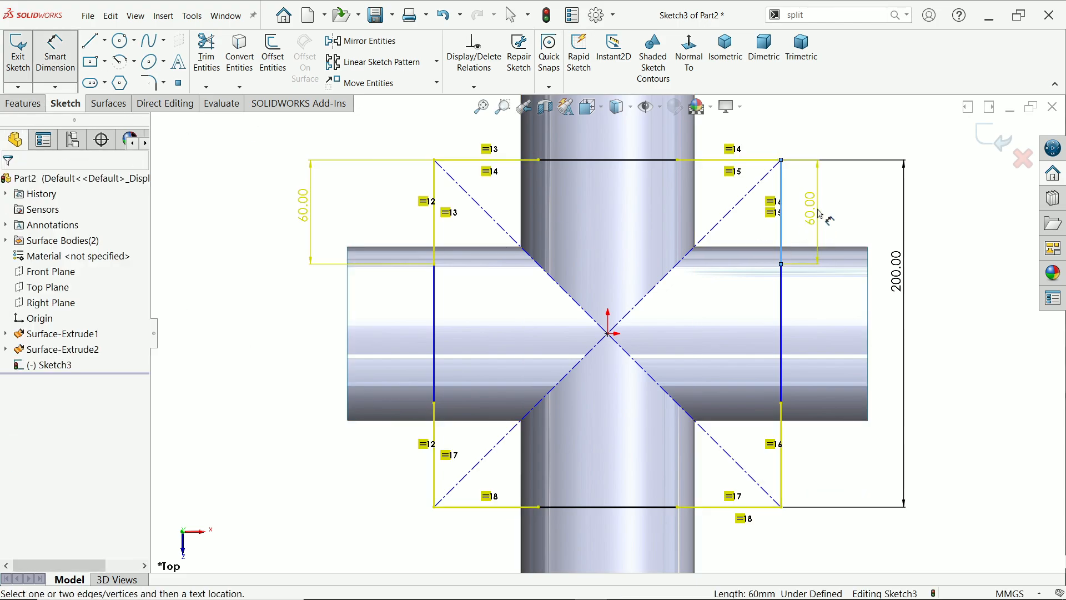
left_click(808, 211)
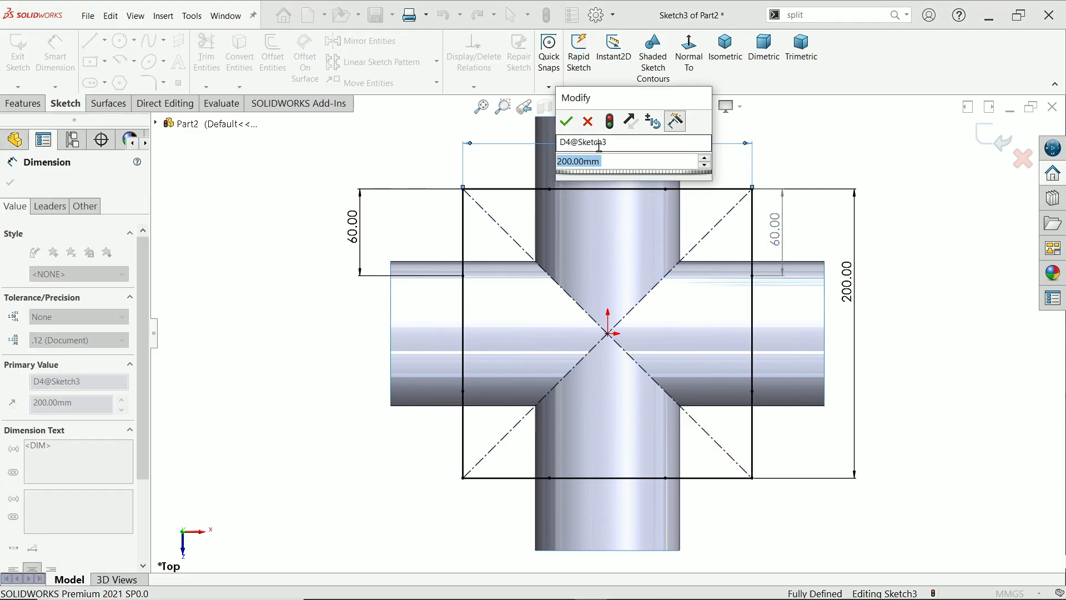
left_click(565, 121)
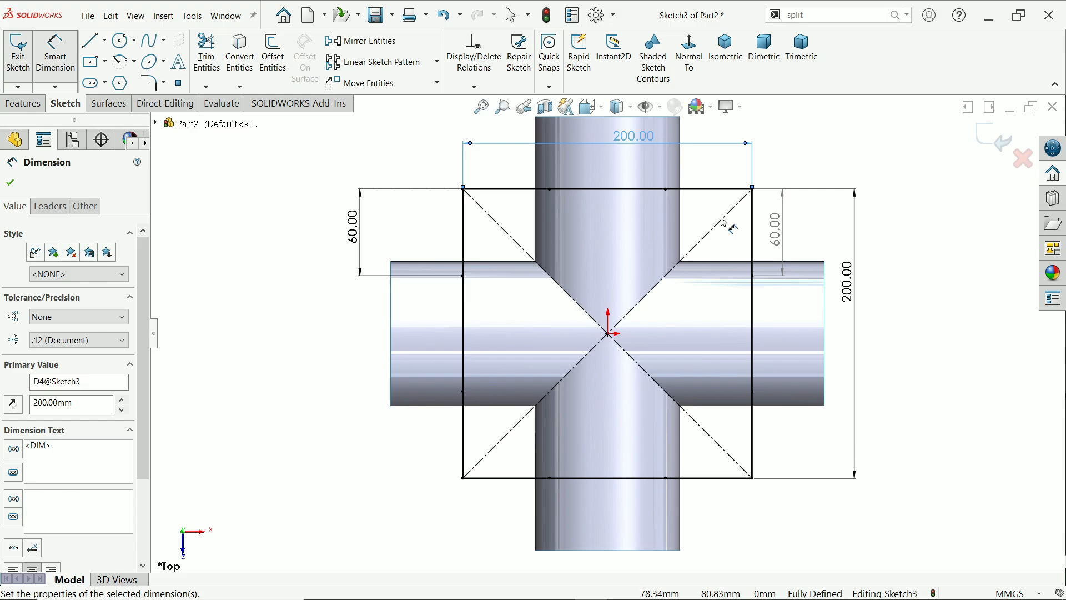
left_click(725, 51)
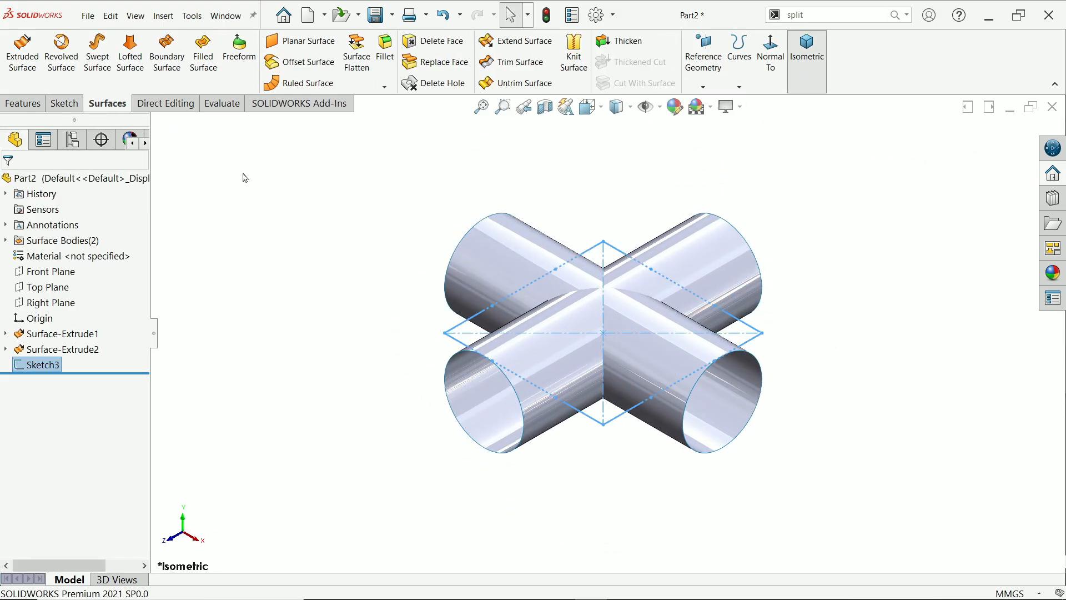
mouse_move(202, 51)
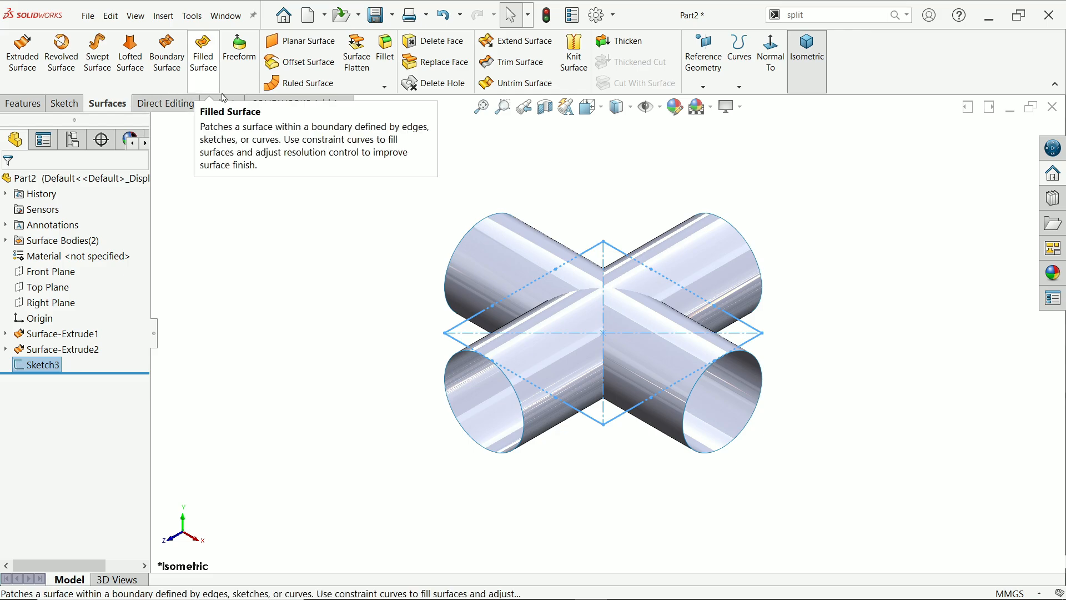
mouse_move(365, 114)
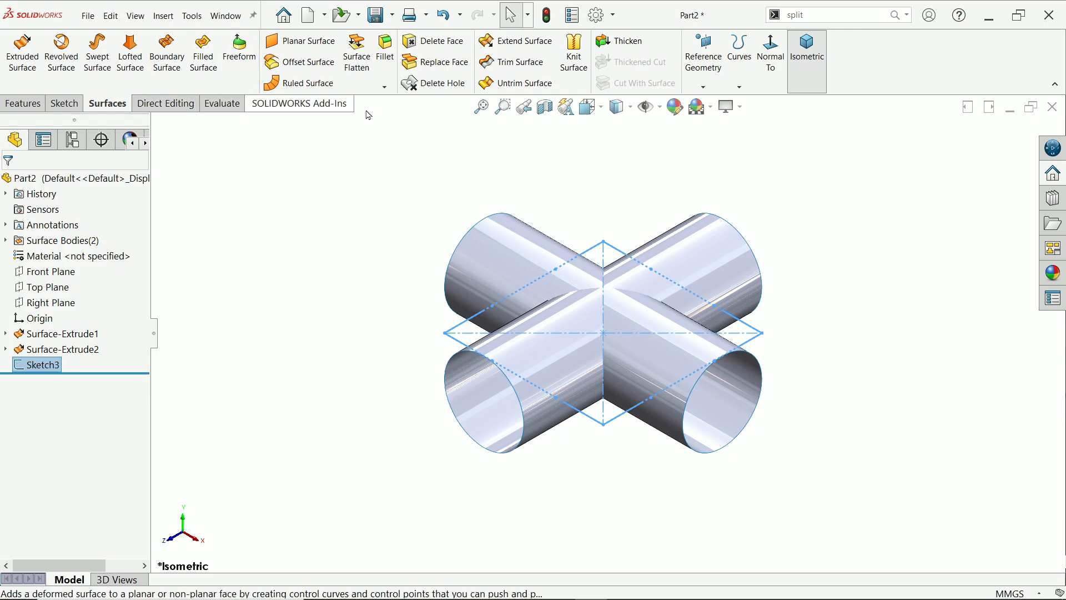
Start Trim Surface with Sketch3 as the trim tool.
left_click(516, 62)
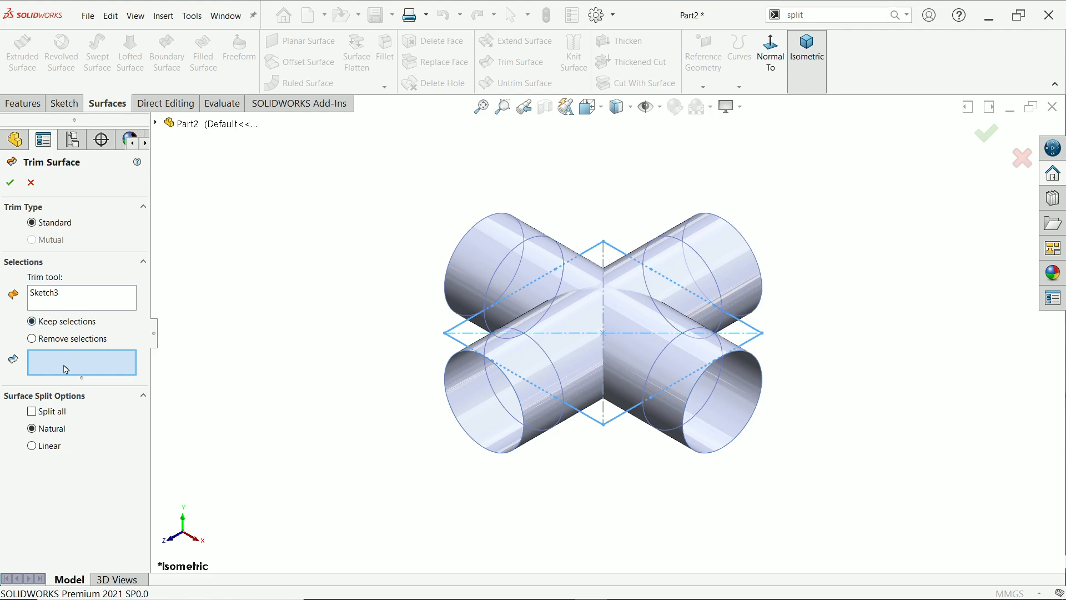
mouse_move(45, 364)
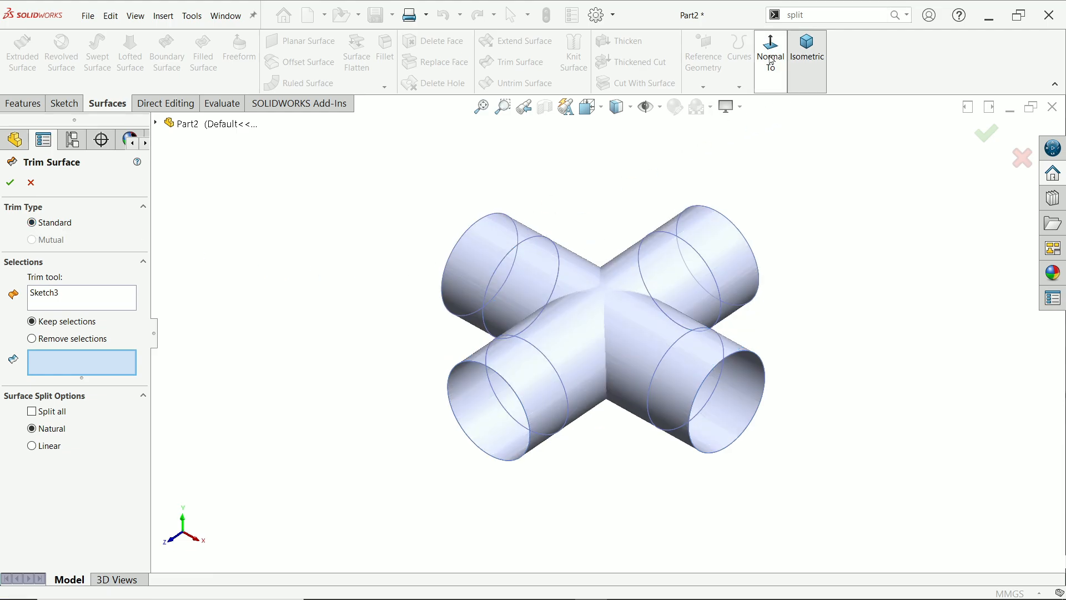
Trim the crossing pipes with Sketch3, keeping the four outer pipe ends as Surface-Trim1.
left_click(771, 54)
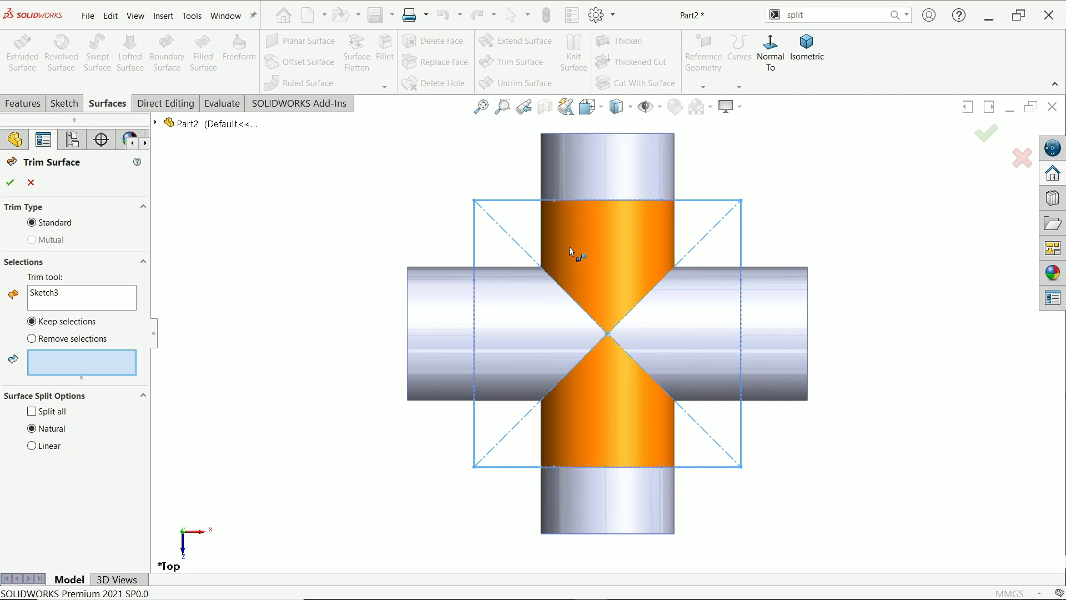
left_click(659, 265)
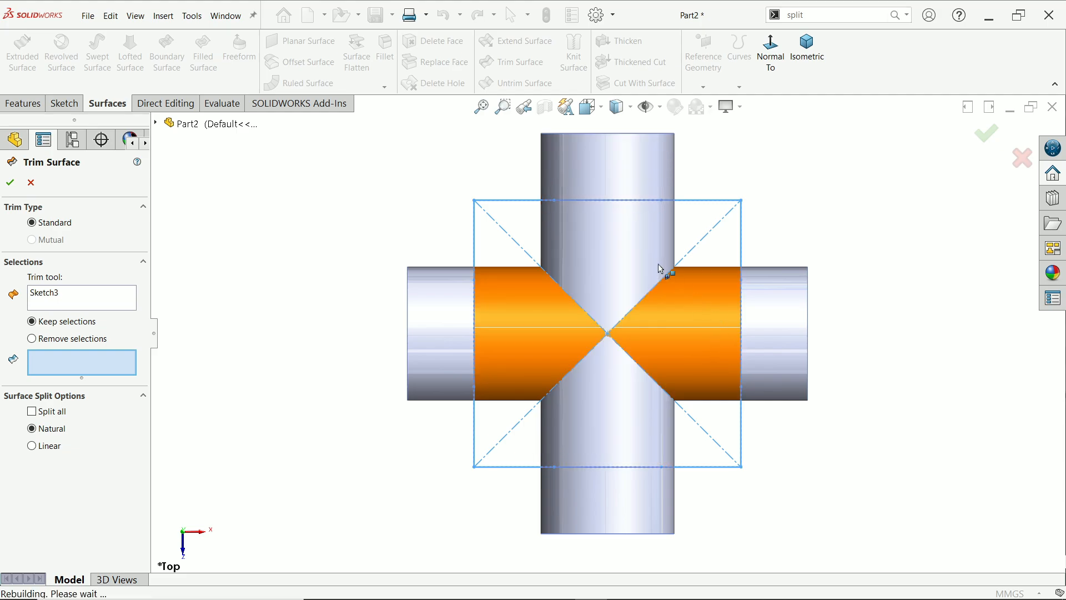
left_click(635, 259)
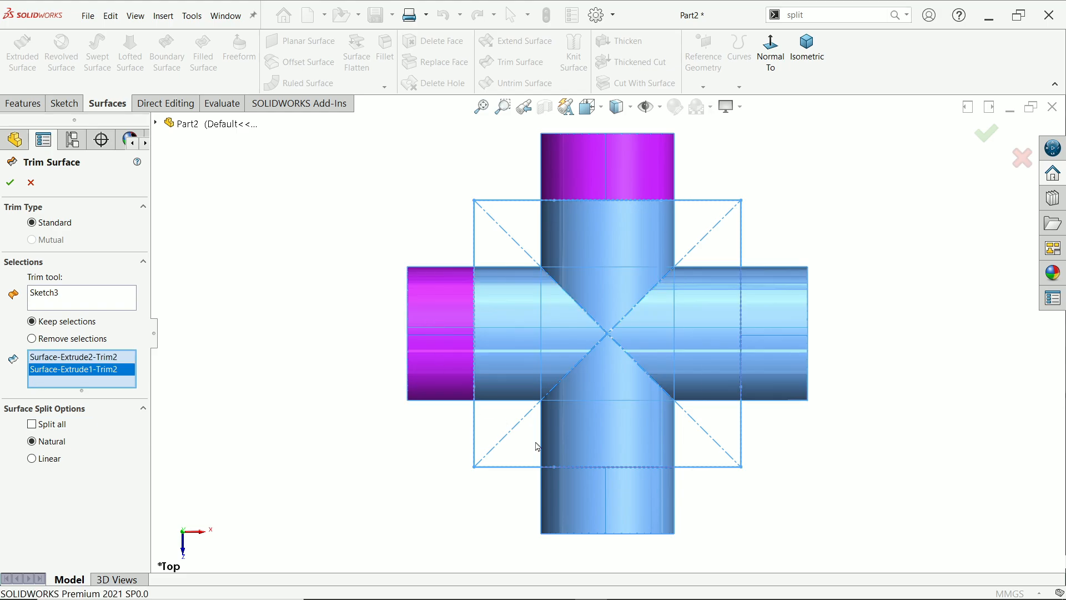
left_click(606, 500)
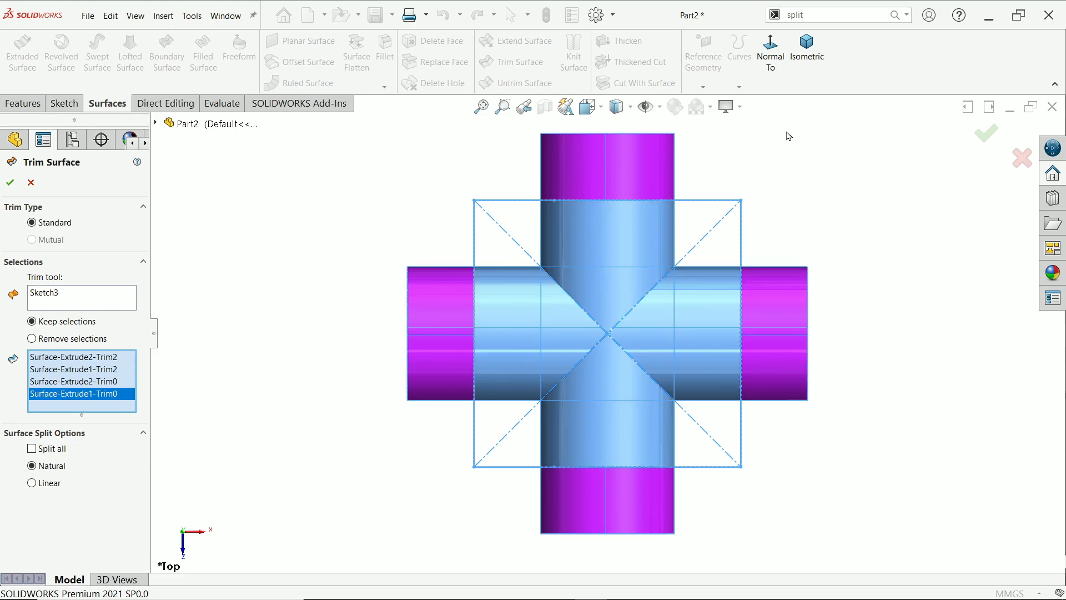
left_click(806, 51)
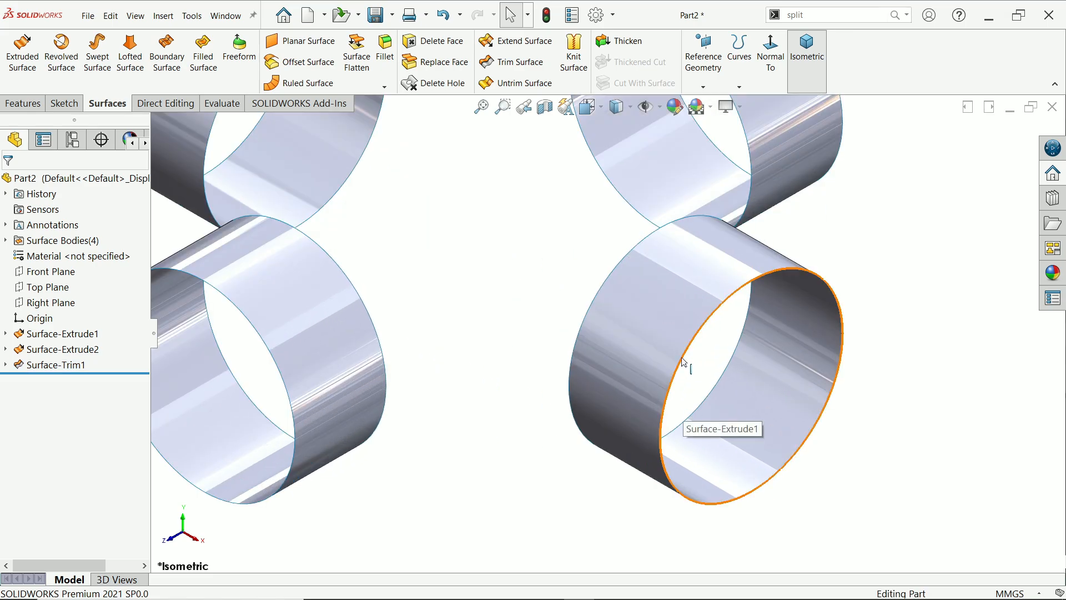
left_click(707, 374)
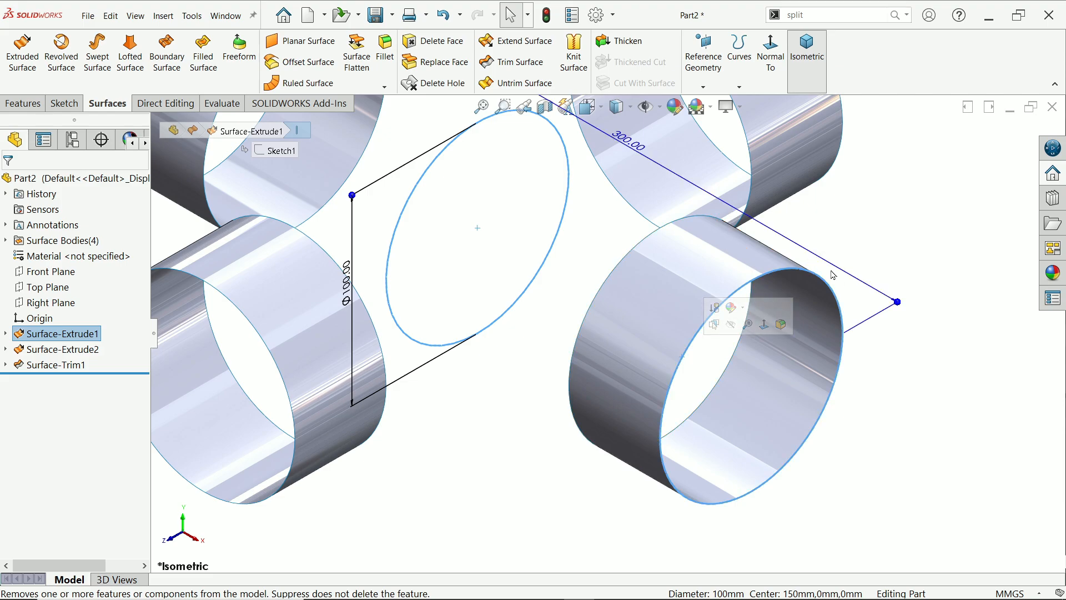
left_click(55, 364)
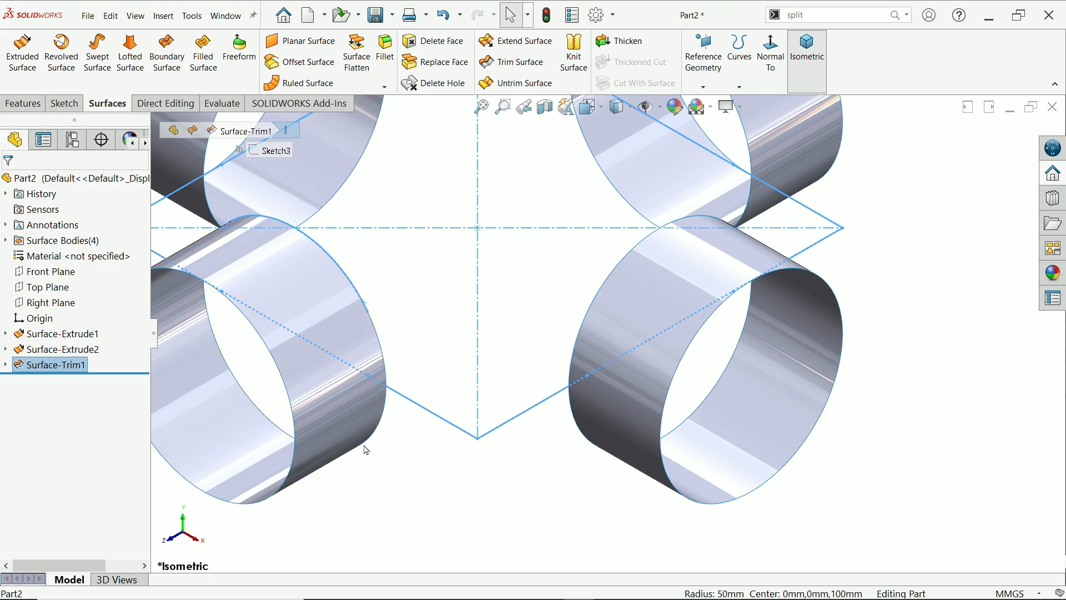
mouse_move(547, 443)
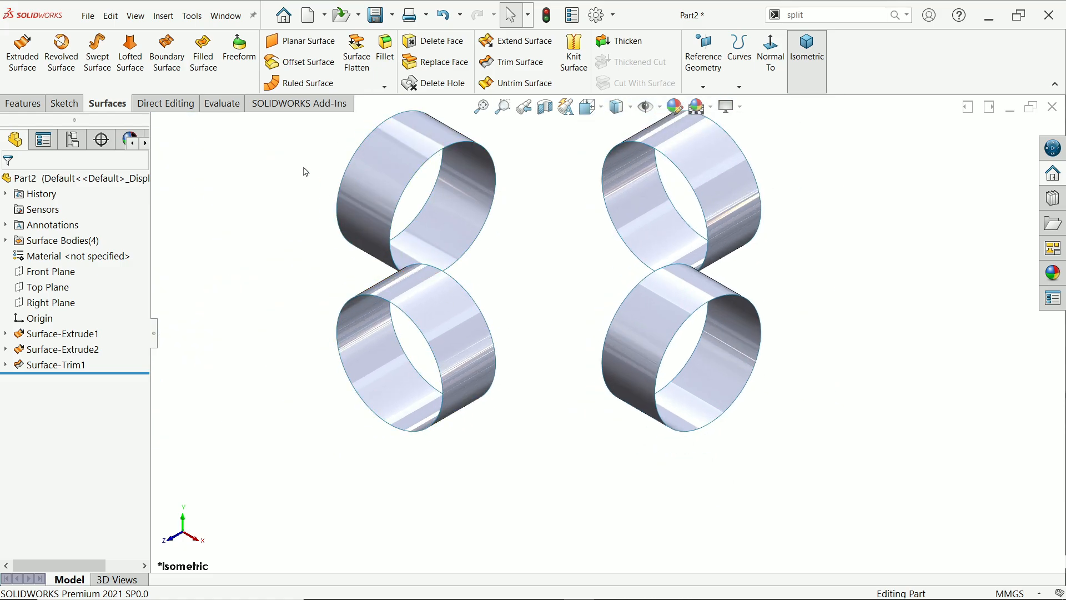
mouse_move(129, 51)
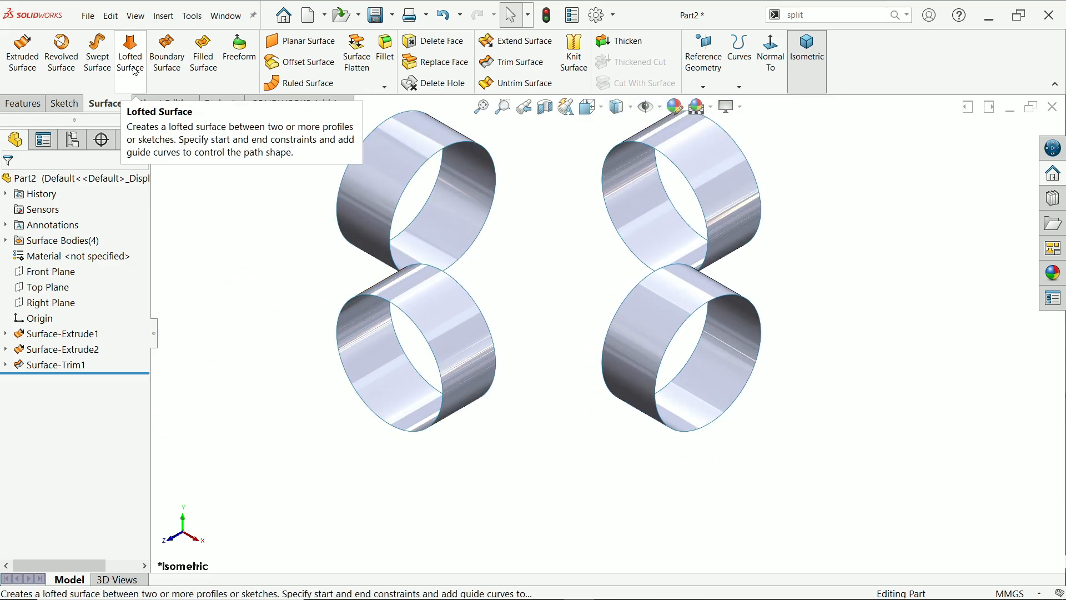
Start a lofted surface using two facing pipe-end edges as profiles.
left_click(129, 52)
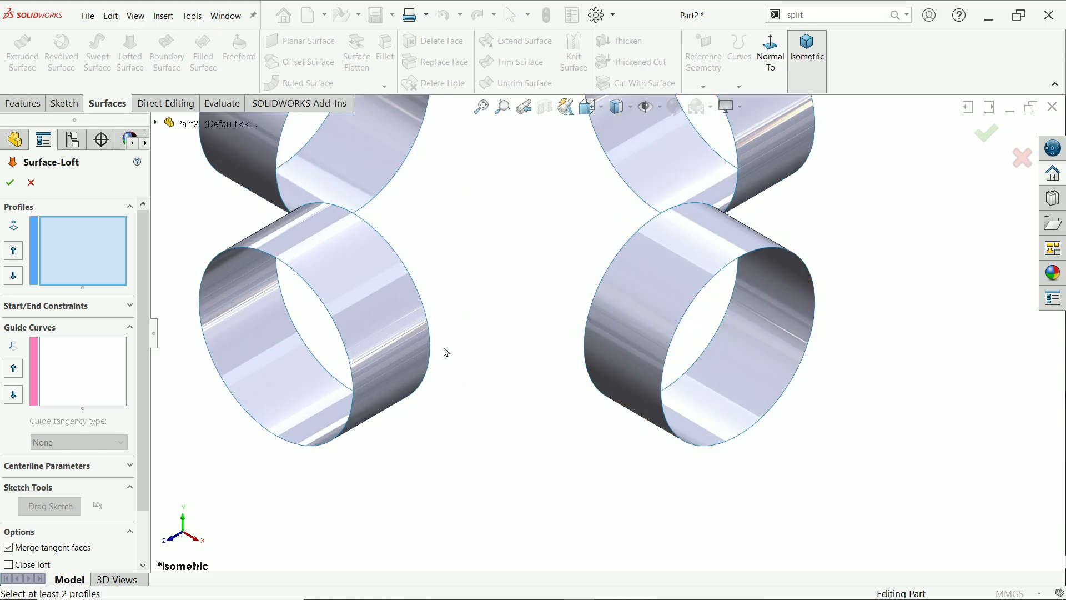
left_click(806, 51)
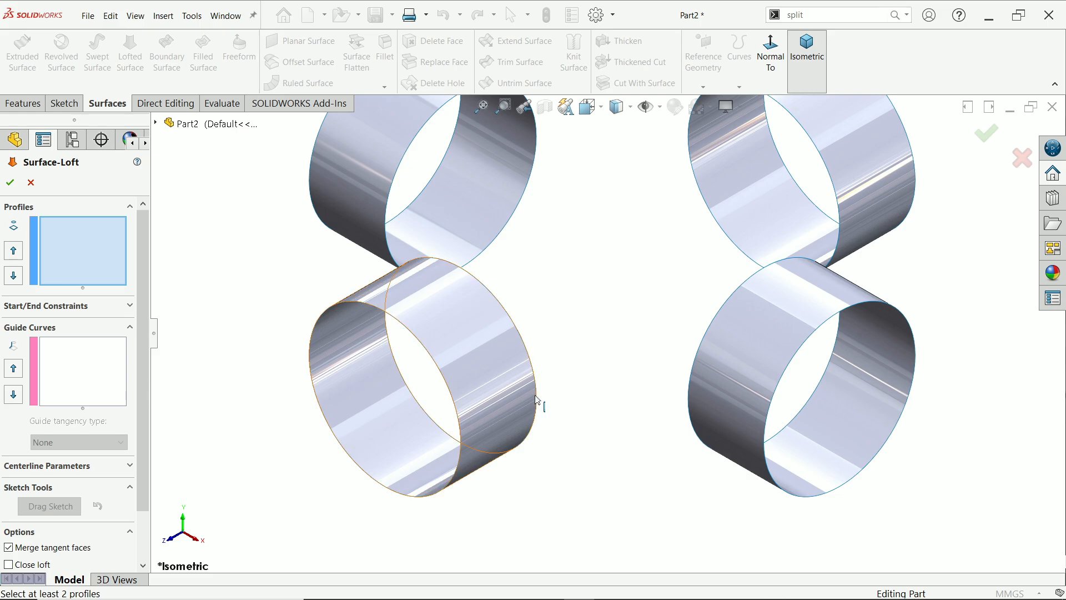
left_click(536, 400)
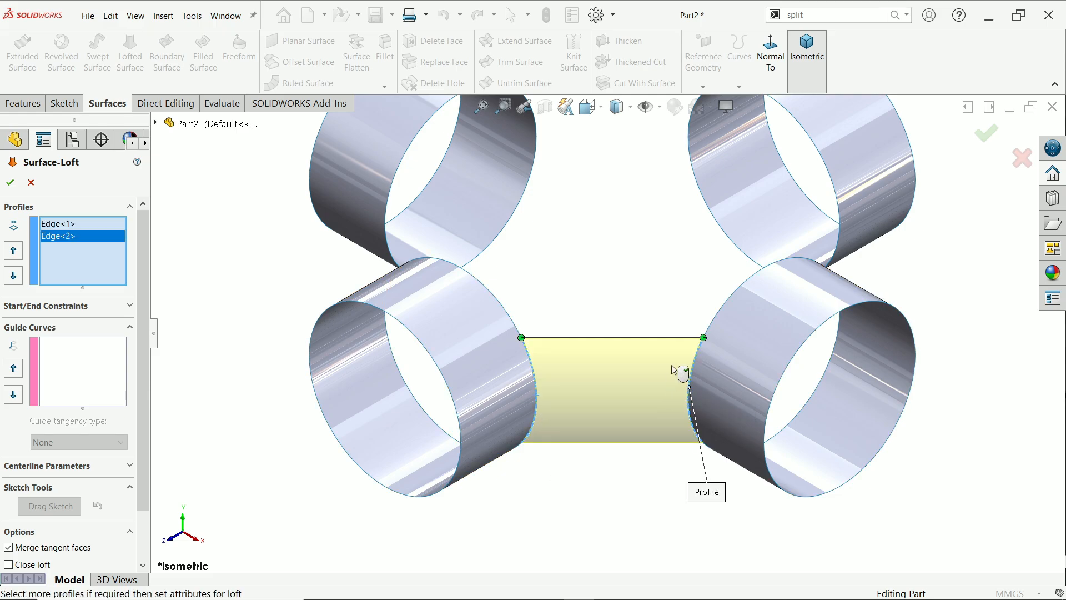
mouse_move(697, 352)
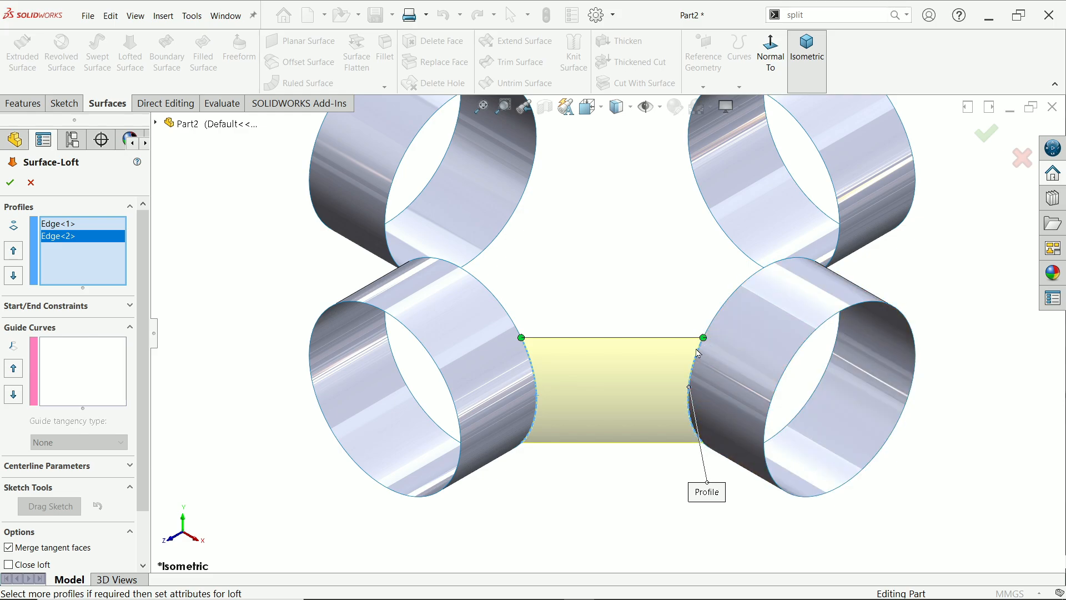
mouse_move(531, 343)
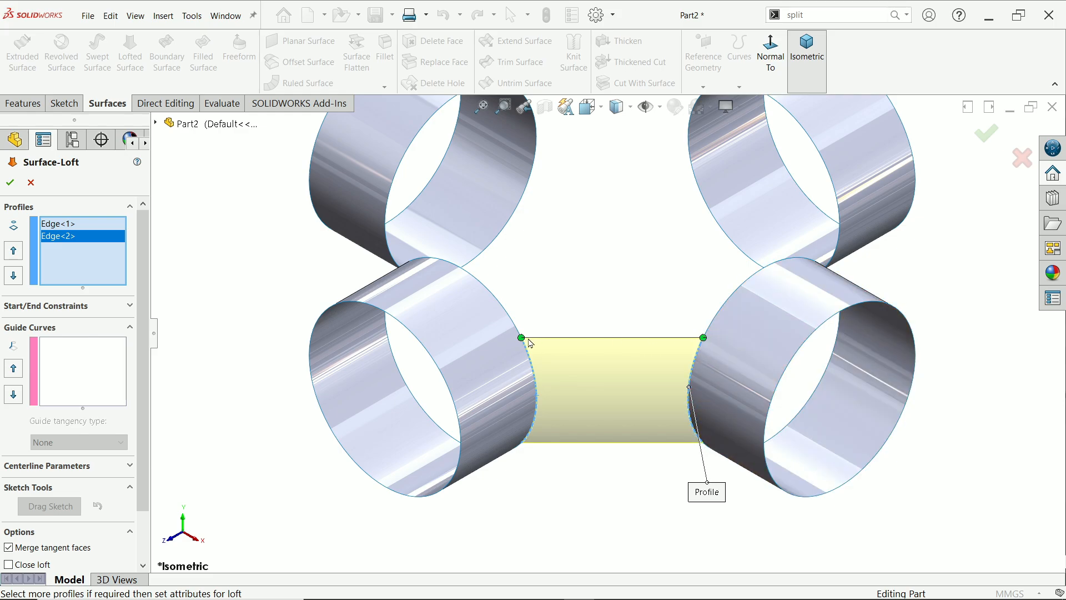
mouse_move(563, 293)
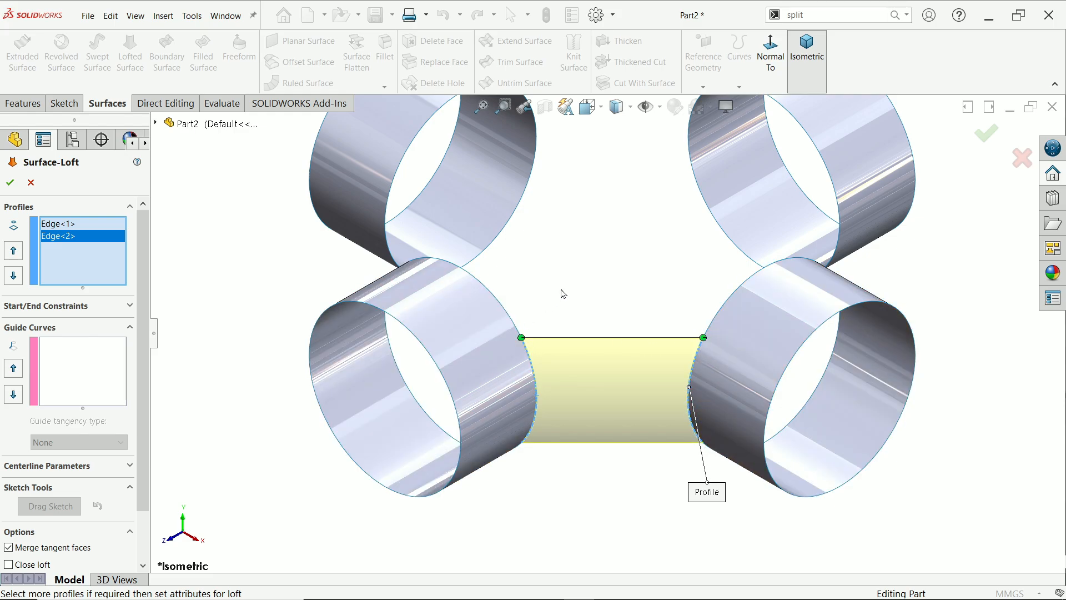
mouse_move(335, 303)
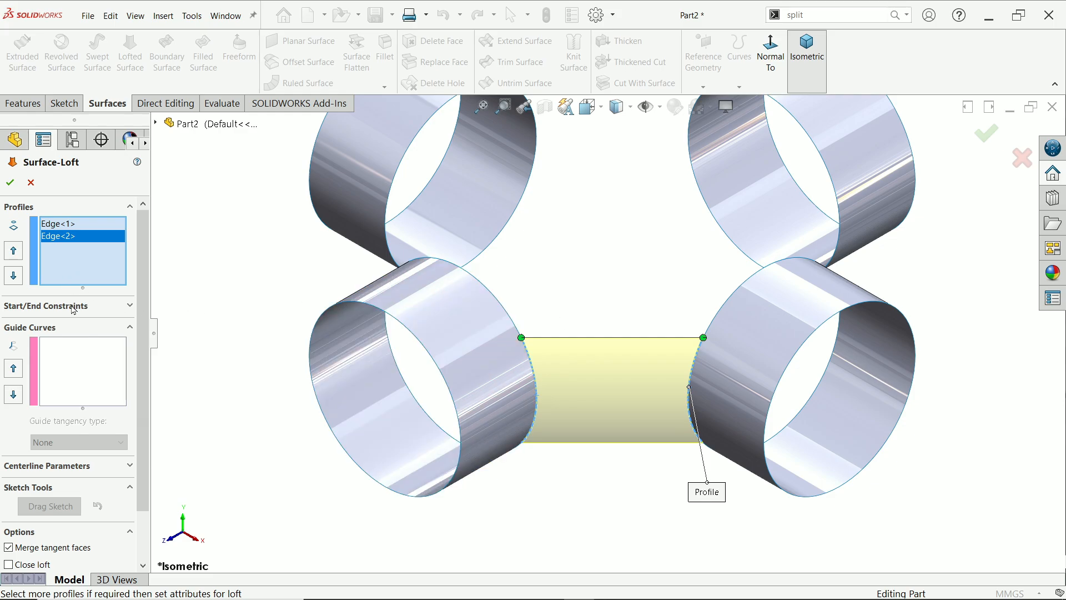
Set start and end constraints to Tangency To Face with tangent length 1.5 and accept the loft.
left_click(47, 305)
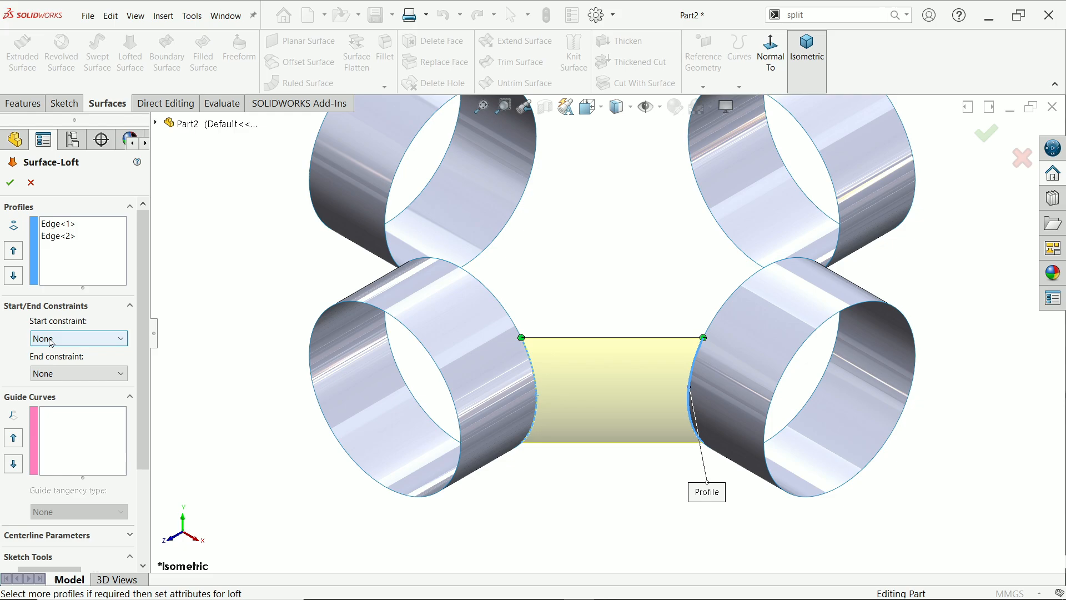
left_click(77, 338)
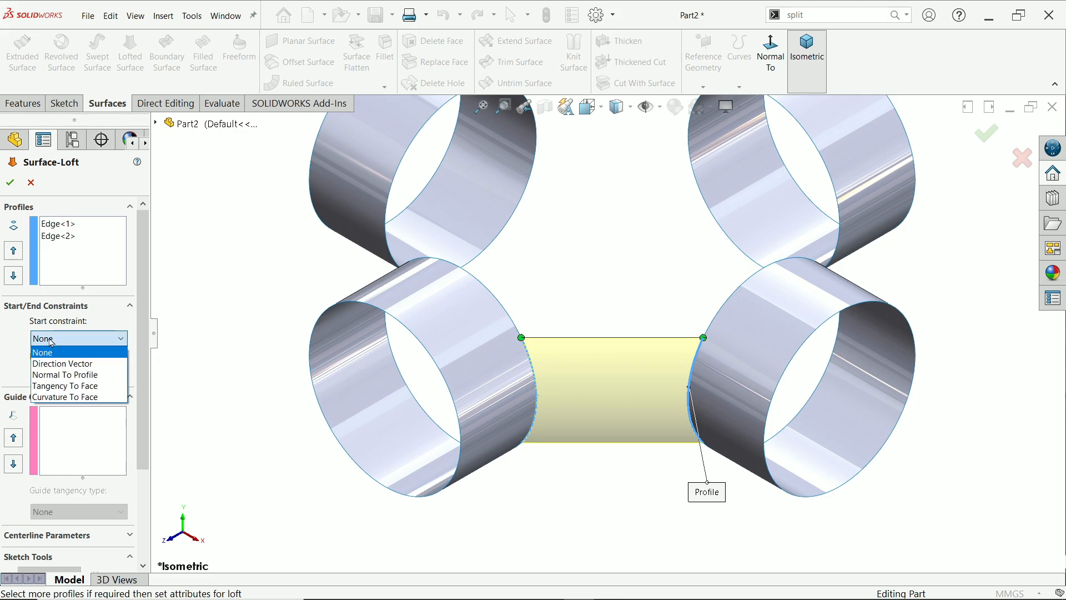
mouse_move(65, 385)
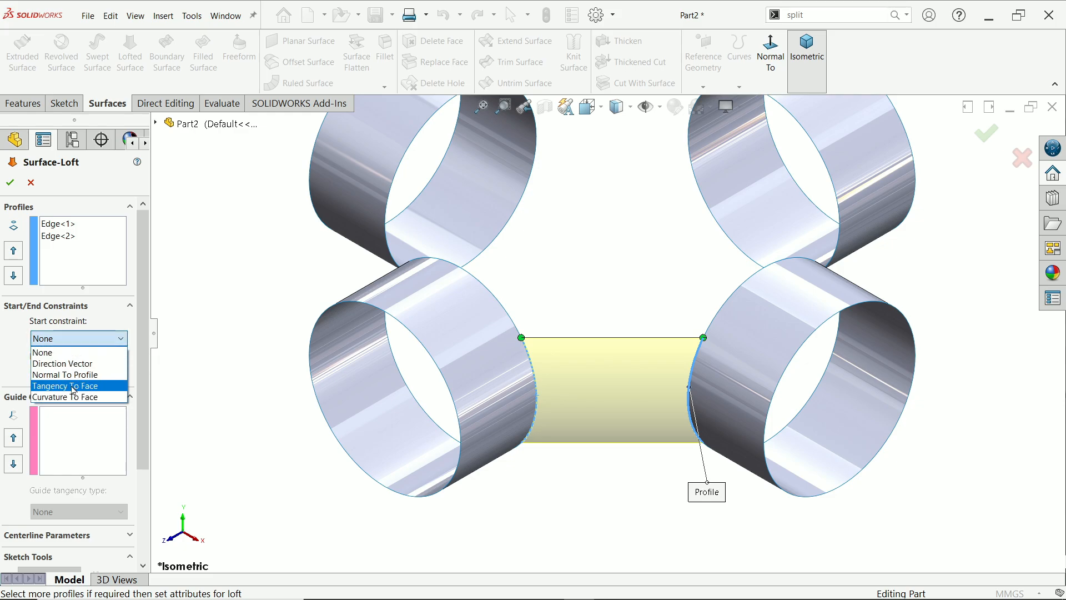
mouse_move(170, 402)
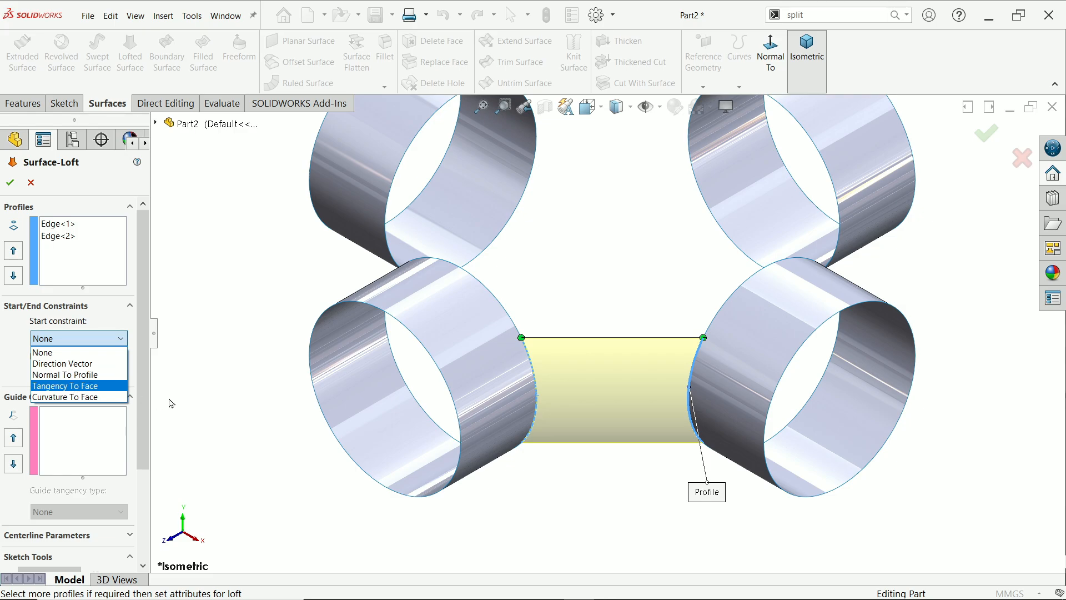
mouse_move(87, 394)
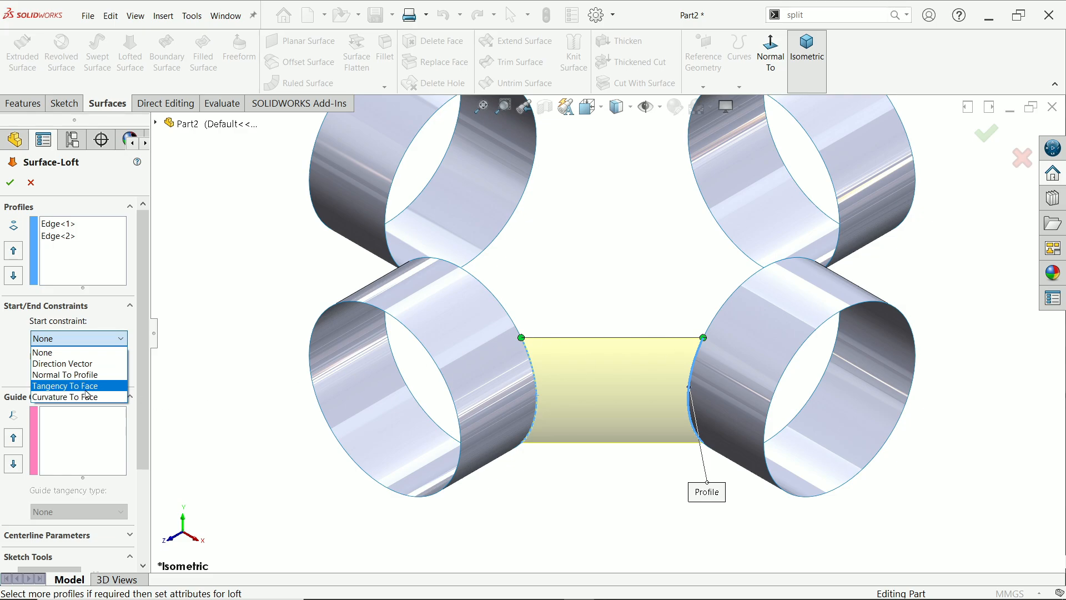
left_click(65, 385)
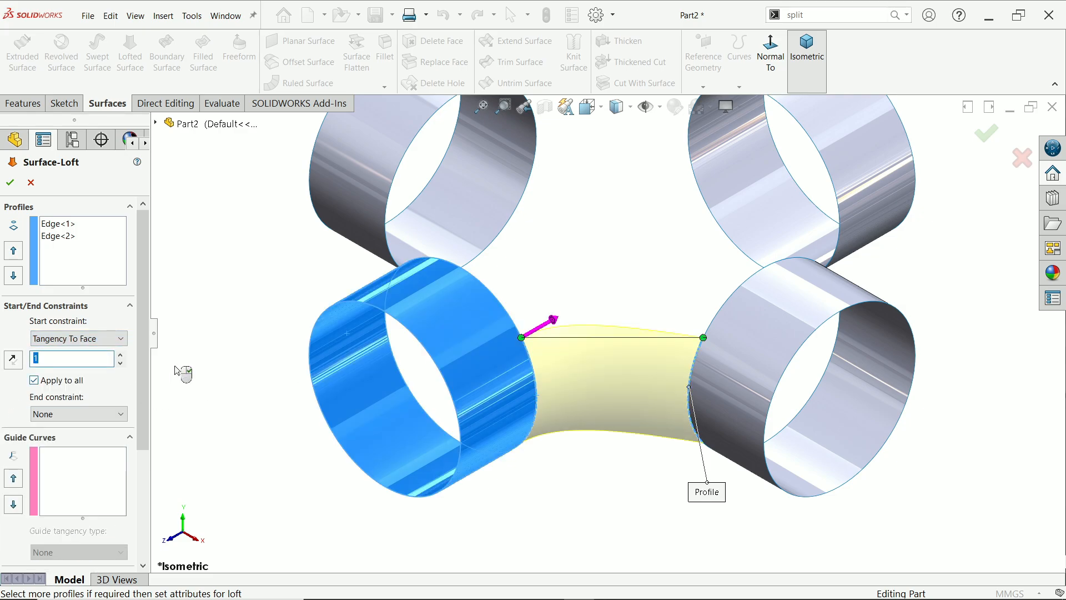
mouse_move(71, 358)
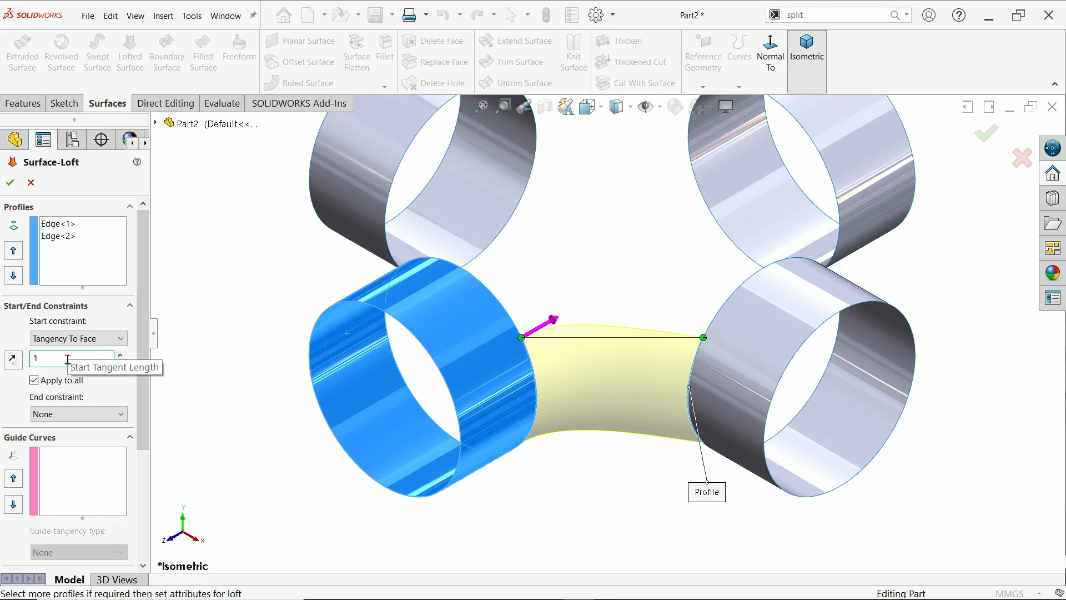
type("1.5")
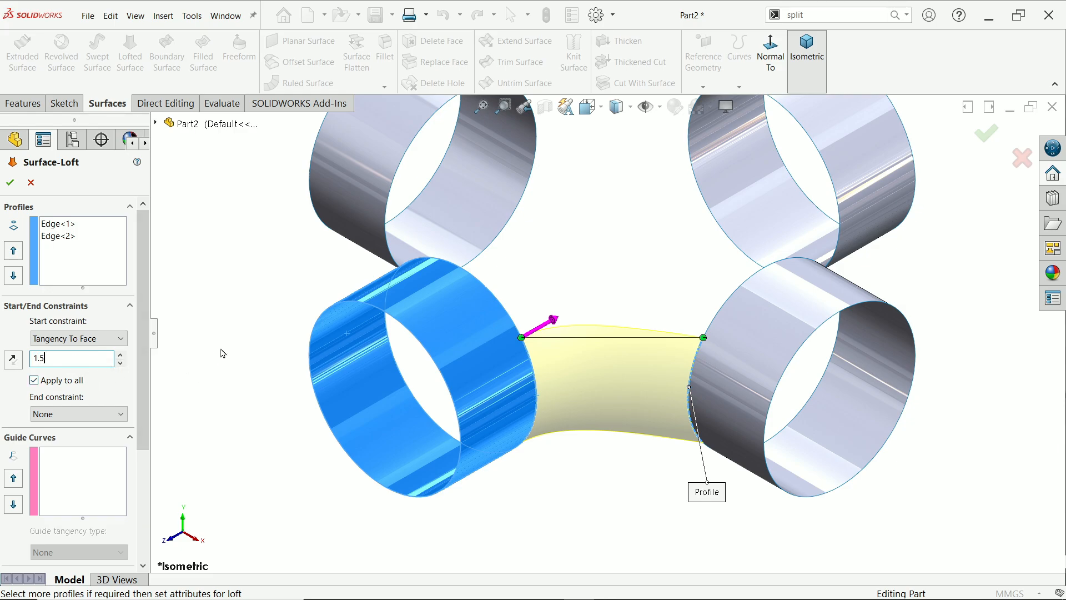
left_click(77, 414)
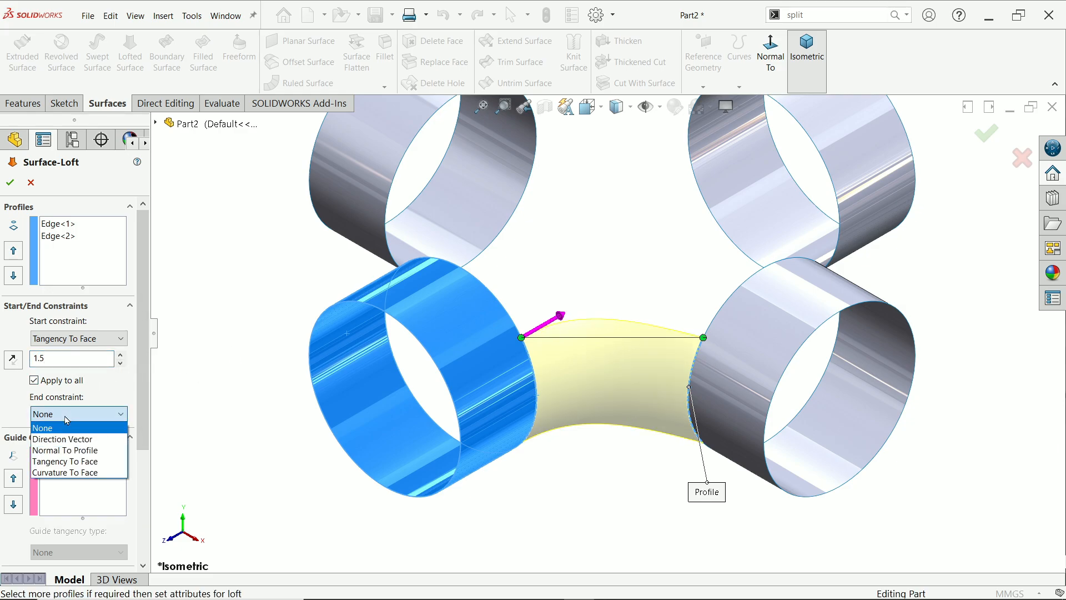
left_click(66, 461)
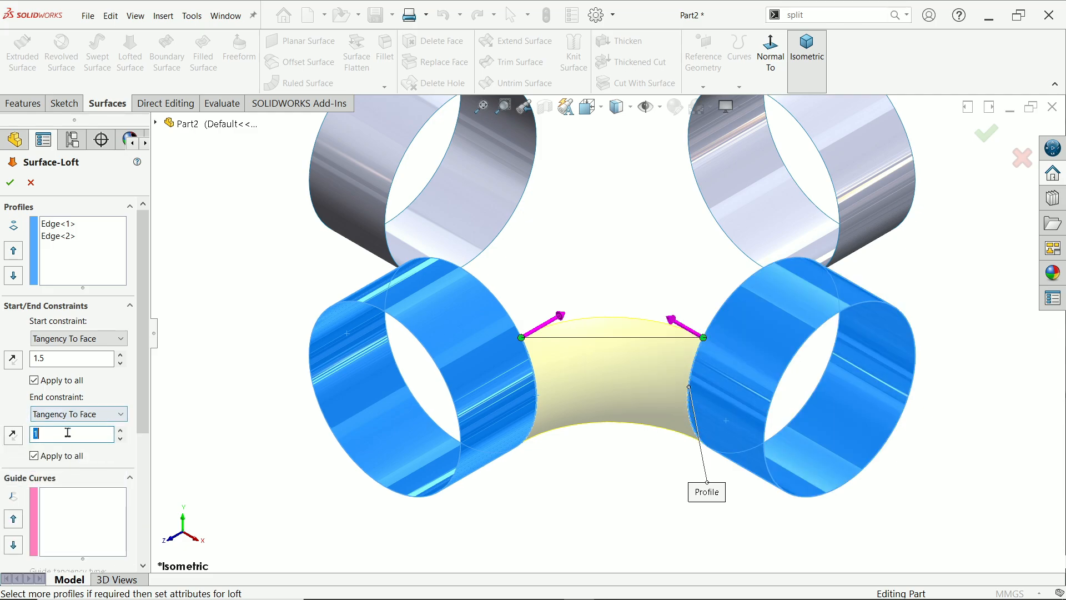
type("1.5")
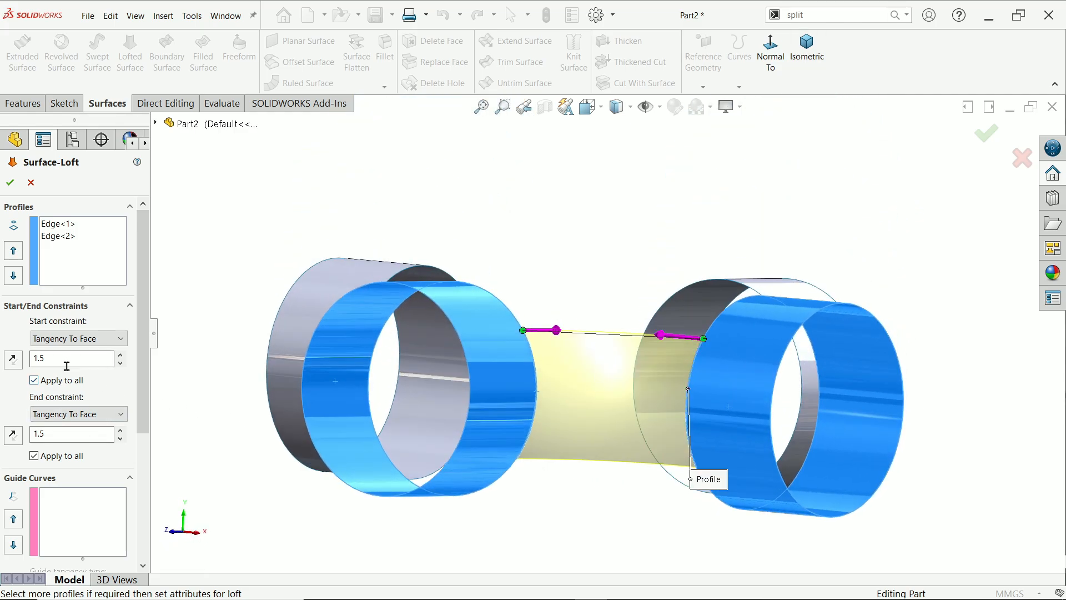
left_click(34, 380)
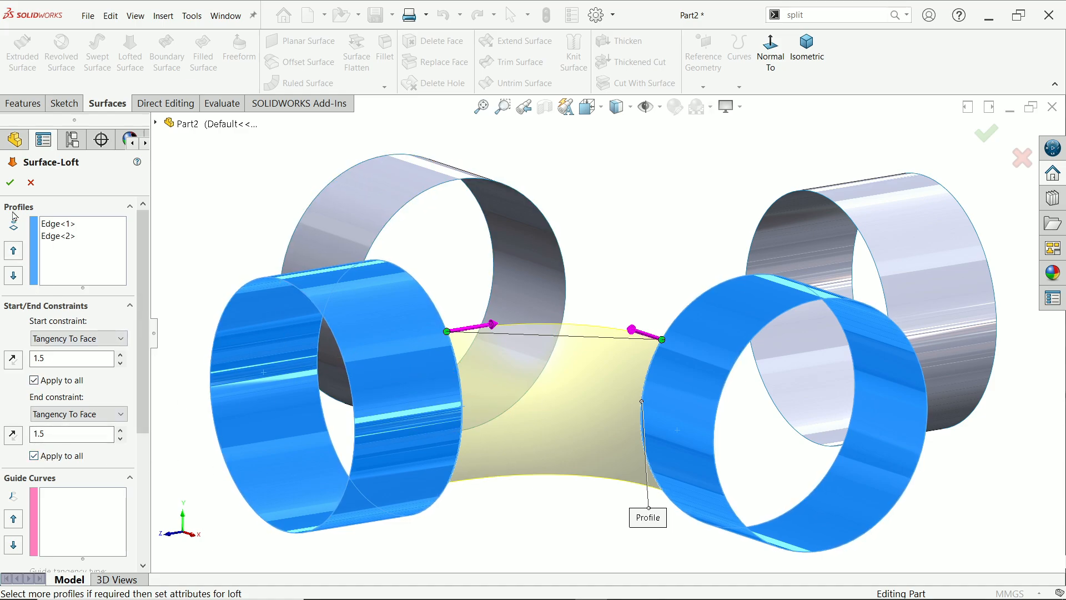
left_click(10, 183)
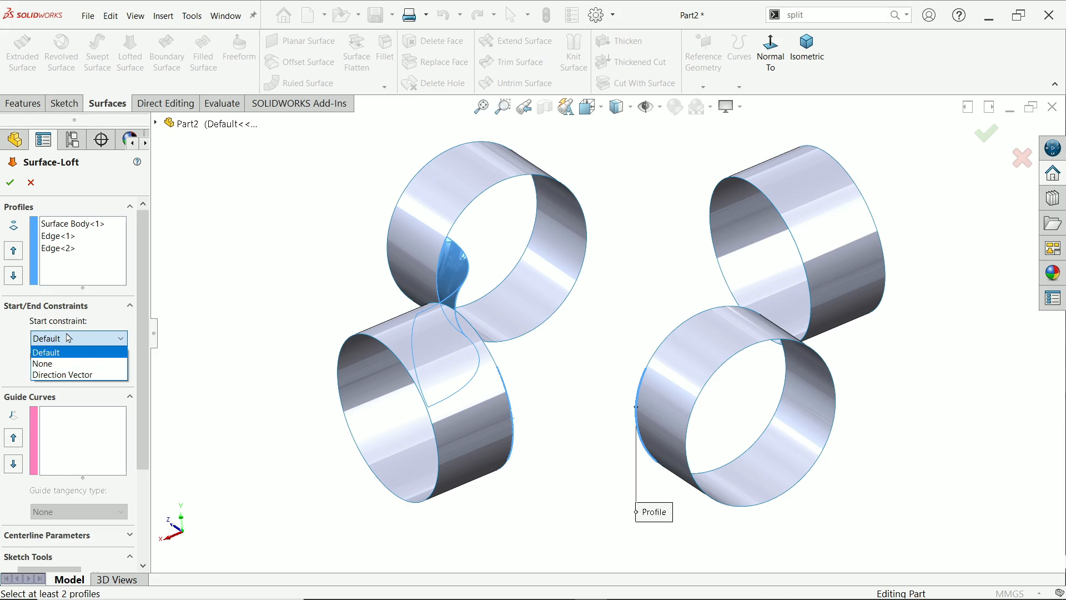
mouse_move(31, 187)
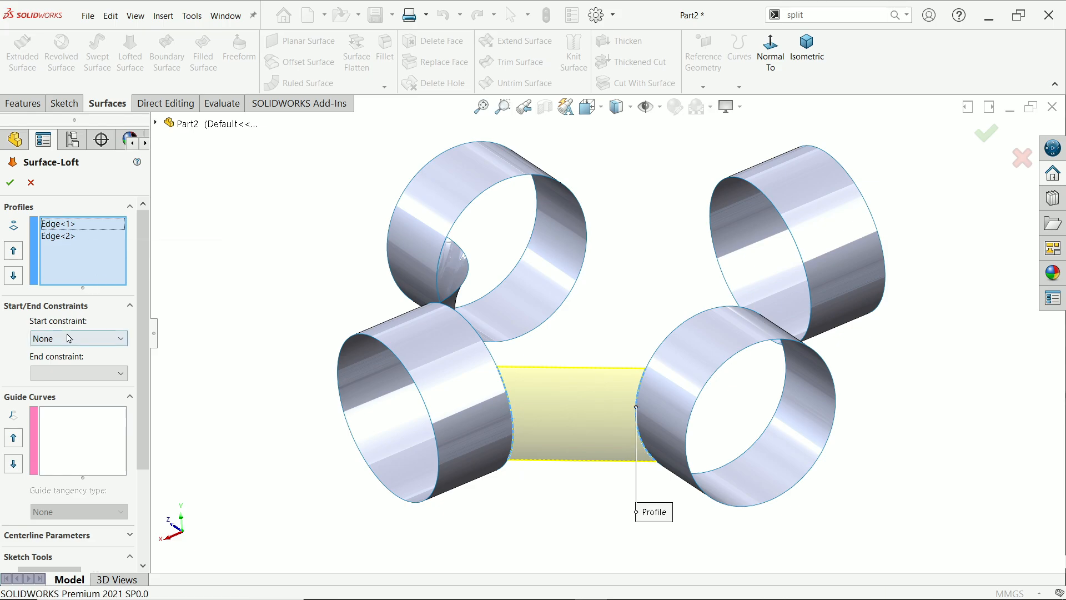
Loft a second surface between the lower pipe ends, Tangency To Face at both ends with 1.5.
left_click(77, 338)
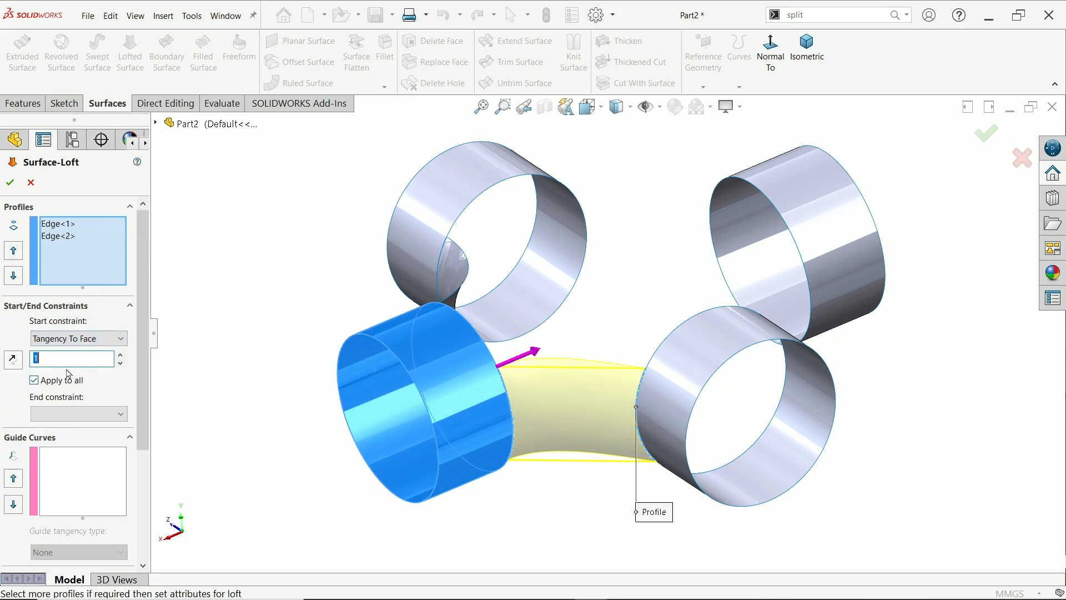
type("1.5")
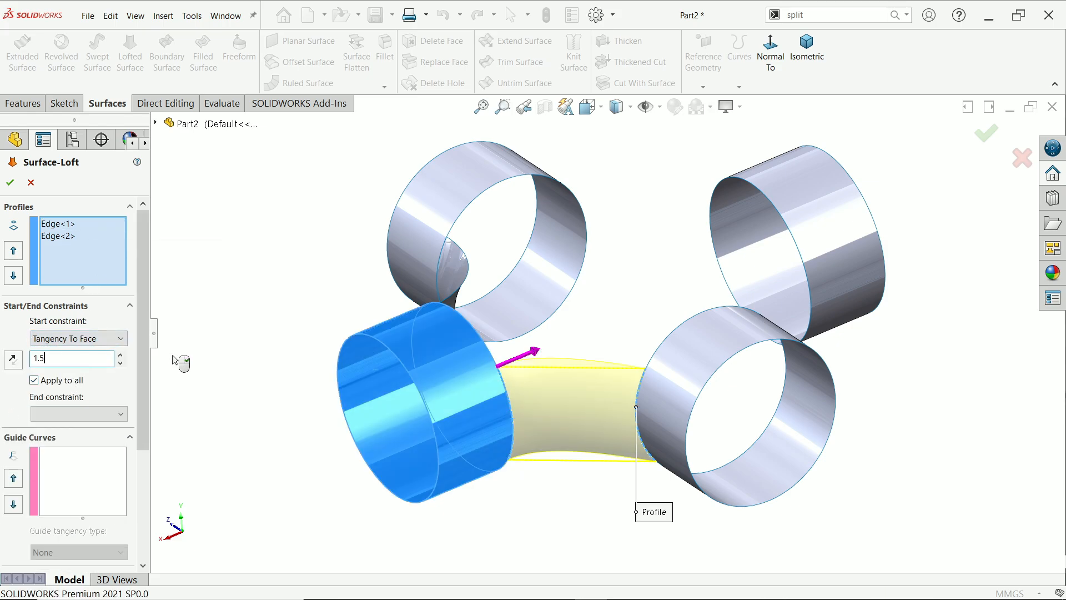
left_click(77, 413)
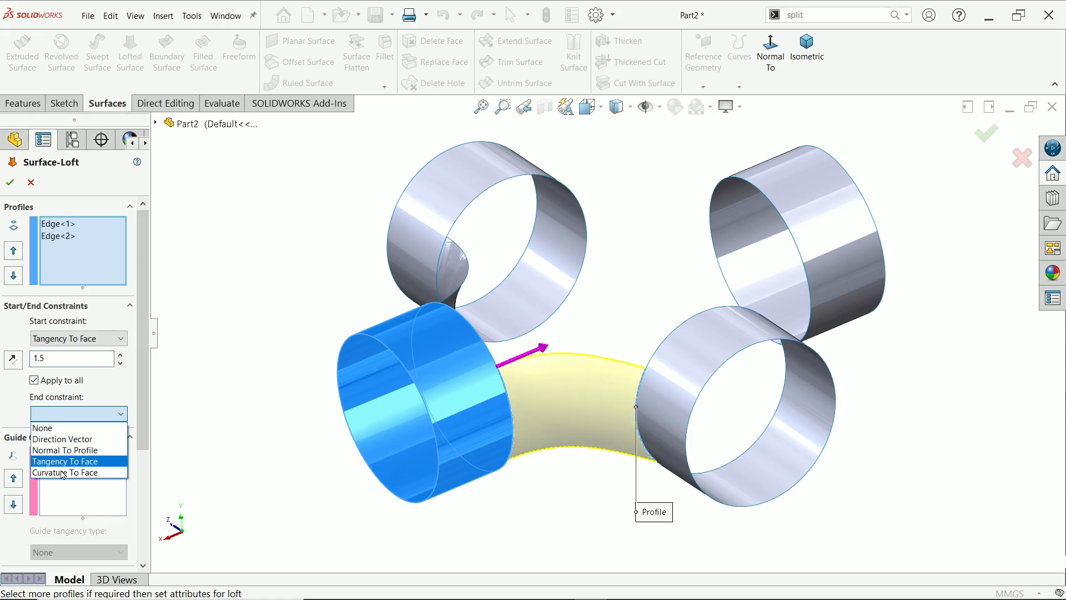
left_click(66, 460)
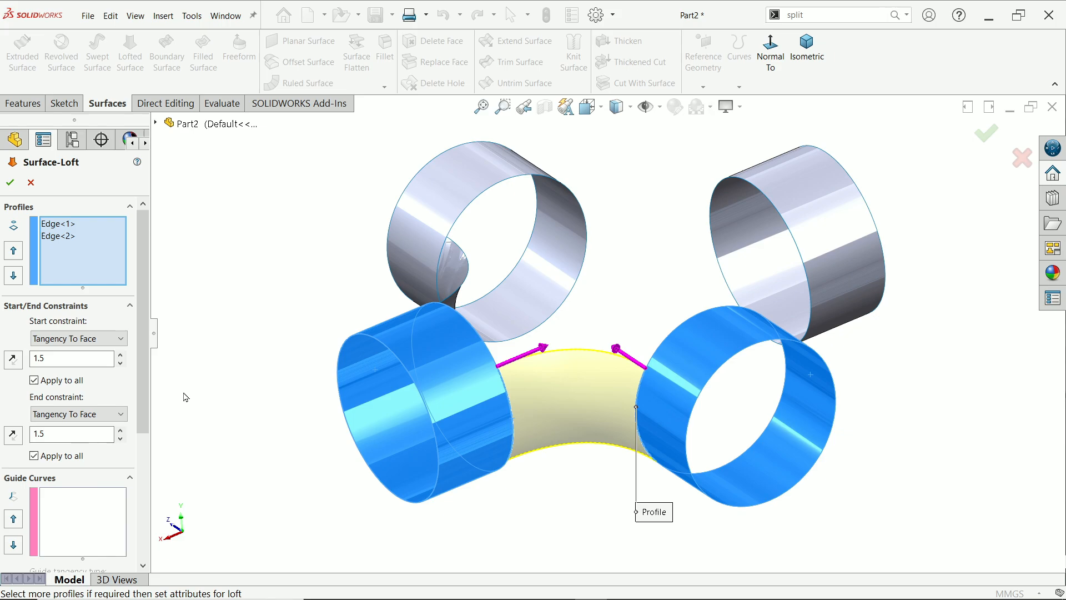
scroll("down", 3)
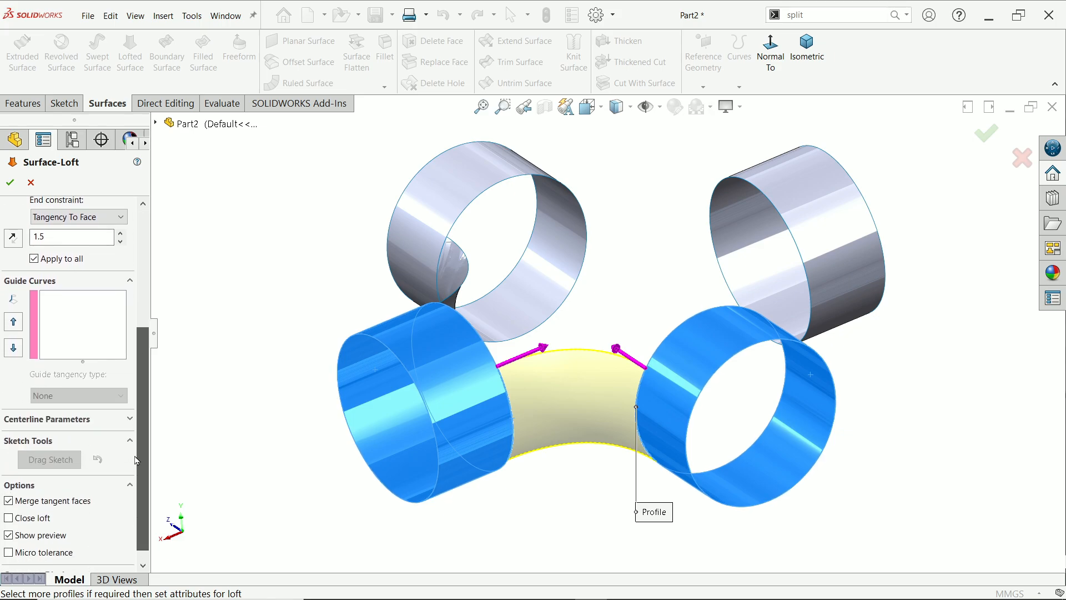
scroll("down", 3)
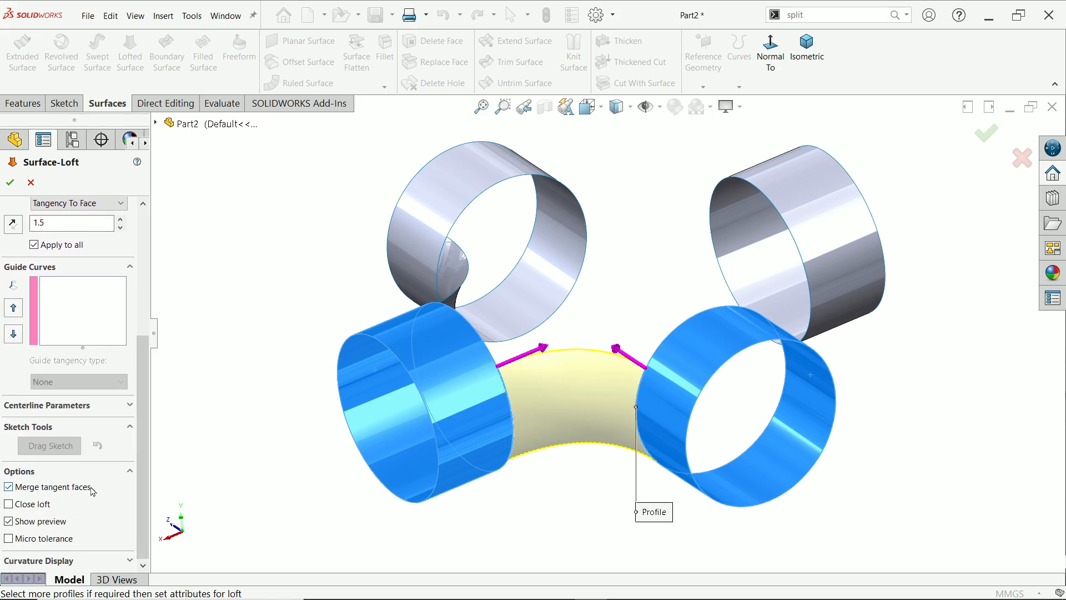
mouse_move(10, 182)
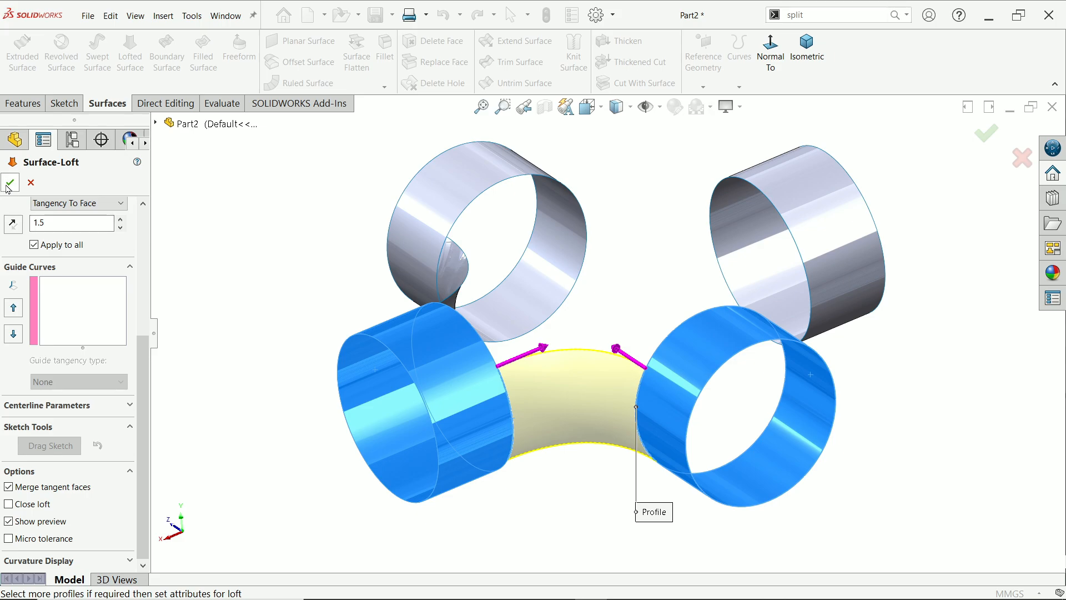
left_click(10, 184)
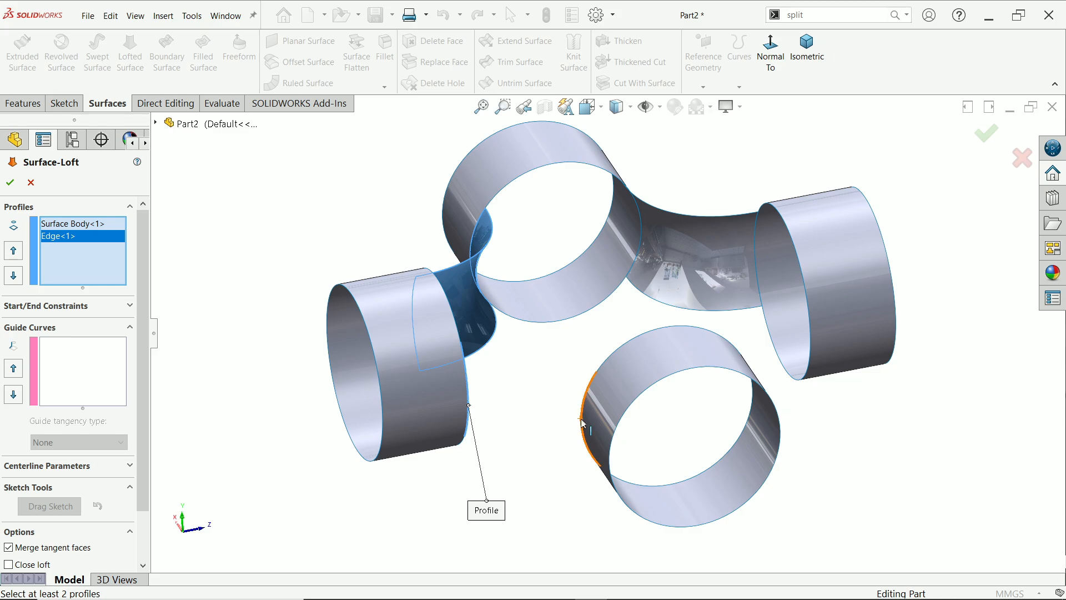
Loft from the left pipe to the lower pipe with Tangency To Face 1.5 at both ends.
left_click(597, 419)
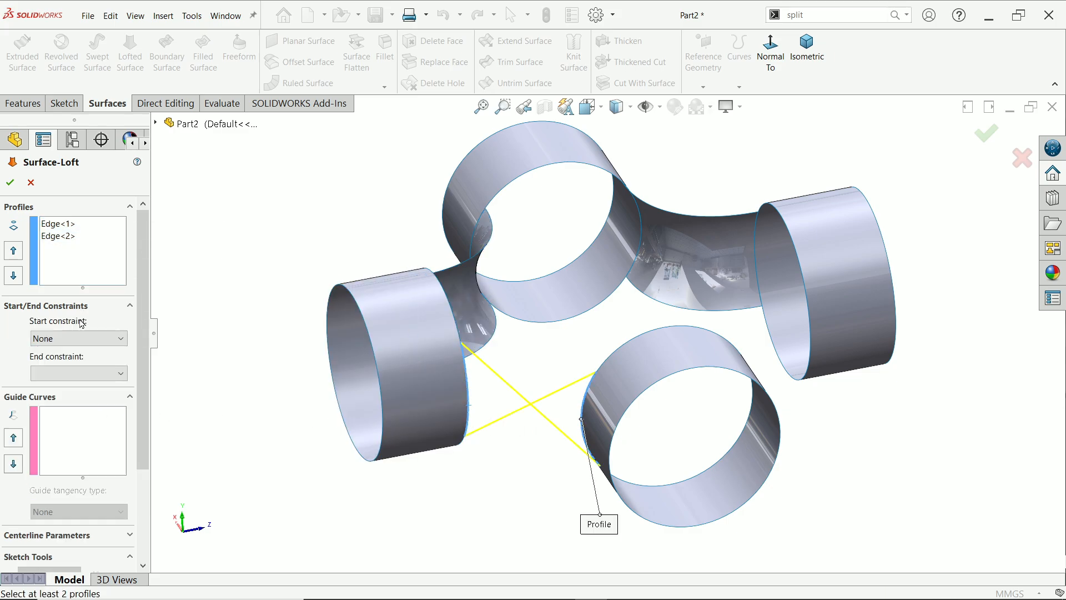
left_click(78, 337)
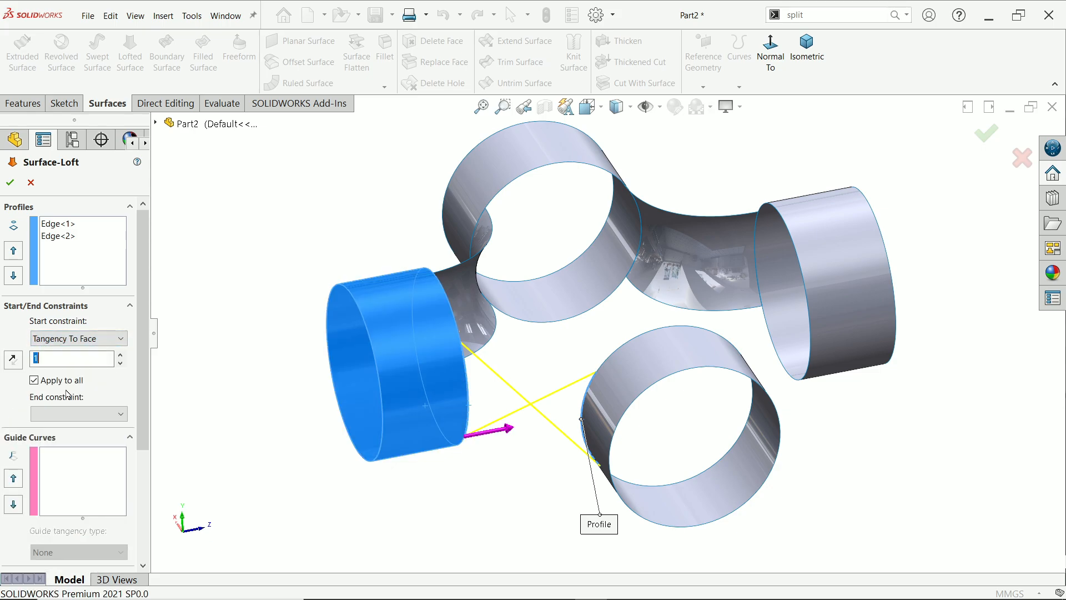
type("1.5")
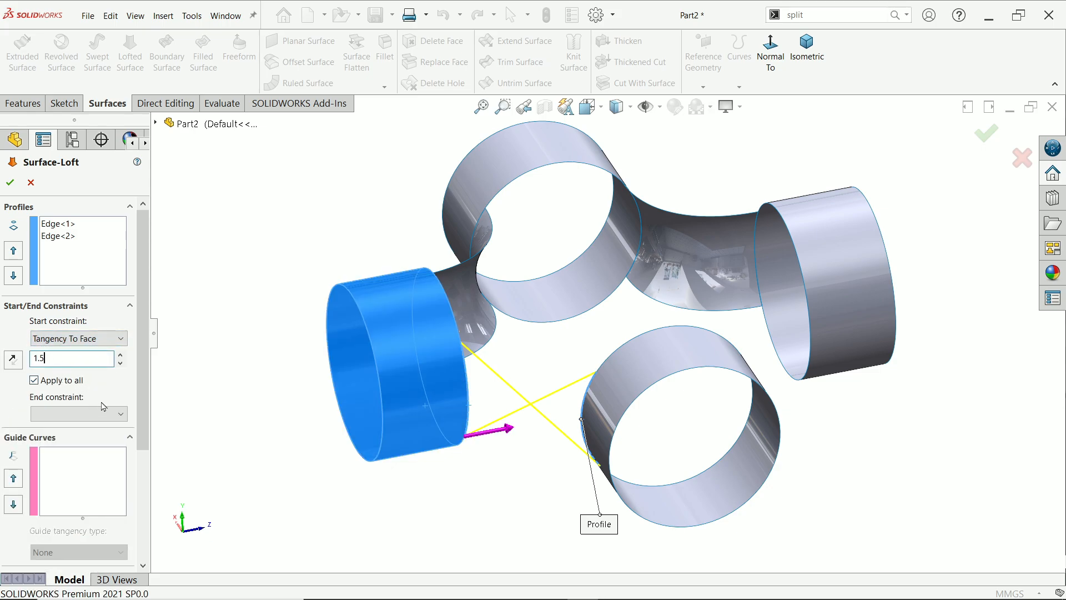
left_click(78, 413)
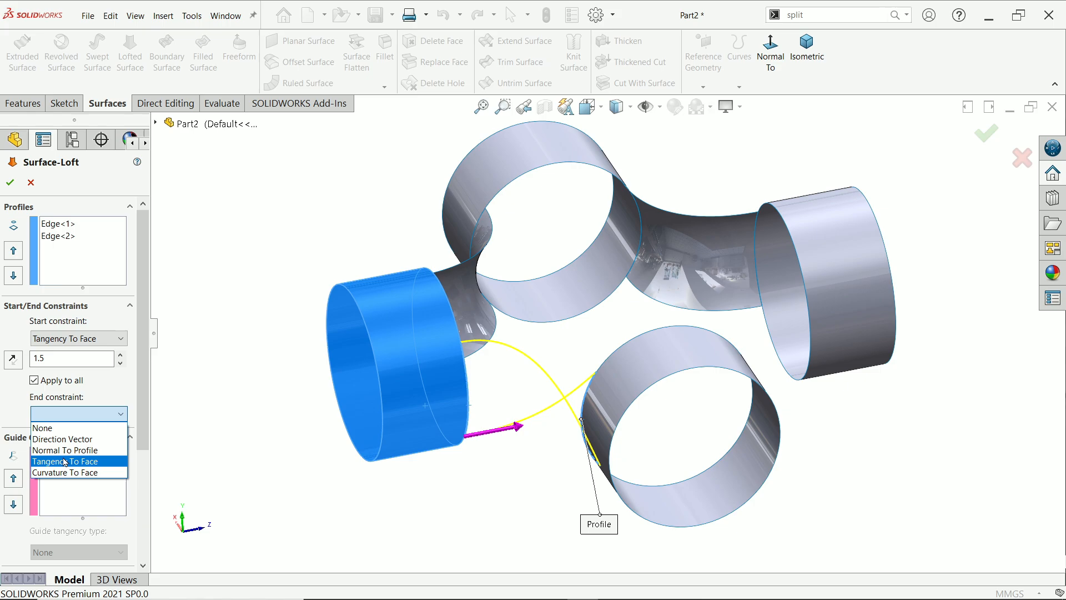
left_click(65, 461)
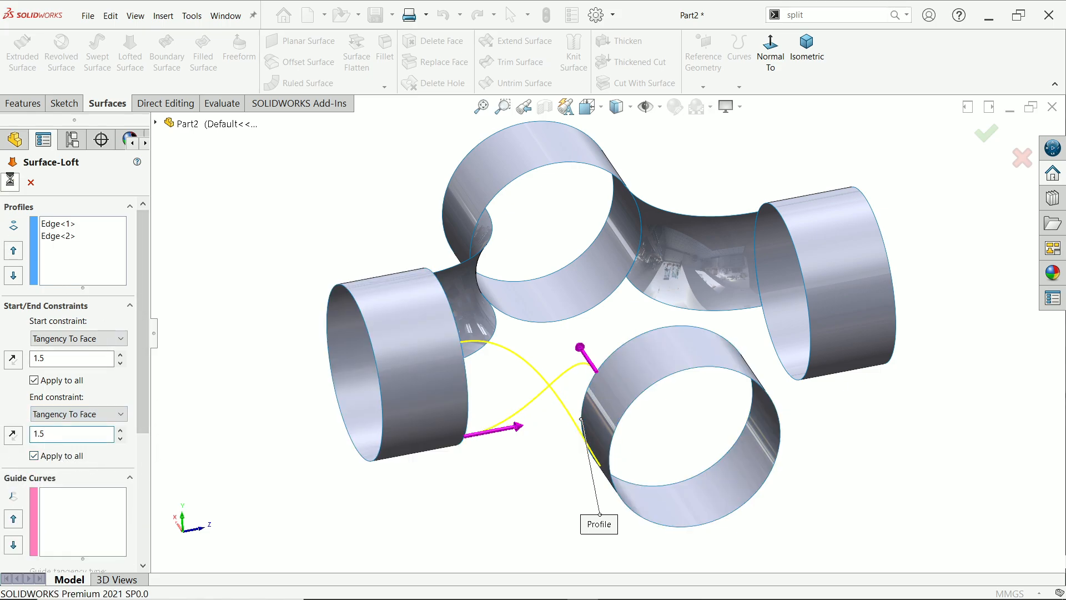
left_click(10, 182)
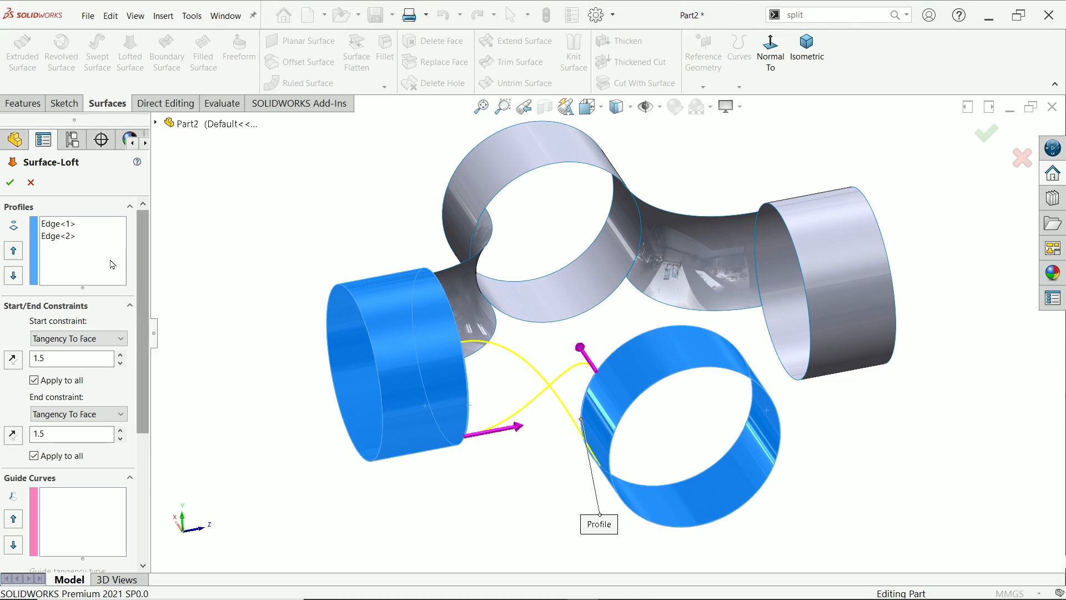
Re-pick the profile edges to remove the twist, reapply tangency 1.5, and accept the third loft.
left_click(81, 265)
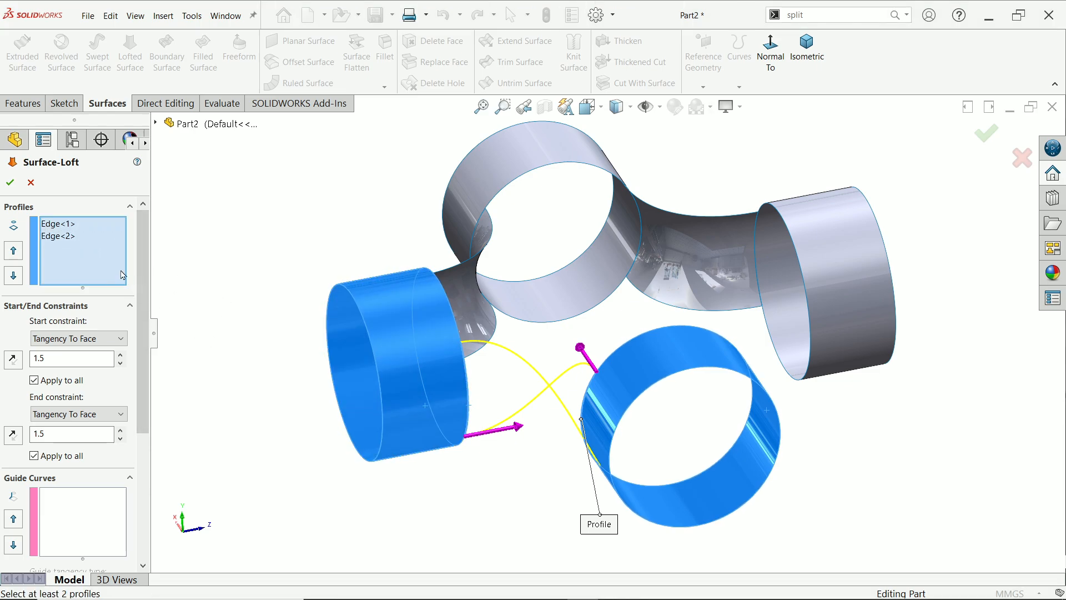
mouse_move(507, 358)
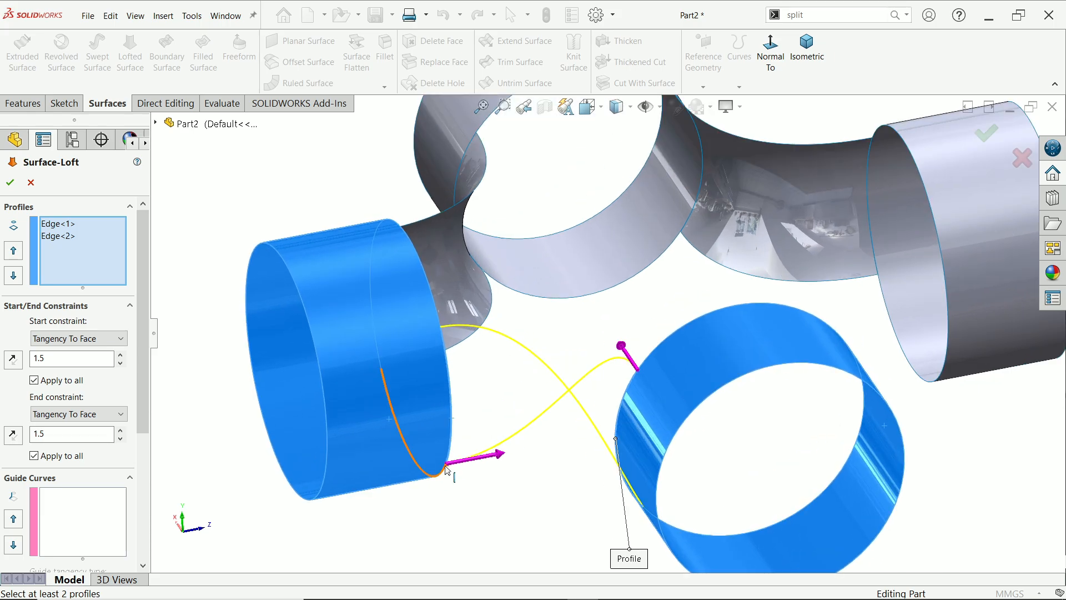
left_click(58, 223)
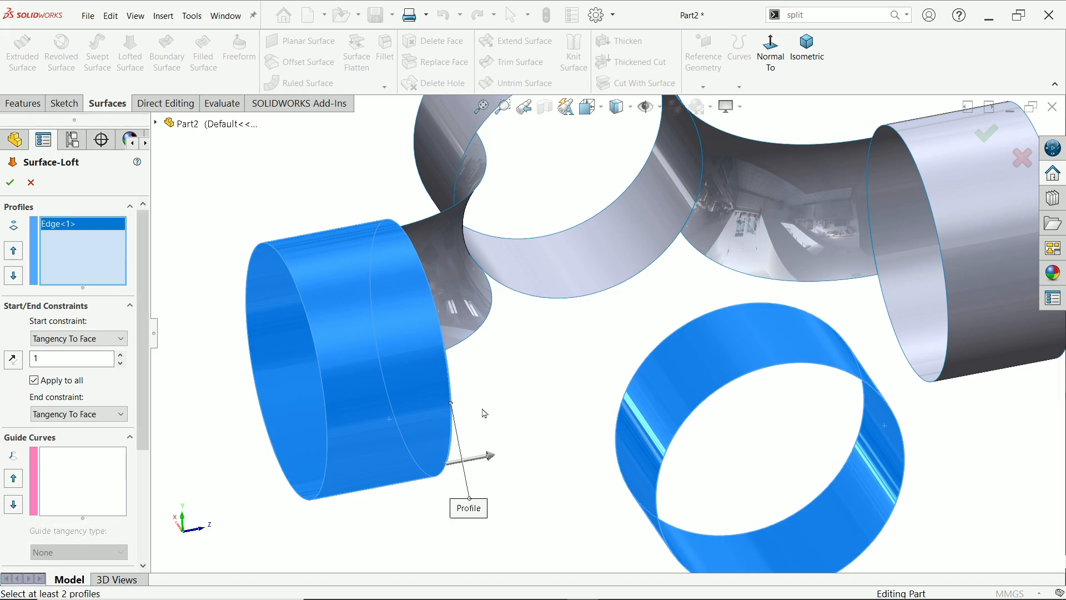
mouse_move(618, 435)
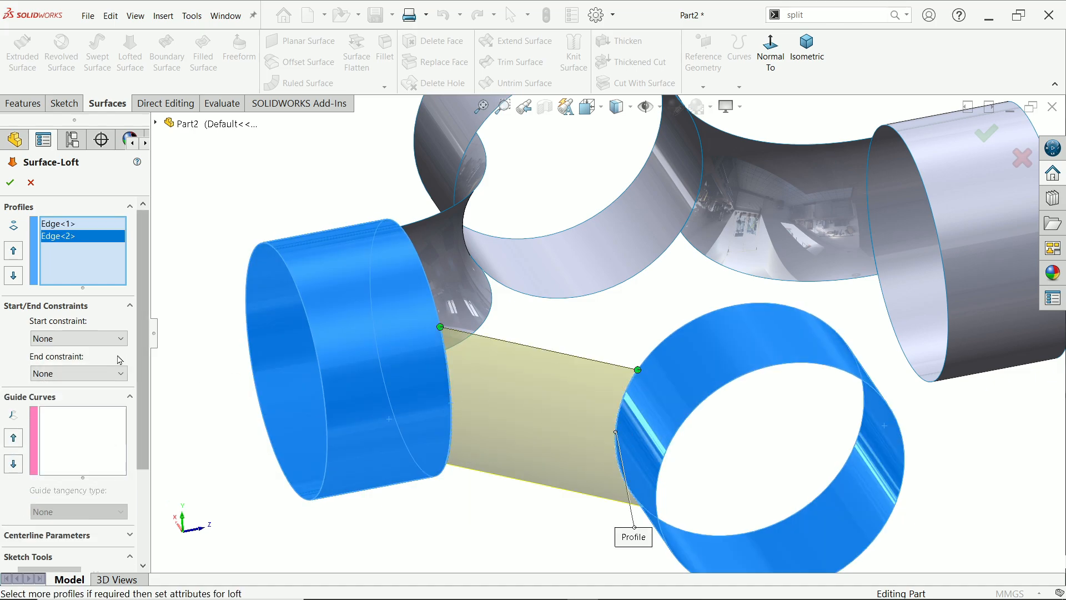
left_click(78, 337)
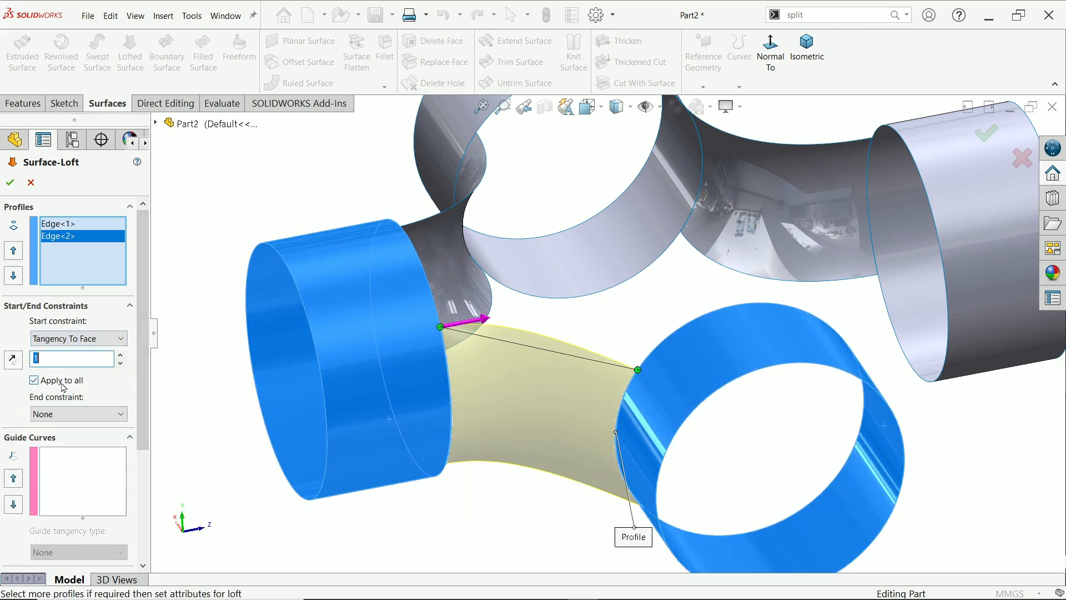
type("1.5")
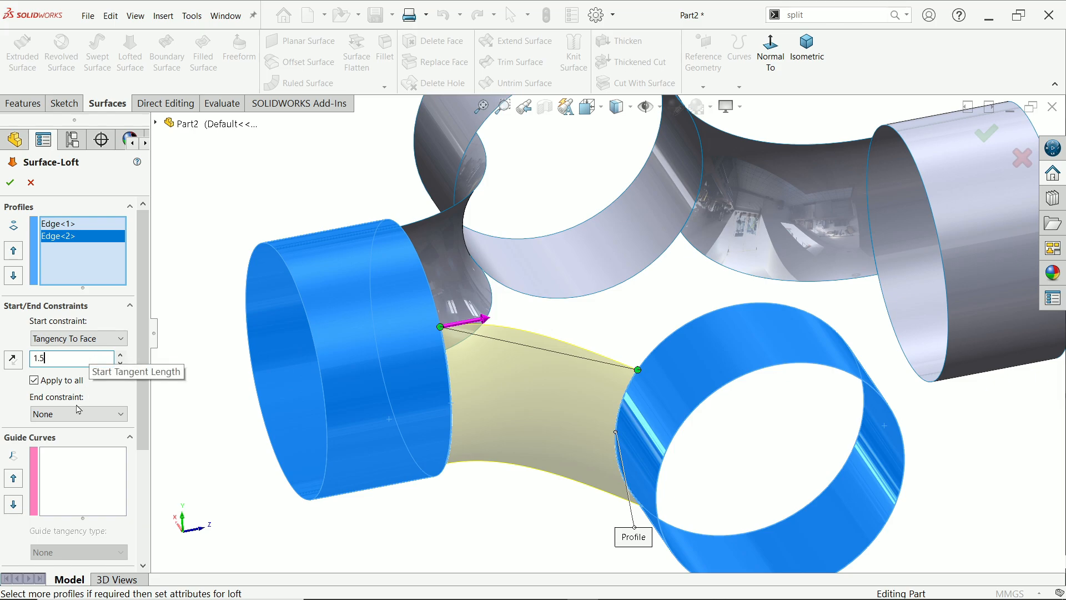
left_click(78, 413)
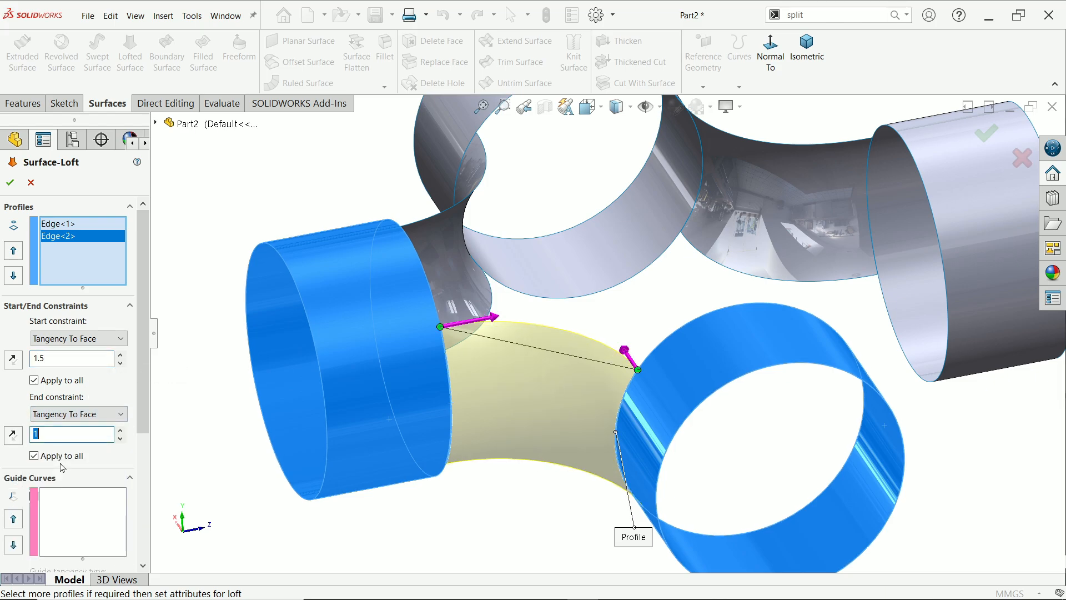
type("1.5")
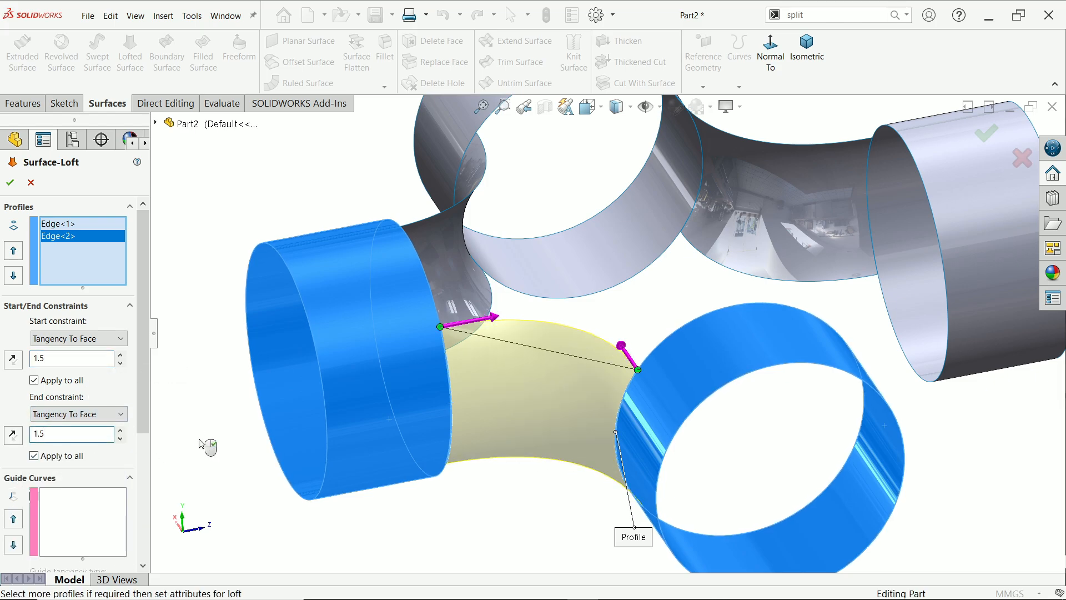
mouse_move(7, 197)
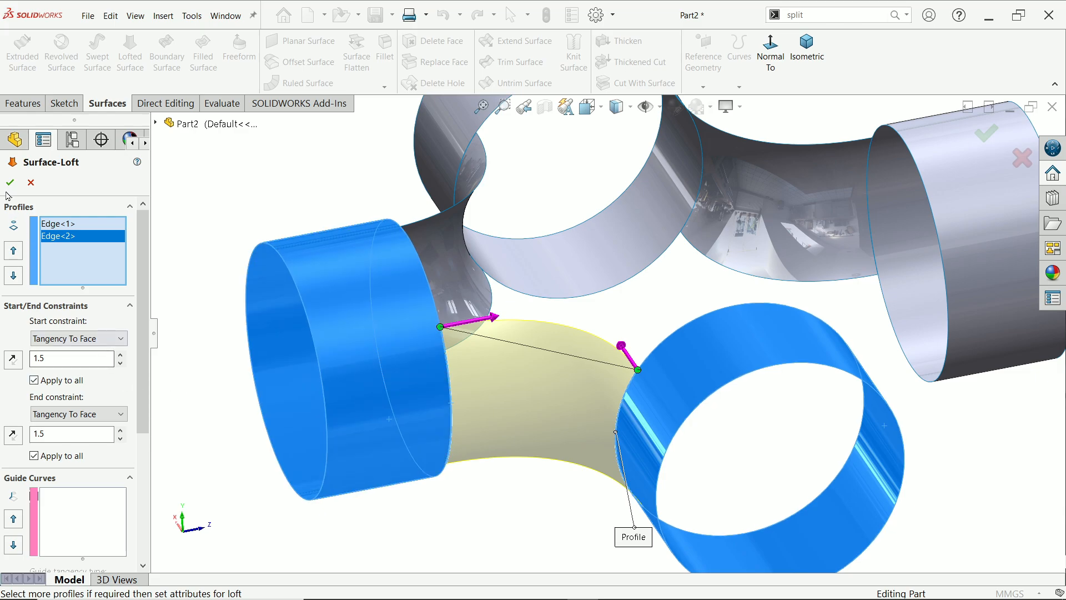
left_click(10, 182)
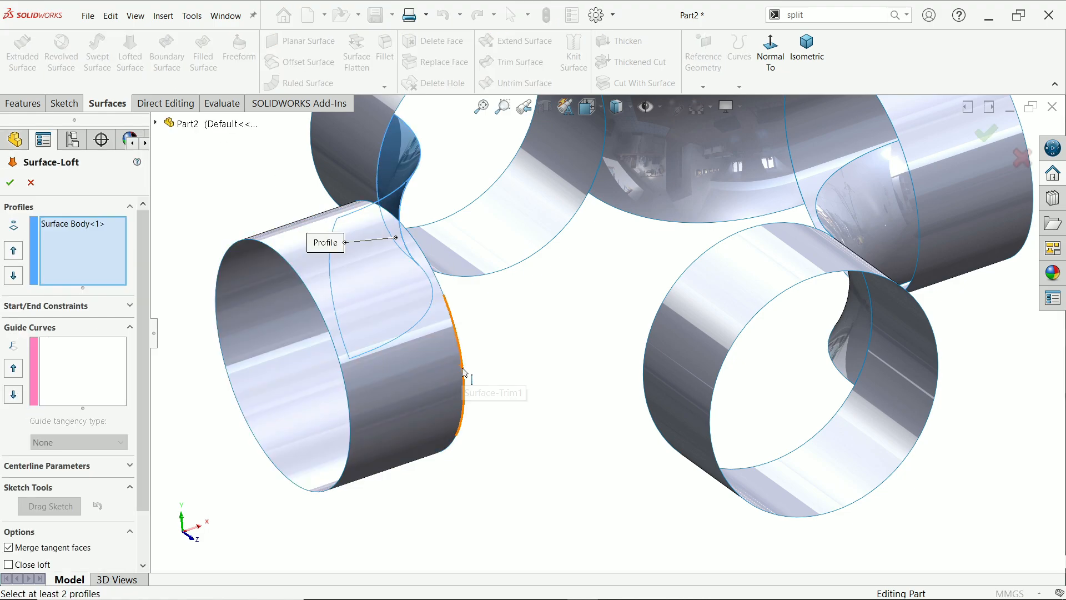
Loft a fourth surface between the remaining pipe ends, tangent to both faces at 1.5.
left_click(642, 381)
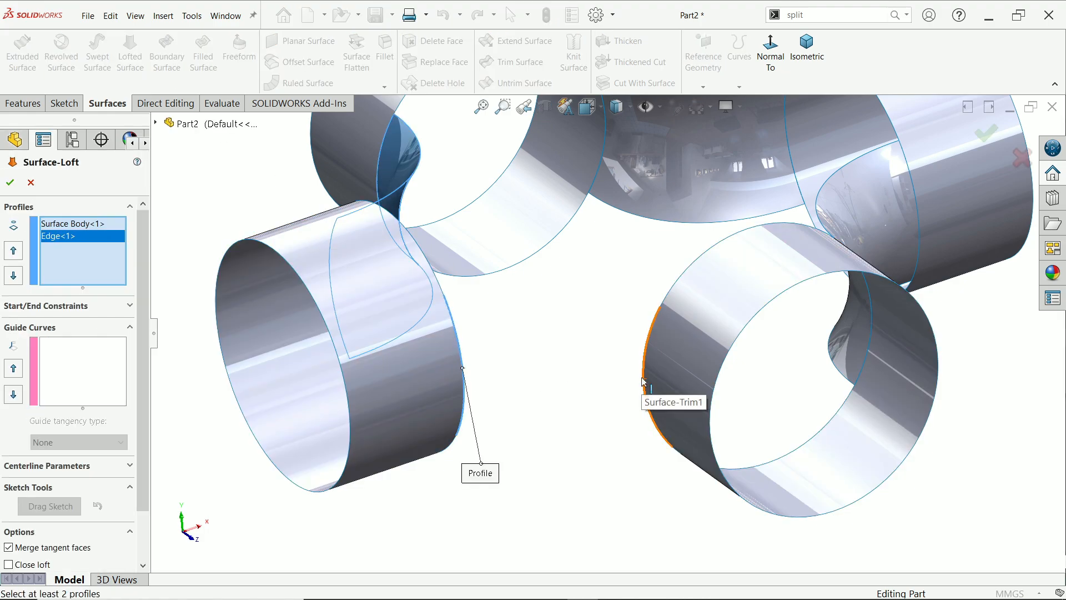
left_click(642, 377)
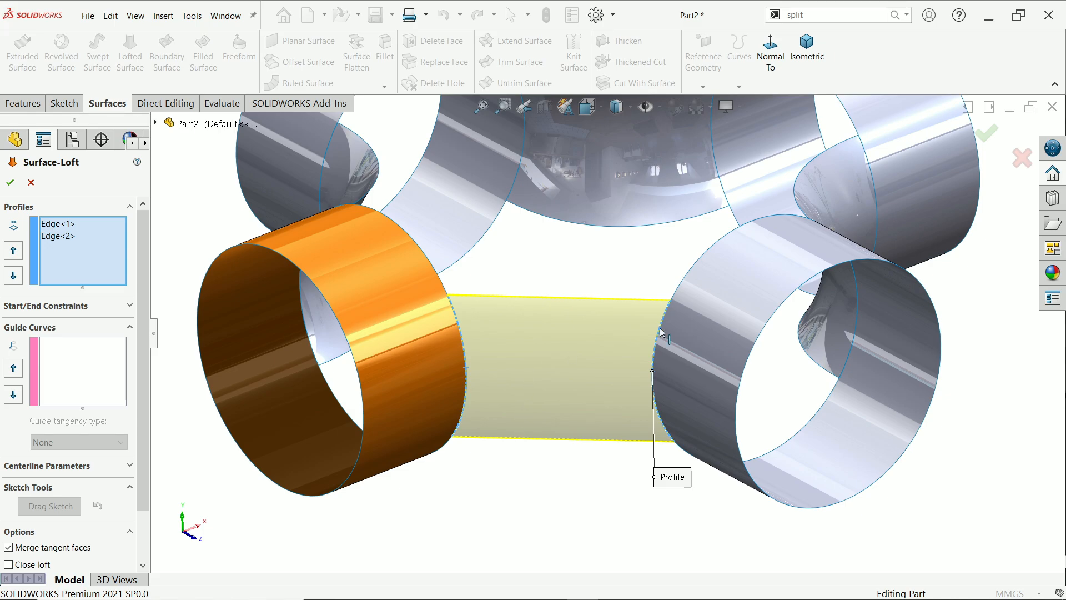
mouse_move(65, 313)
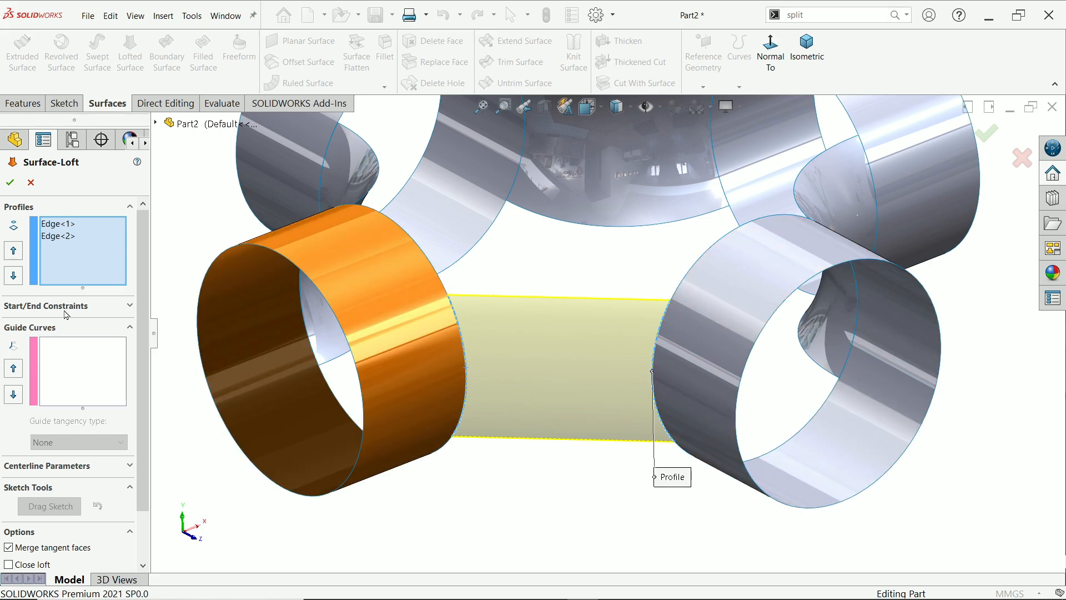
left_click(63, 305)
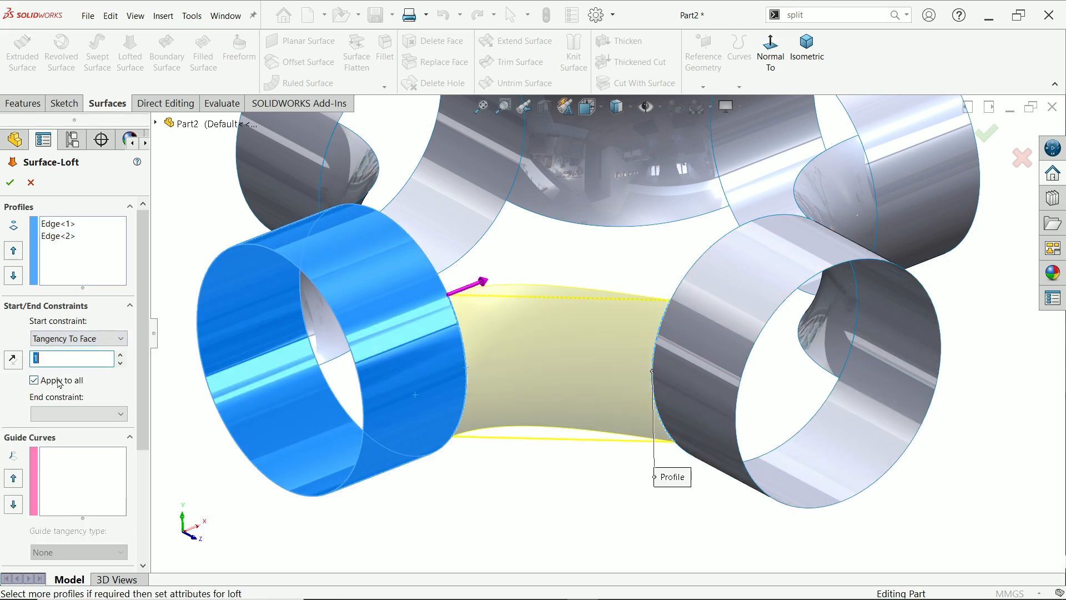
type("1.5")
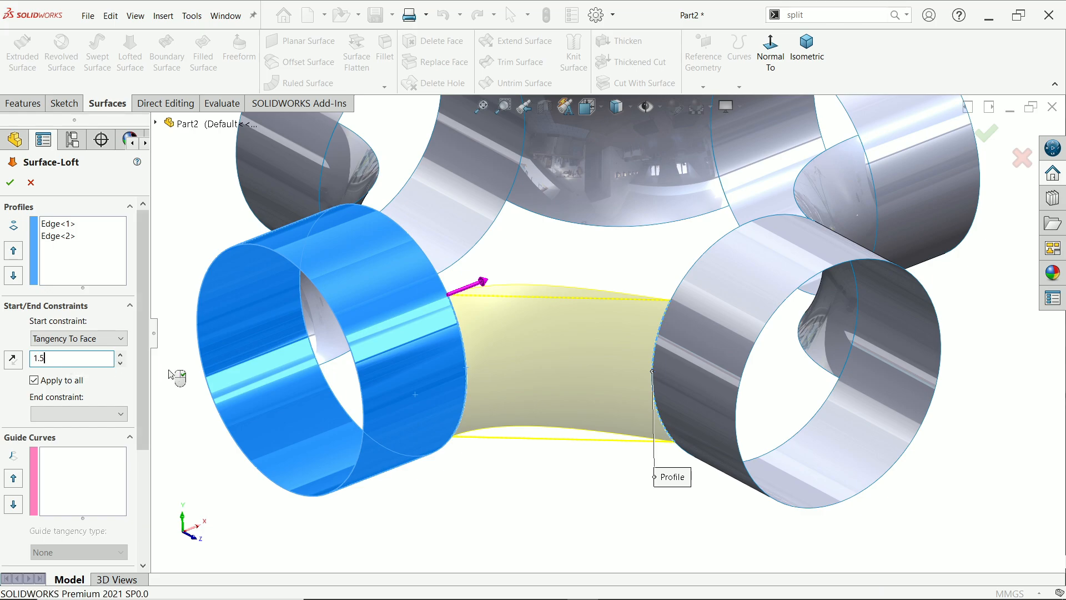
left_click(77, 413)
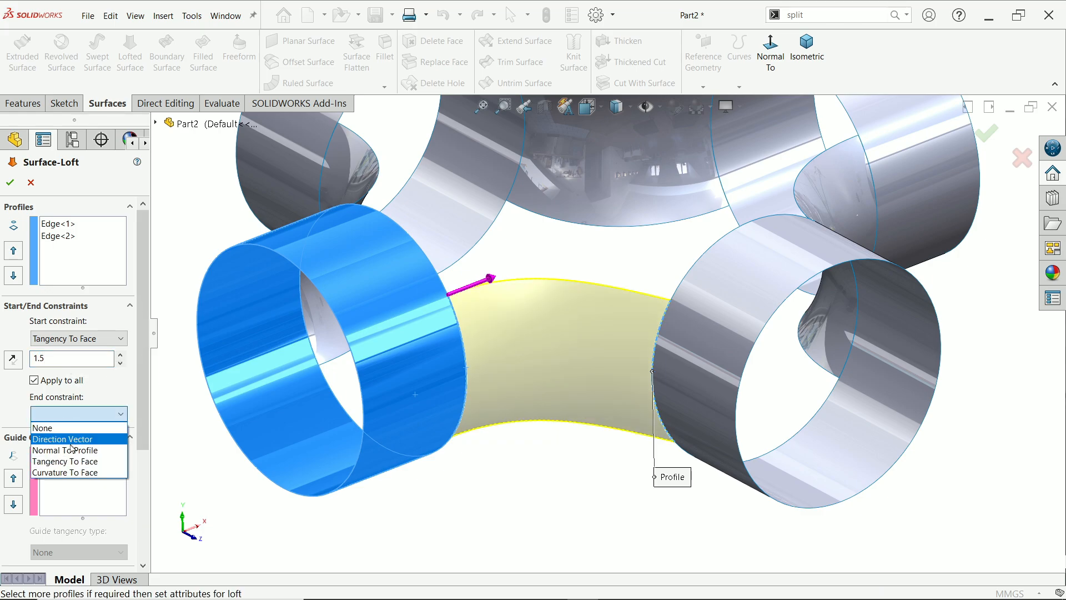
left_click(65, 460)
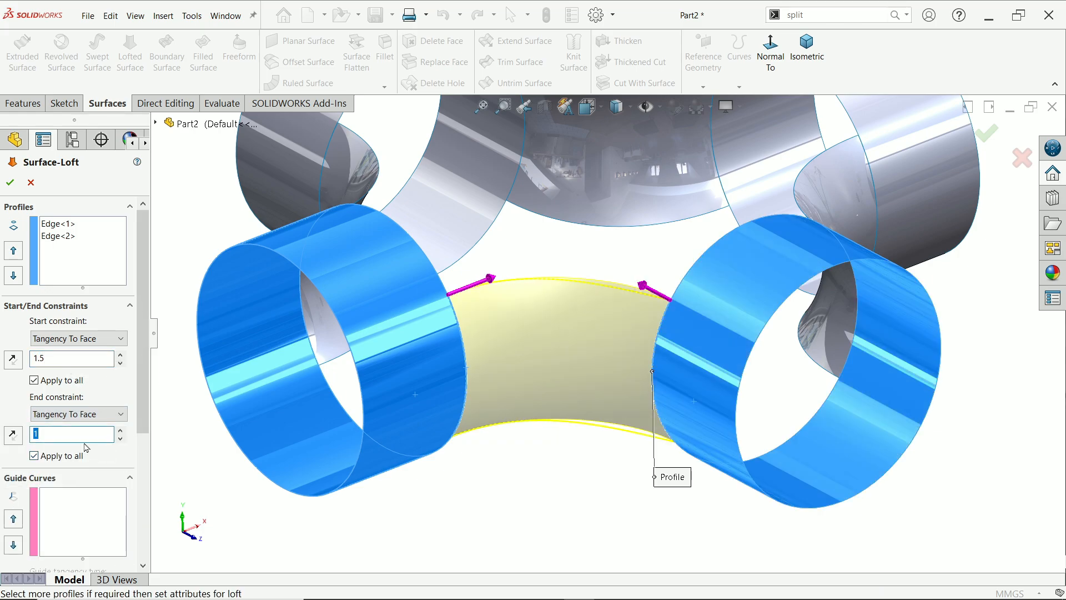
type("1.5")
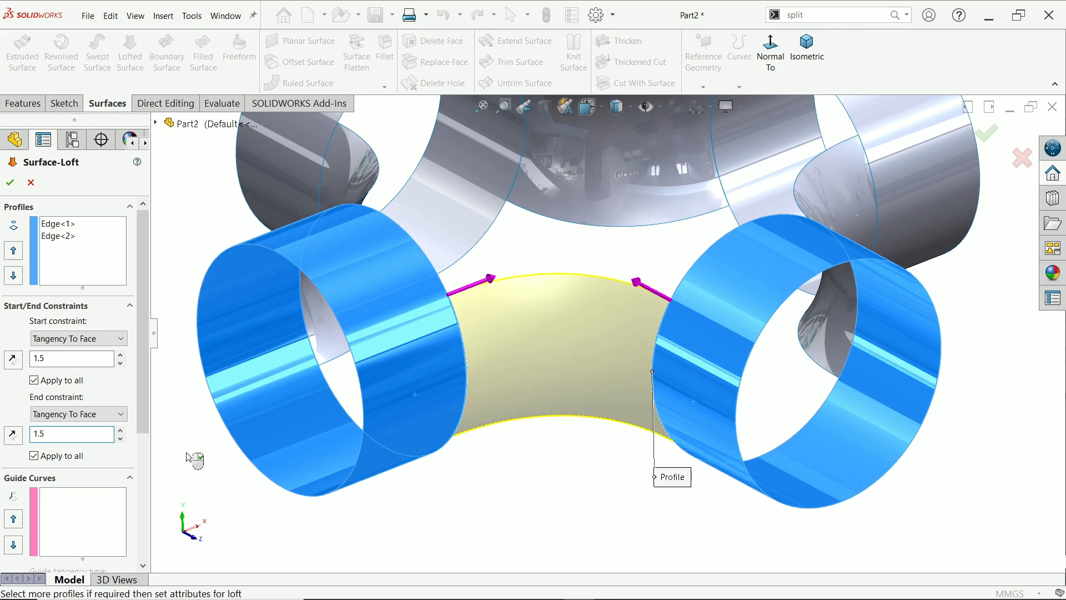
left_click(9, 182)
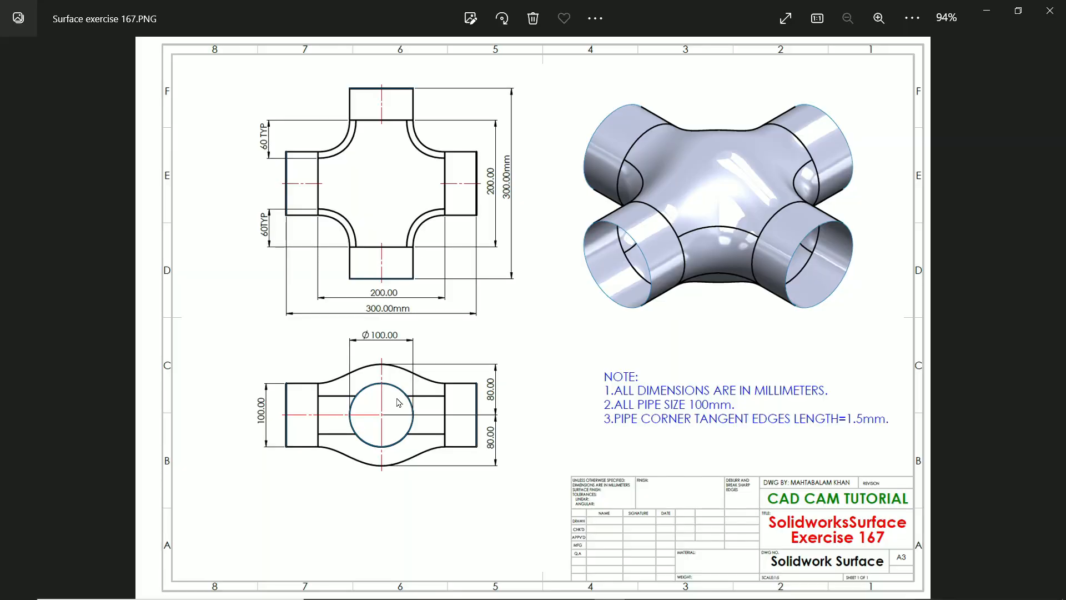
Zoom into the reference drawing's front view to read the two 80.00 bulge heights.
left_click(877, 19)
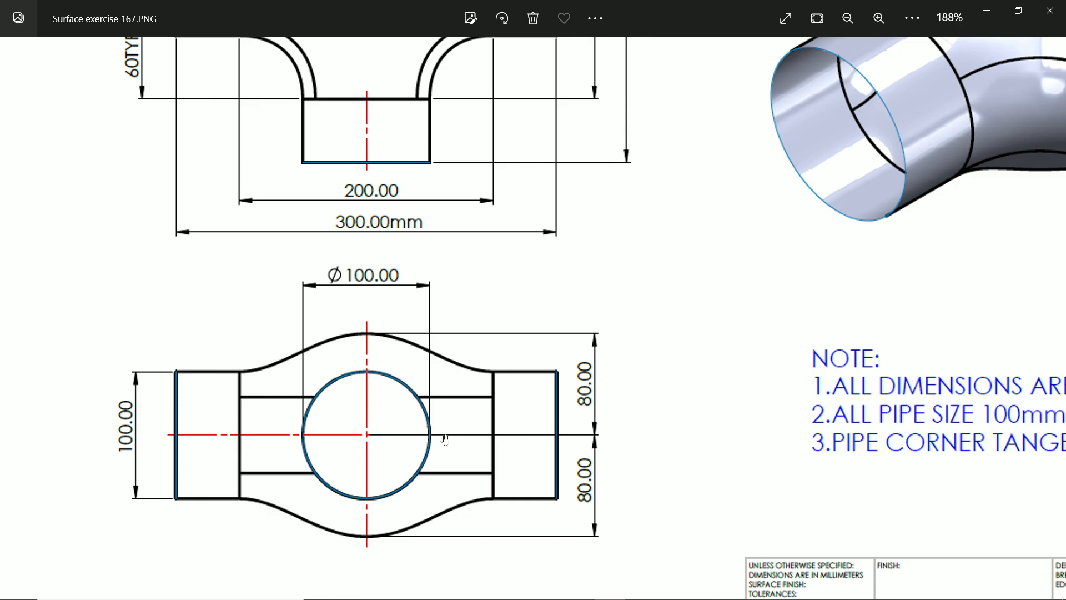
mouse_move(410, 411)
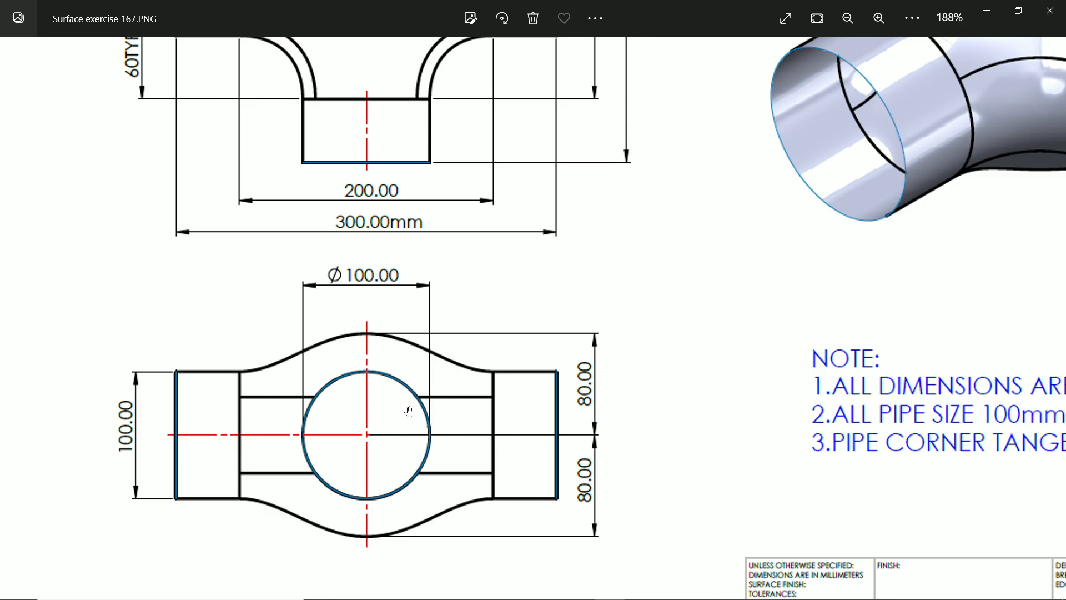
mouse_move(368, 333)
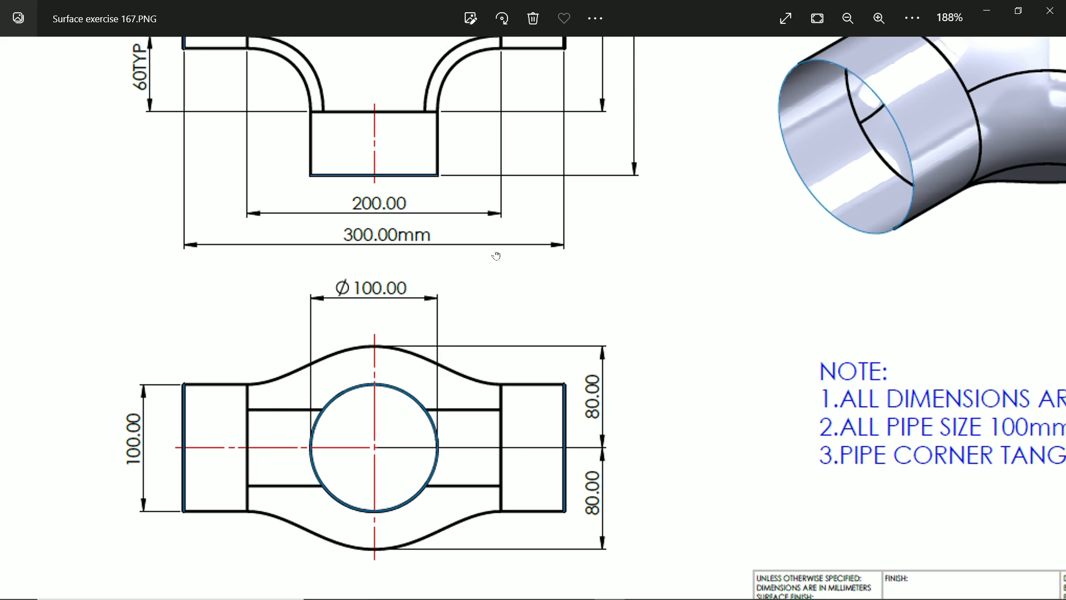
left_click(816, 19)
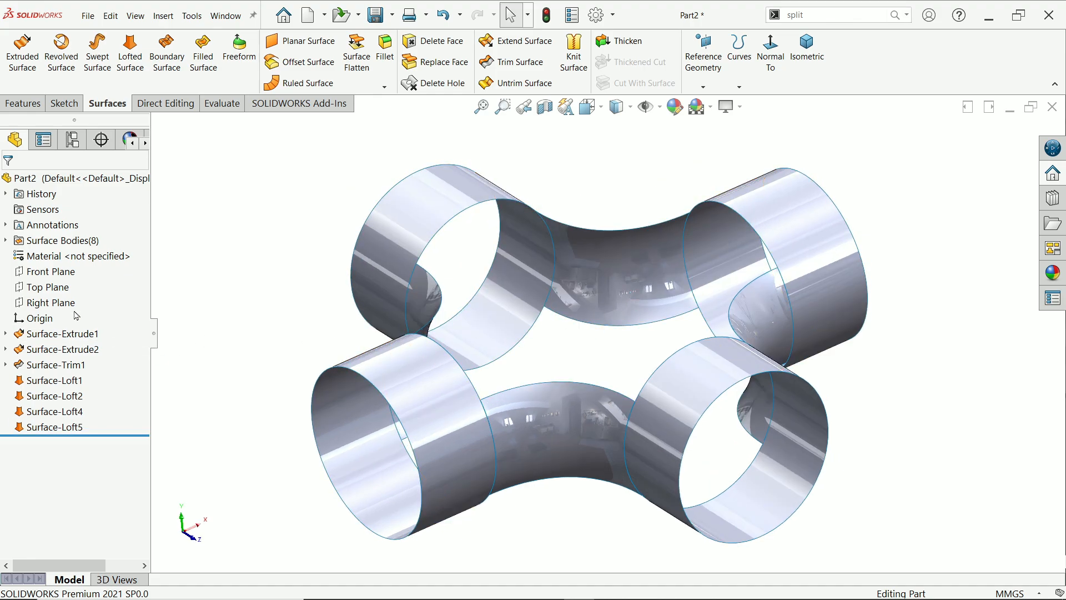
Create Plane1 and Plane2 offset 80 mm above and below the Top Plane, and start a sketch on one.
left_click(47, 286)
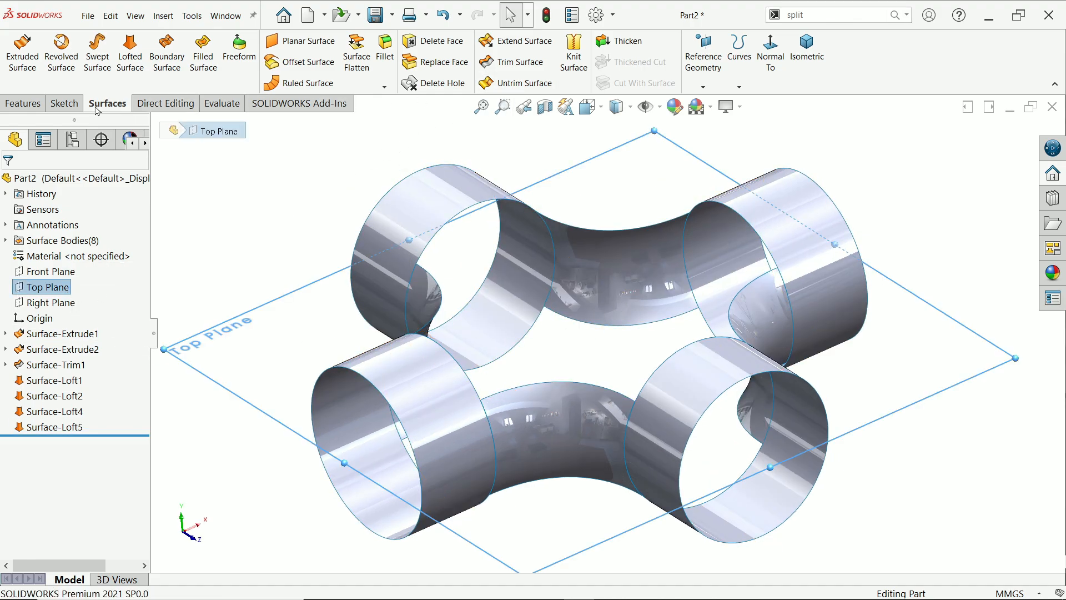
left_click(22, 104)
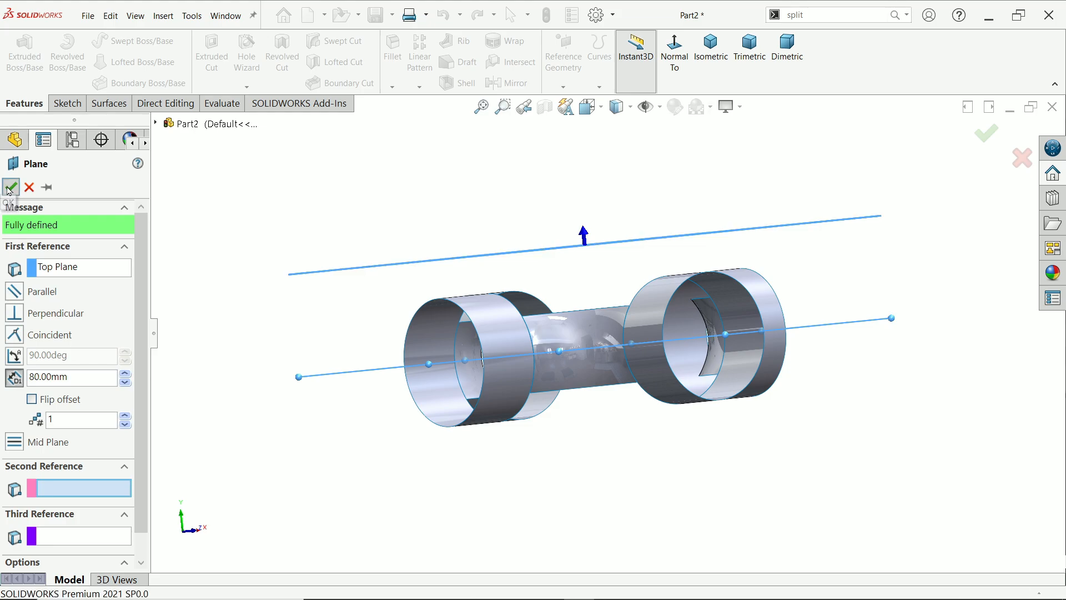
left_click(11, 187)
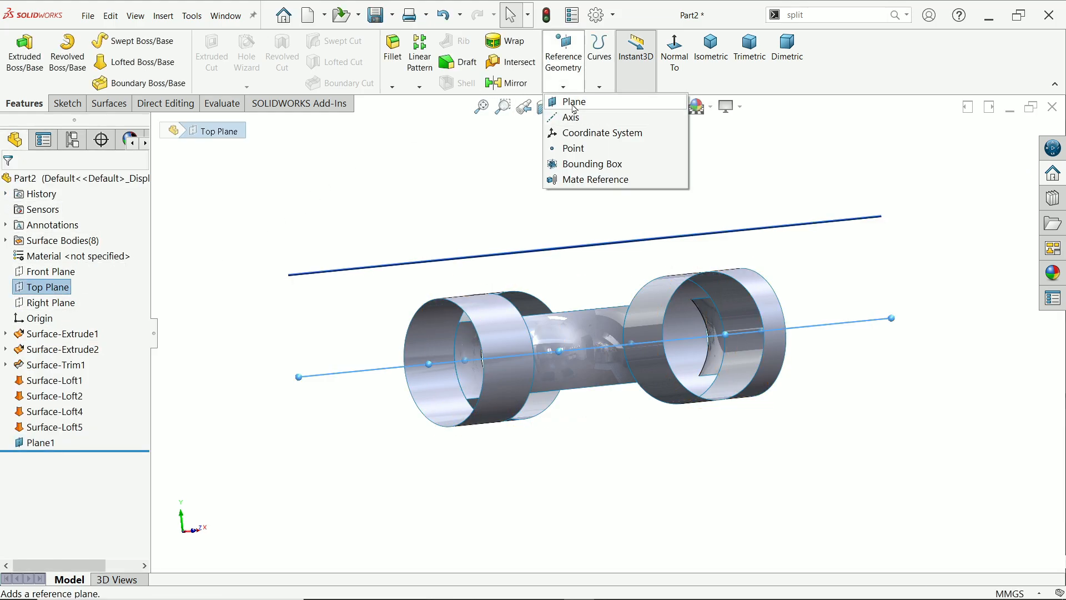
left_click(574, 102)
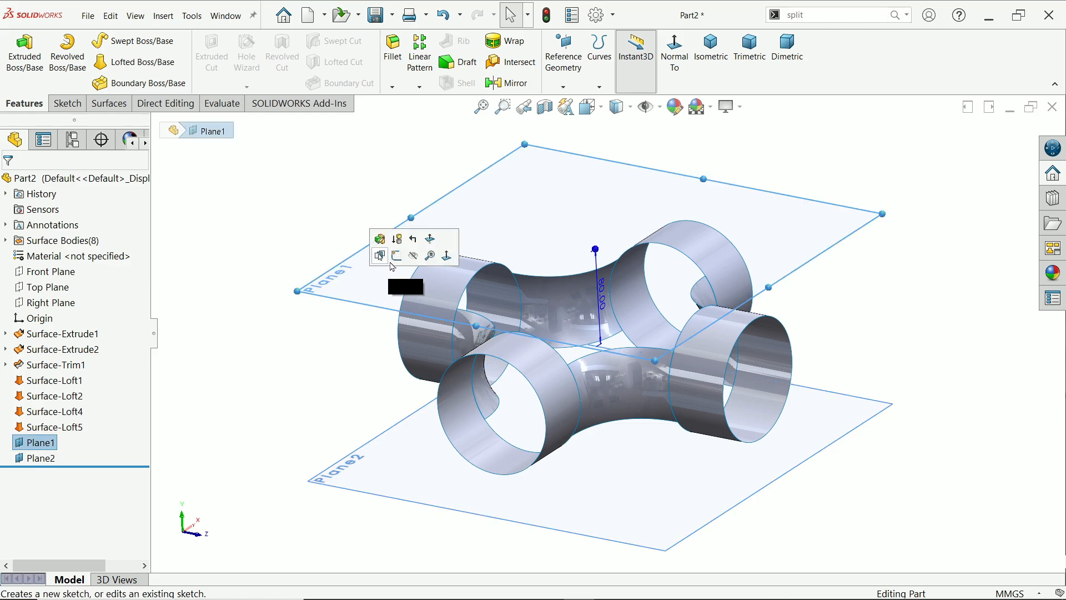
left_click(674, 51)
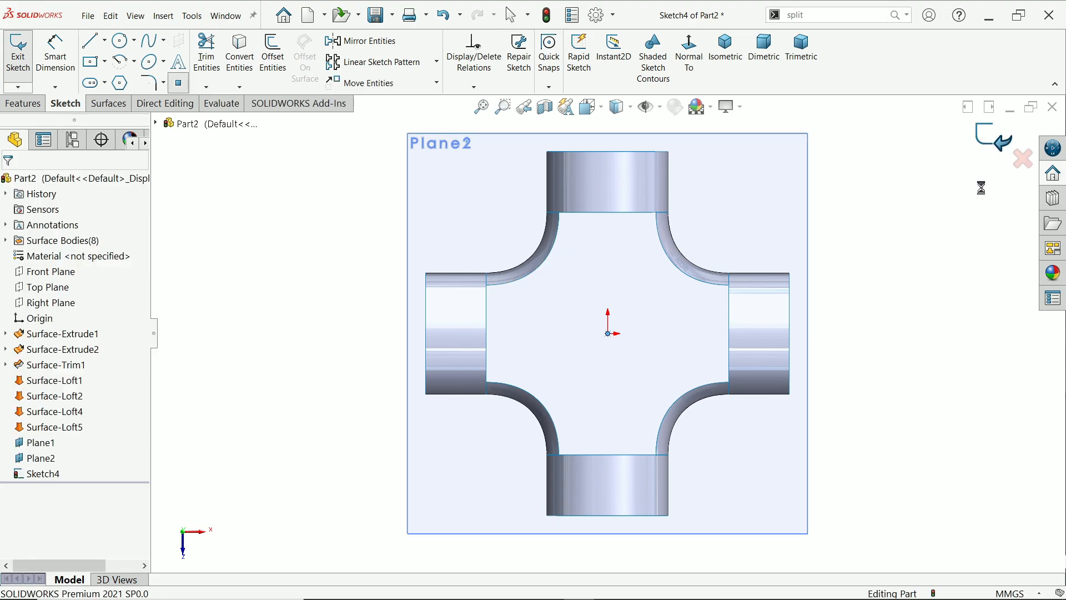
Place an origin point in Sketch4 and Sketch5 on the two planes, then hide the lower plane.
left_click(18, 51)
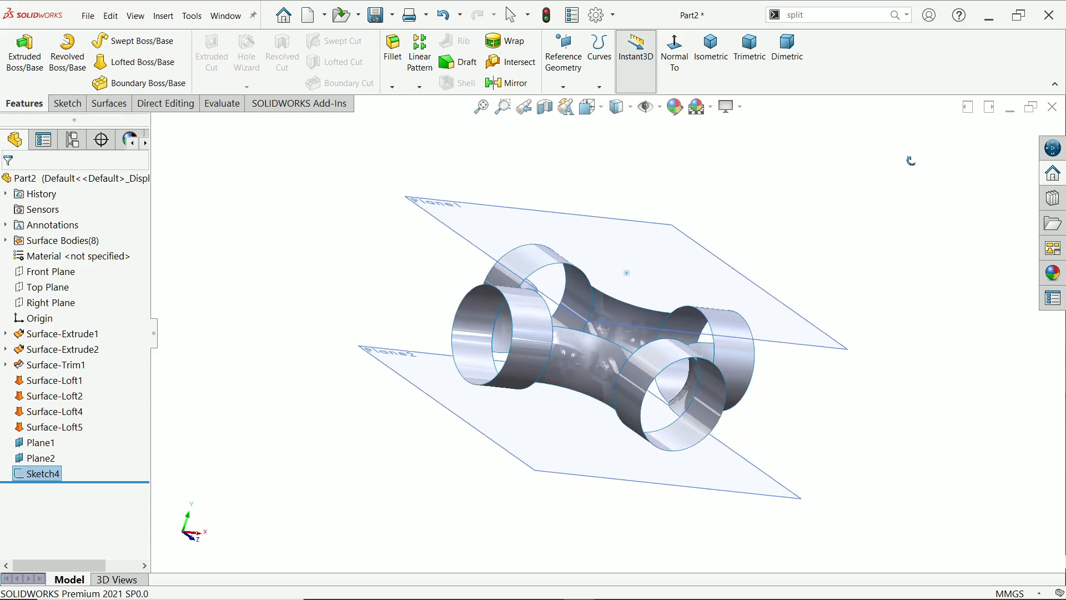
left_click(41, 456)
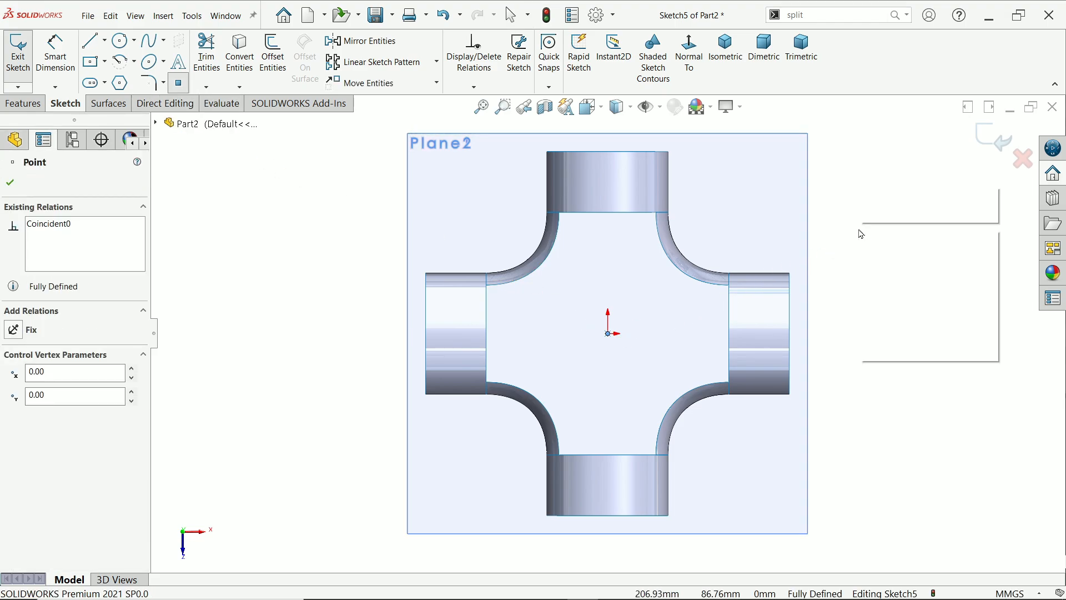
left_click(10, 181)
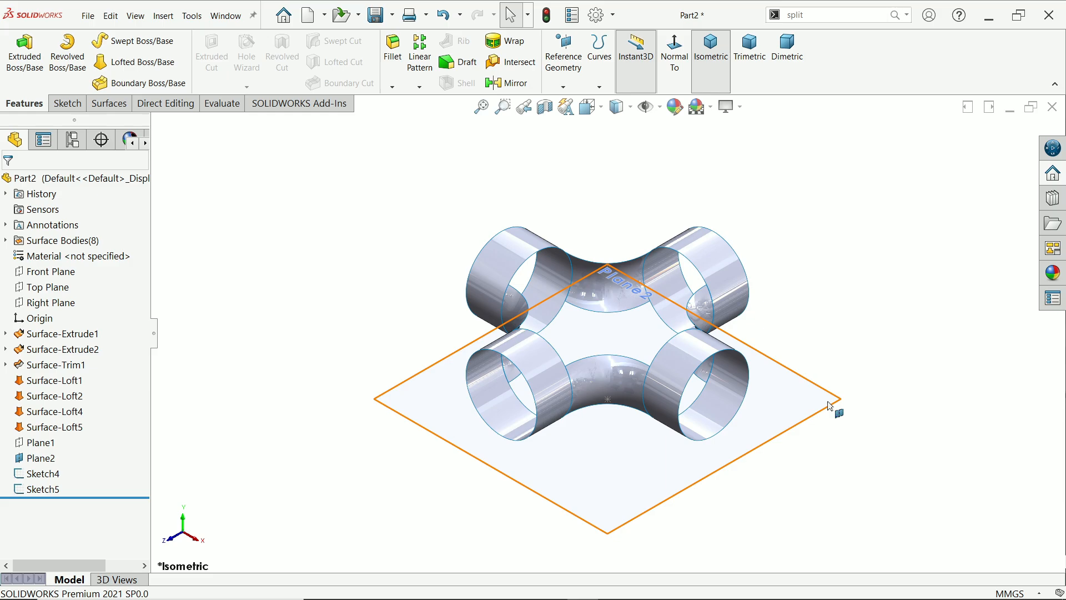
left_click(667, 398)
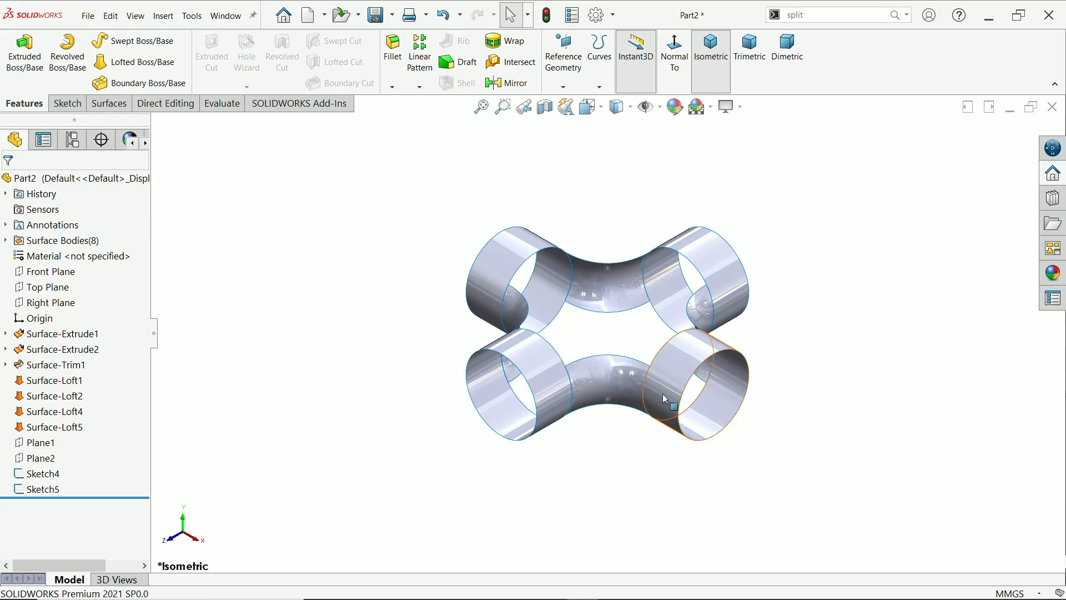
left_click(108, 104)
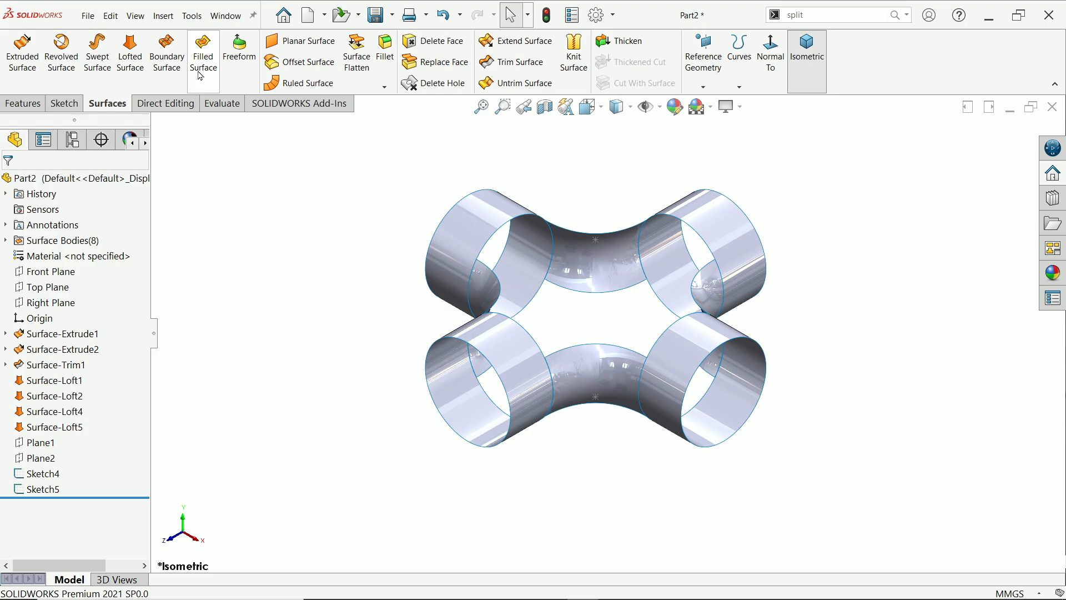
Start a Filled Surface and select the eight top opening edges as its boundary with Sketch4 as constraint.
left_click(203, 52)
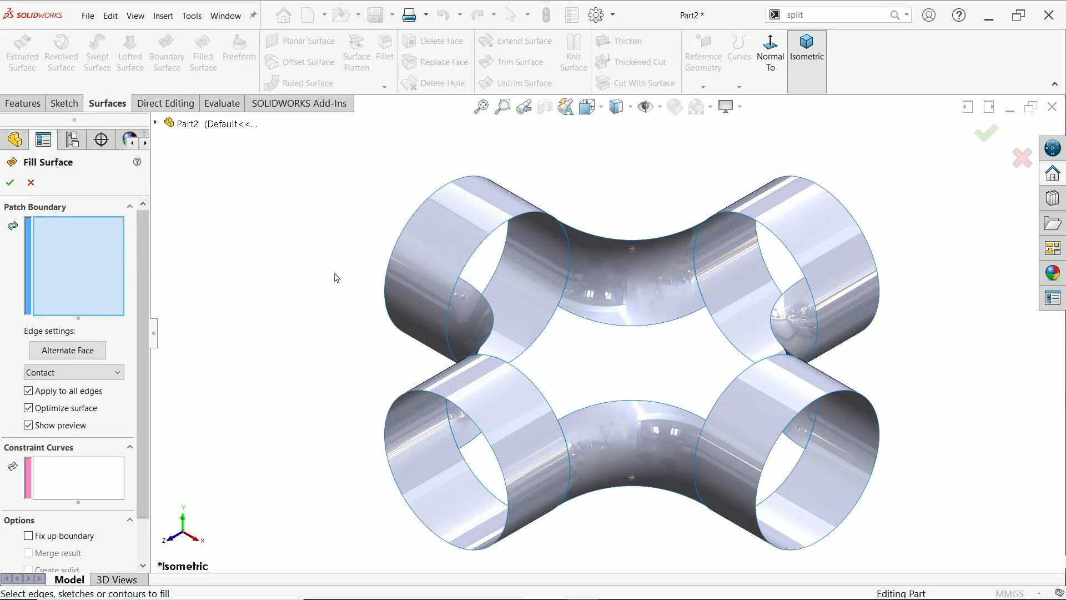
mouse_move(489, 243)
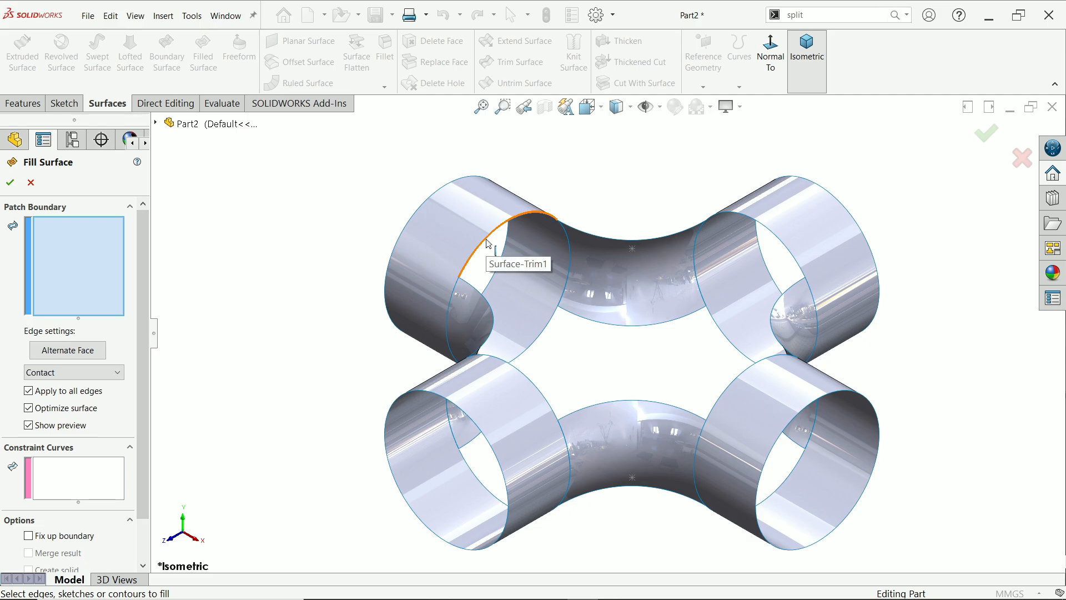
left_click(489, 237)
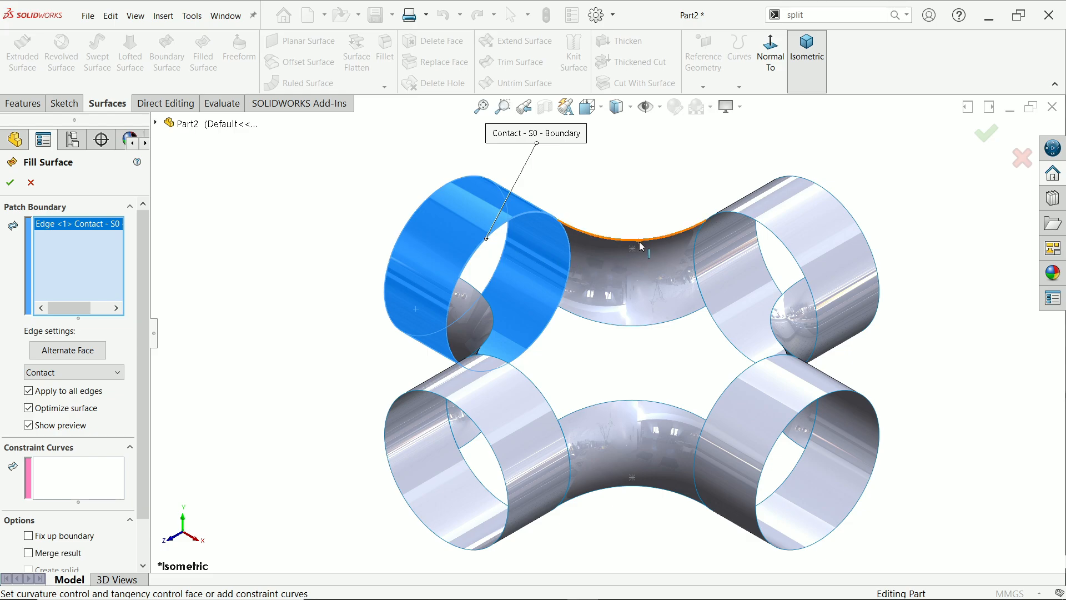
left_click(639, 240)
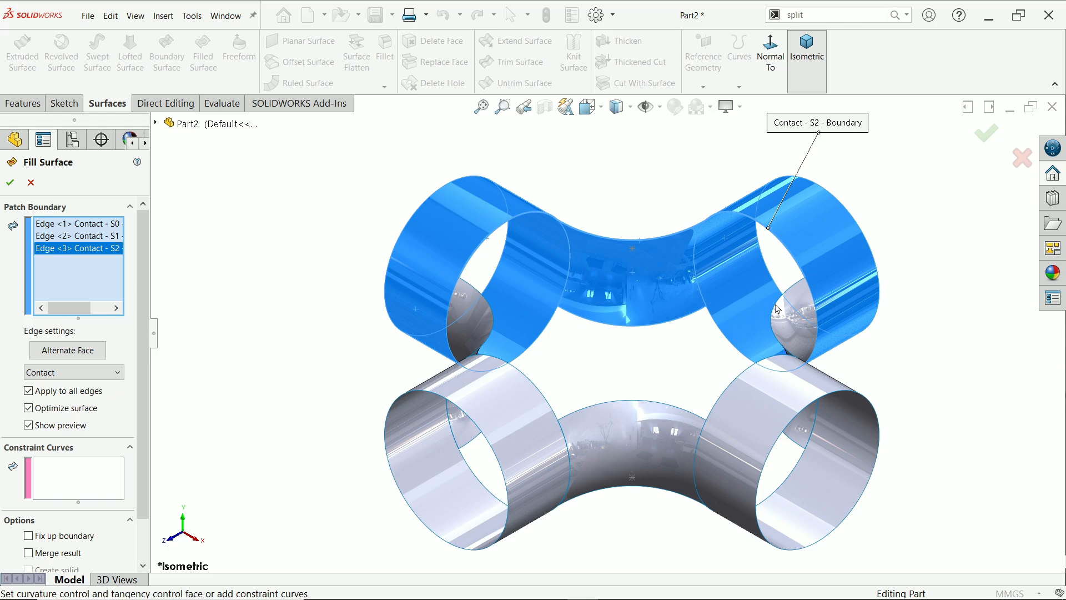
left_click(751, 368)
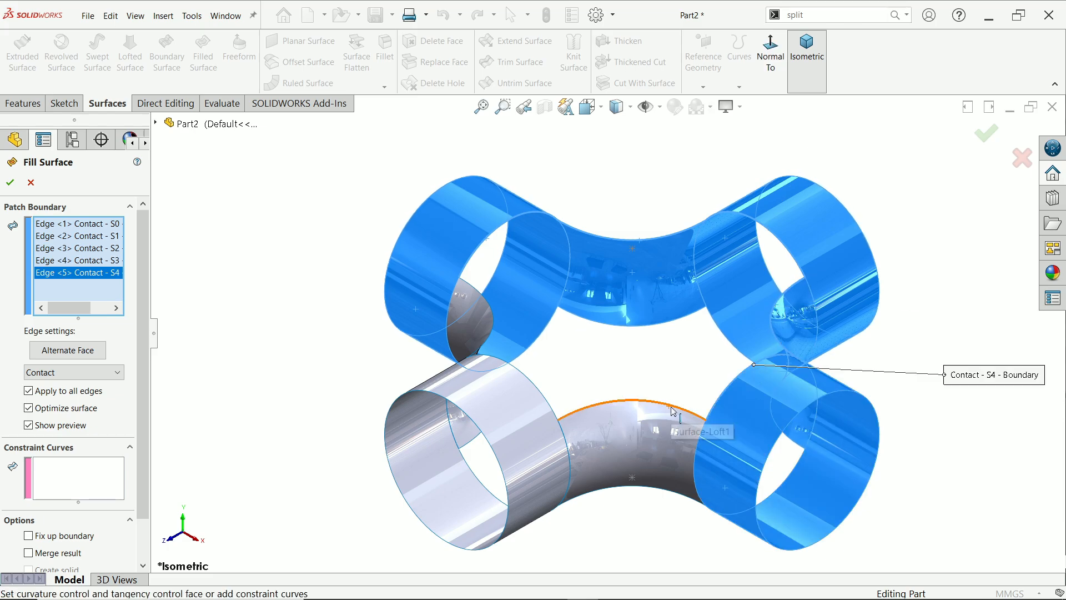
left_click(551, 408)
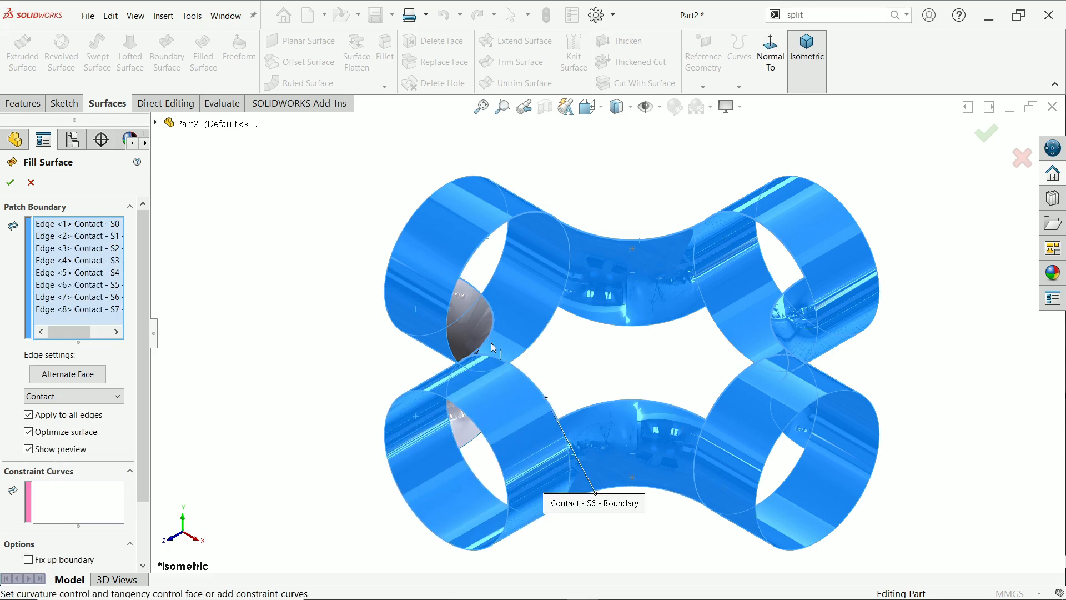
left_click(77, 310)
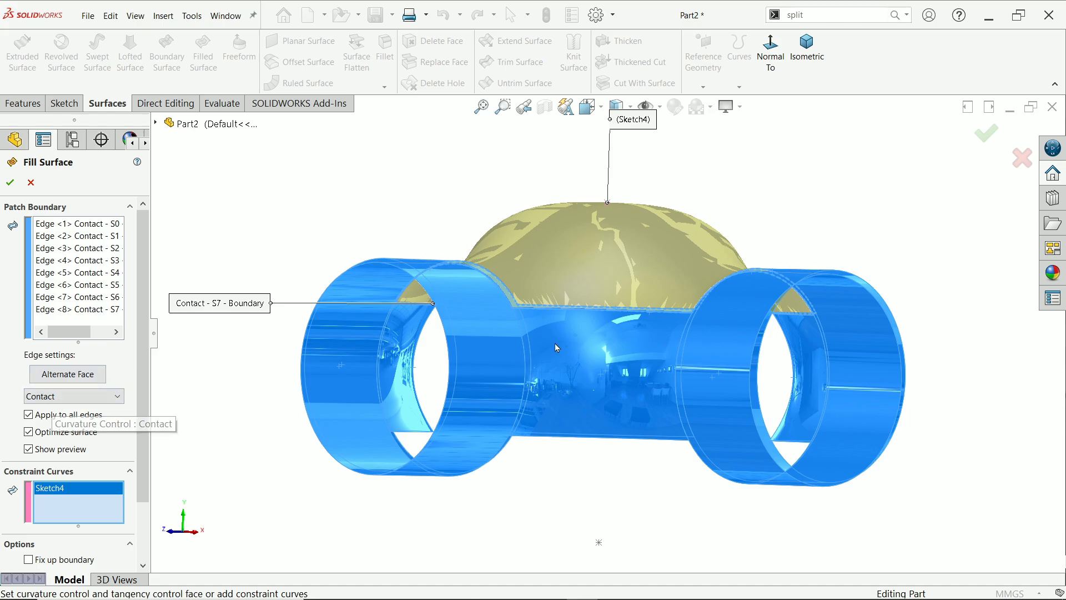
mouse_move(771, 286)
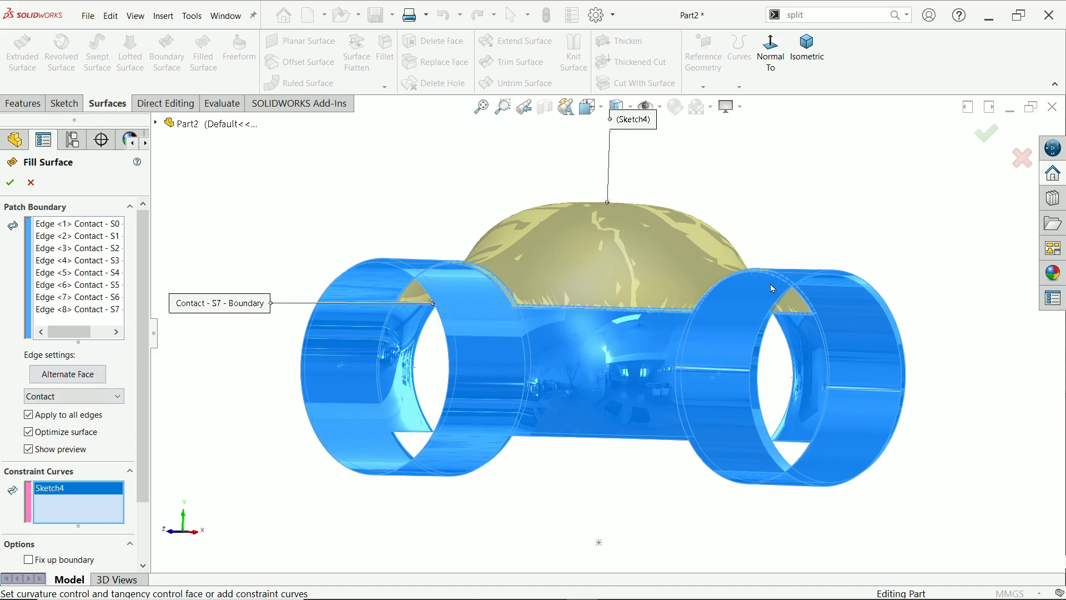
mouse_move(790, 203)
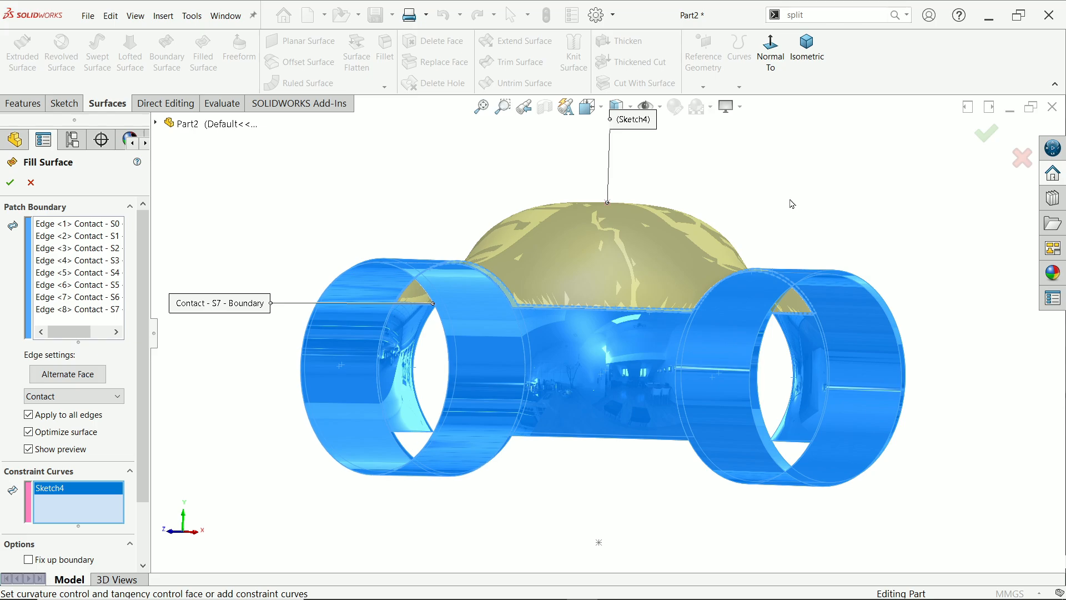
Set the top fill patch Tangent on all edges and enable Merge result.
left_click(73, 395)
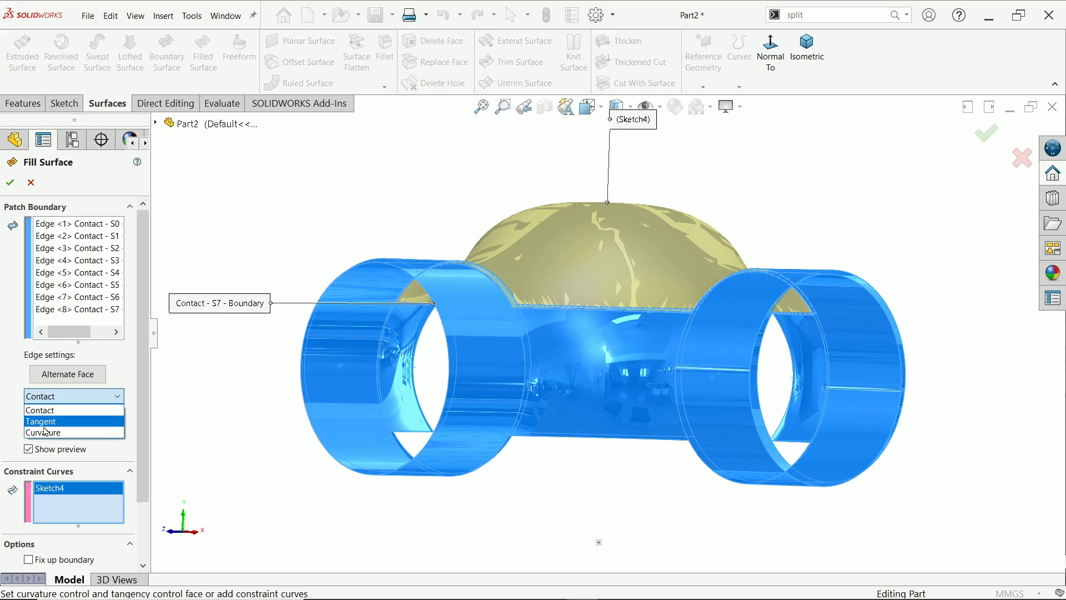
left_click(41, 421)
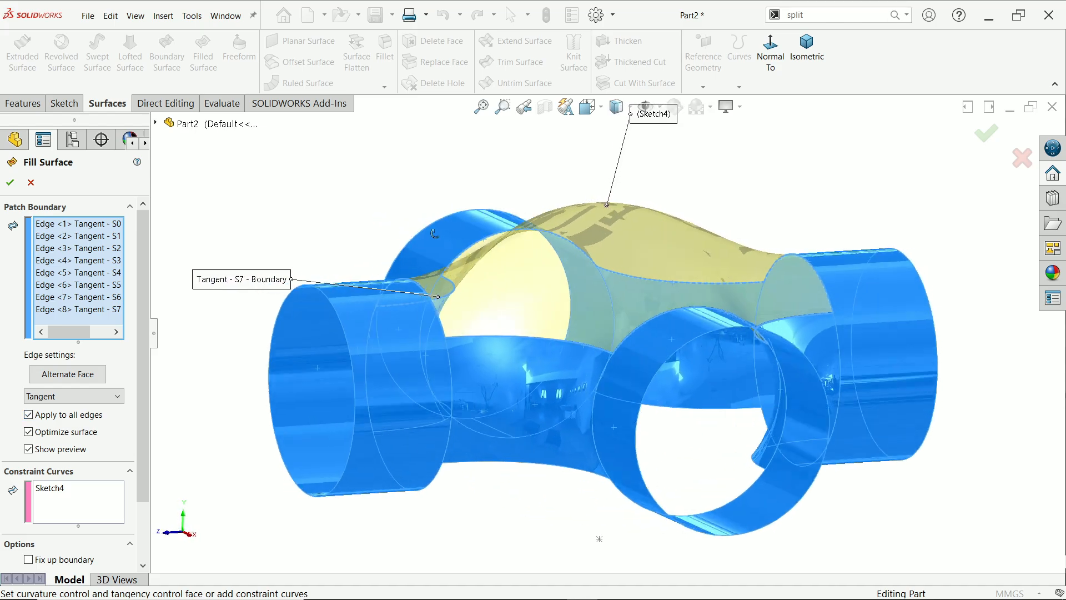
left_click(29, 414)
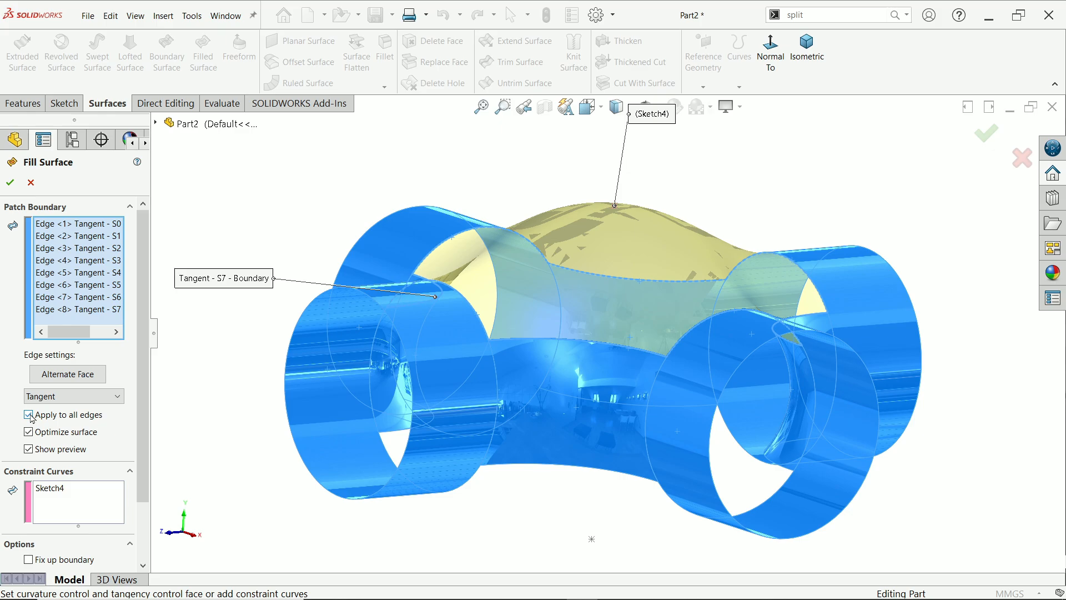
left_click(29, 414)
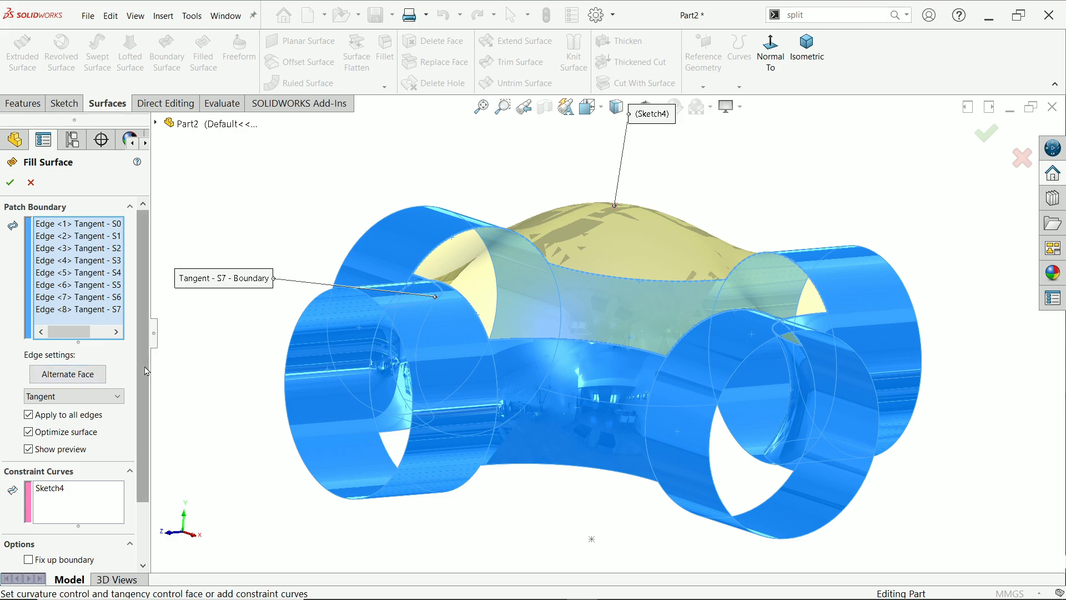
scroll("down", 3)
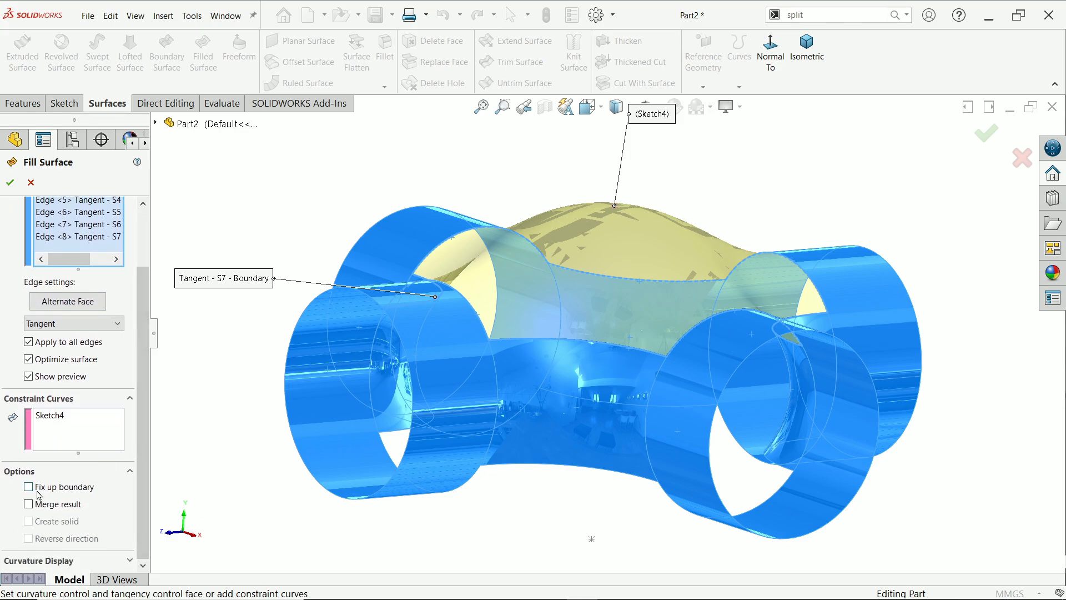
left_click(28, 504)
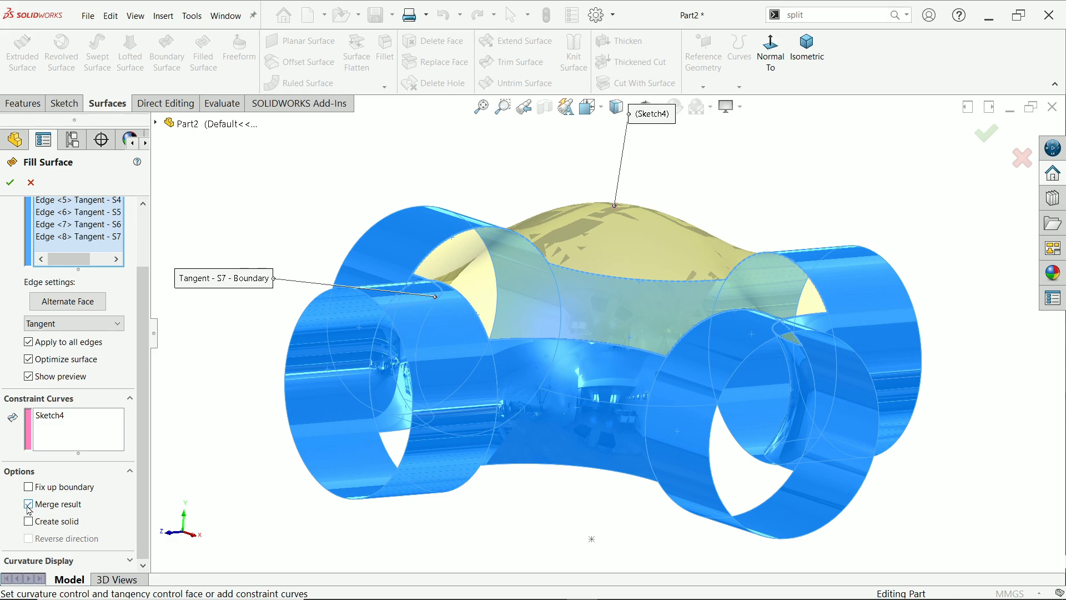
Expand Curvature Display and show the mesh preview on the patch.
left_click(28, 504)
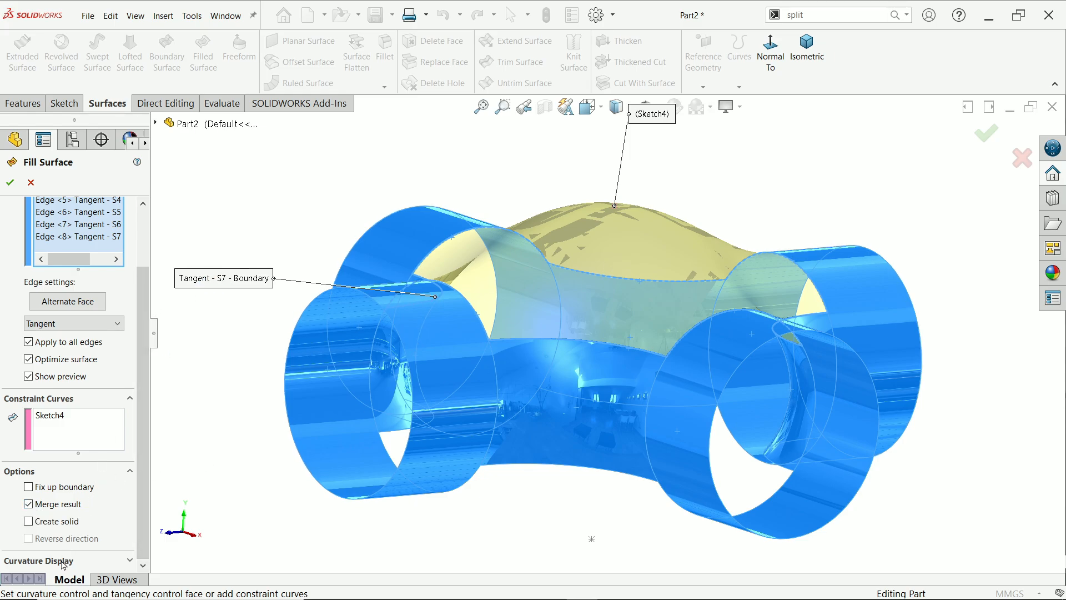
scroll("down", 3)
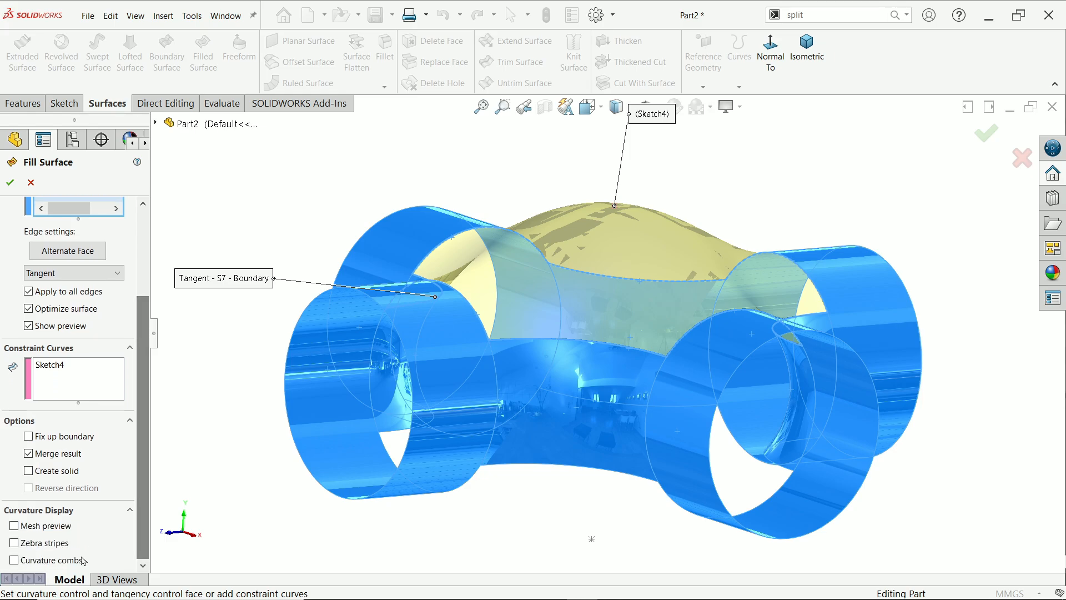
left_click(14, 525)
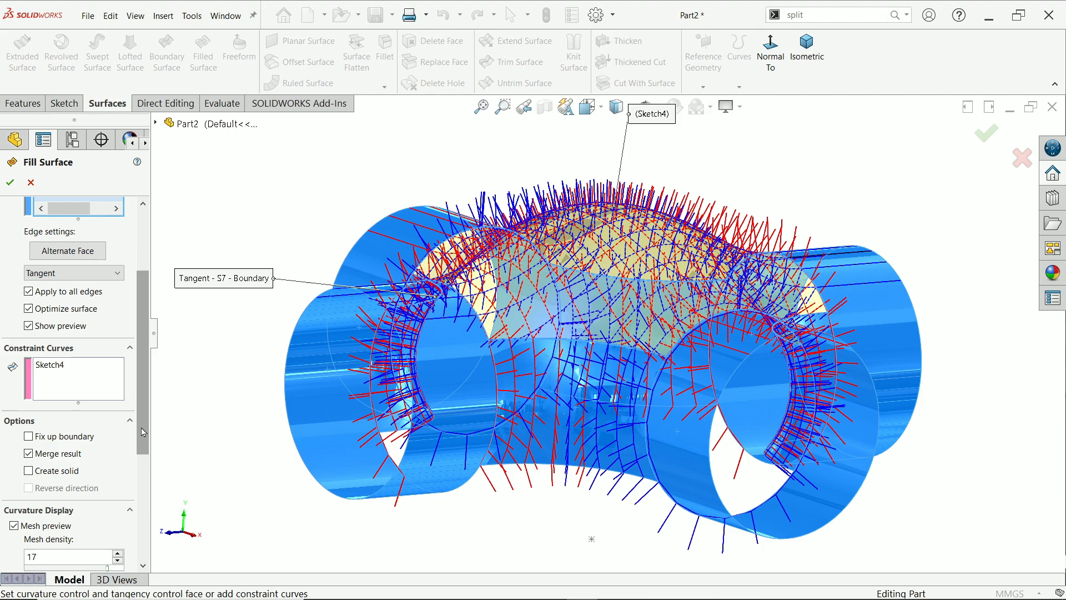
scroll("down", 3)
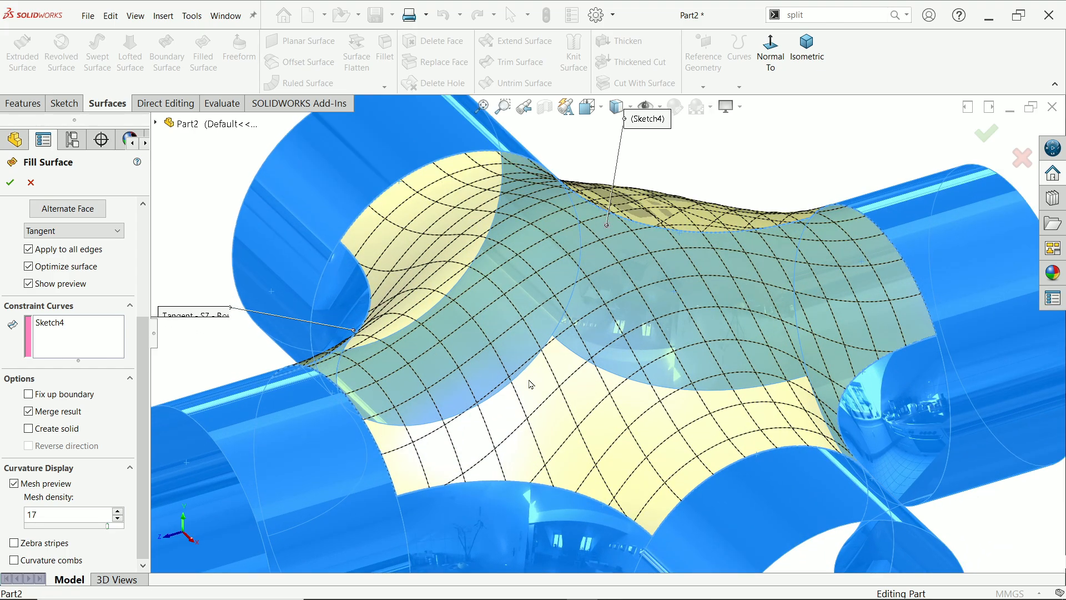
Inspect the patch with denser mesh and zebra stripes, then create the merged top fill surface.
left_click(68, 514)
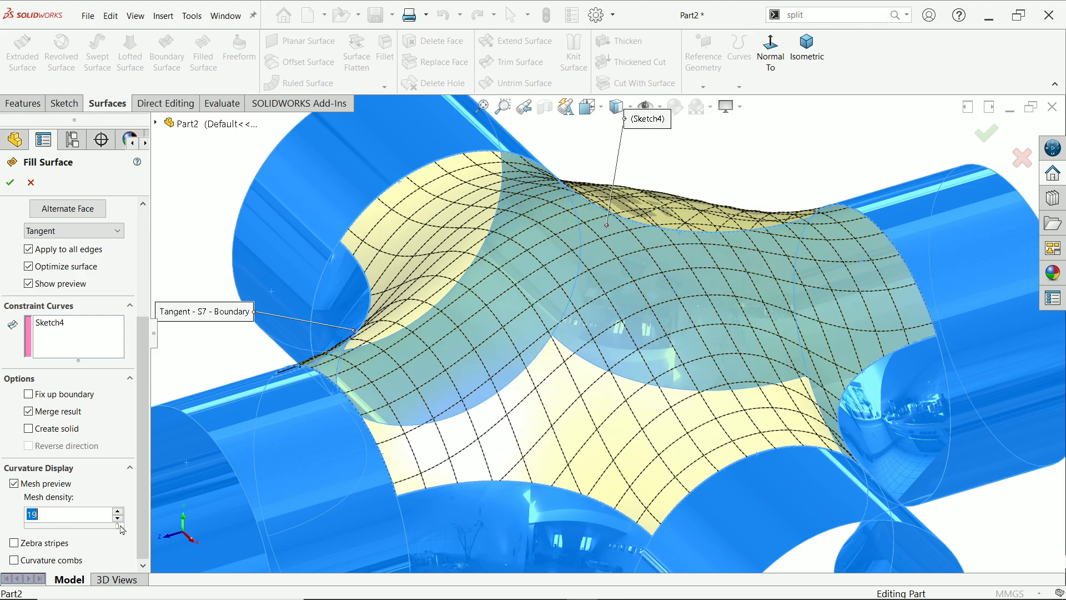
left_click(13, 543)
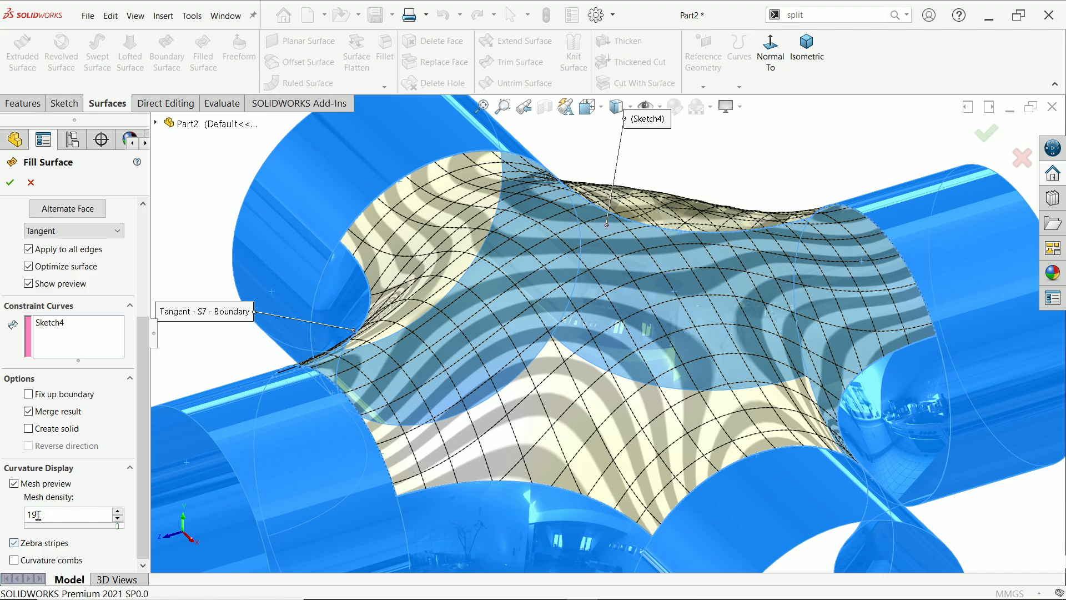
left_click(14, 483)
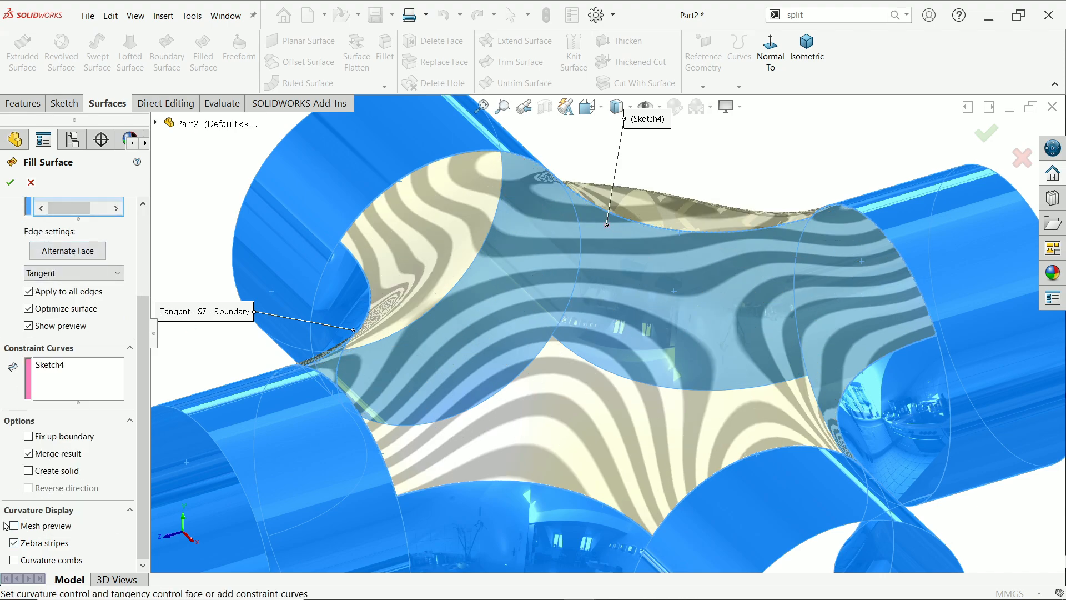
left_click(28, 543)
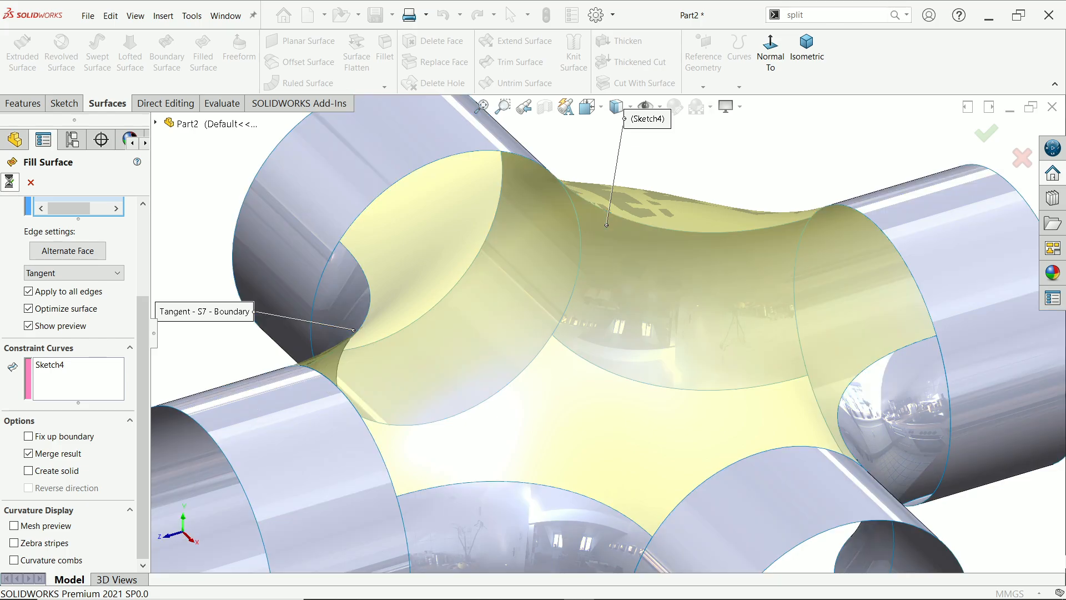
left_click(984, 132)
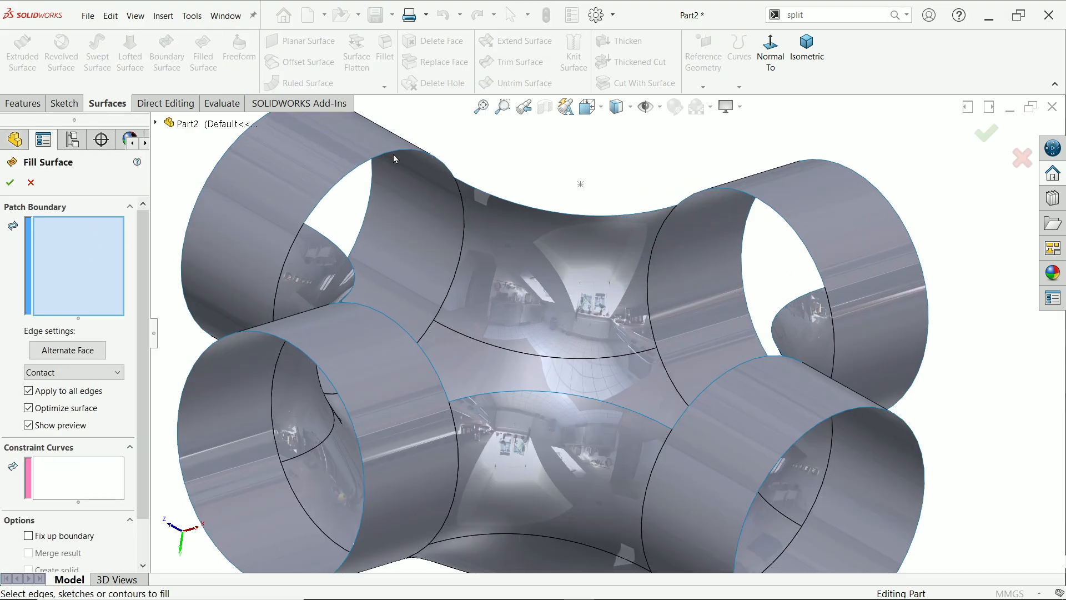
Bound a bottom fill surface with the eight lower edges, constrained through Sketch5 and set Tangent.
left_click(500, 201)
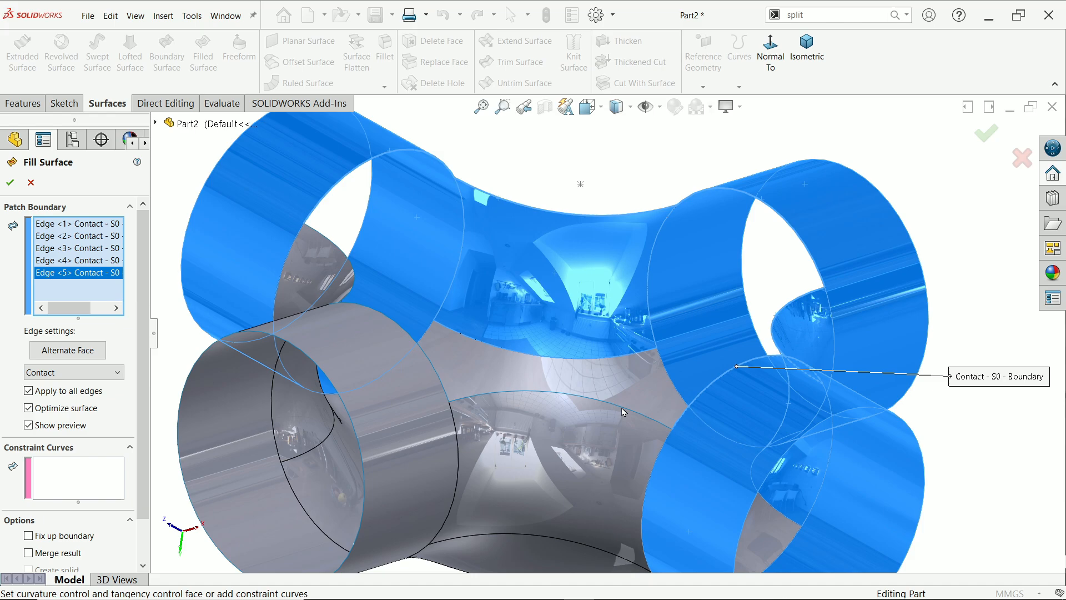
mouse_move(493, 394)
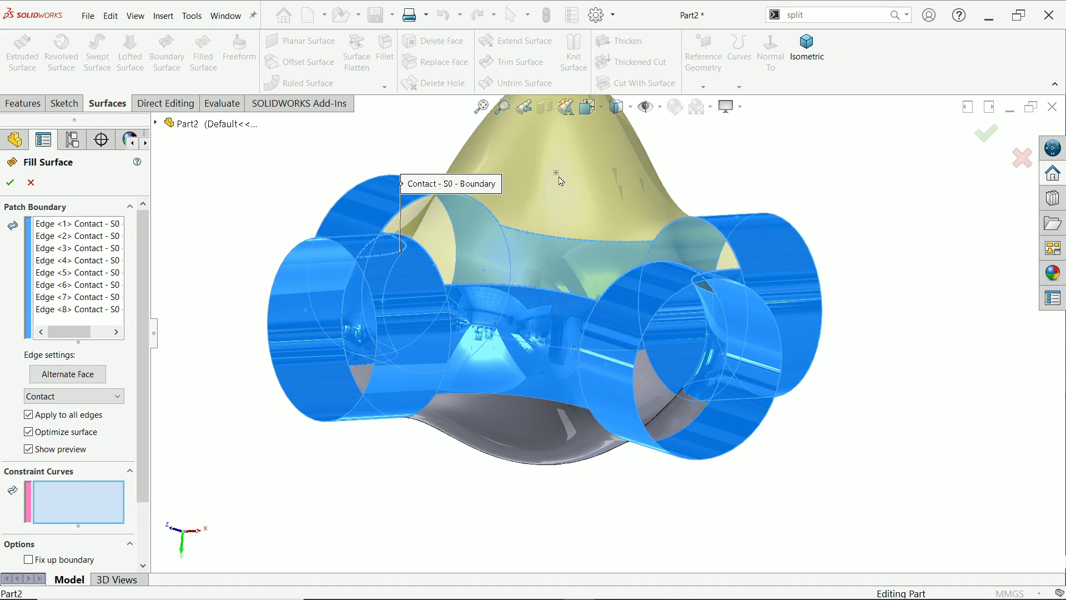
mouse_move(556, 175)
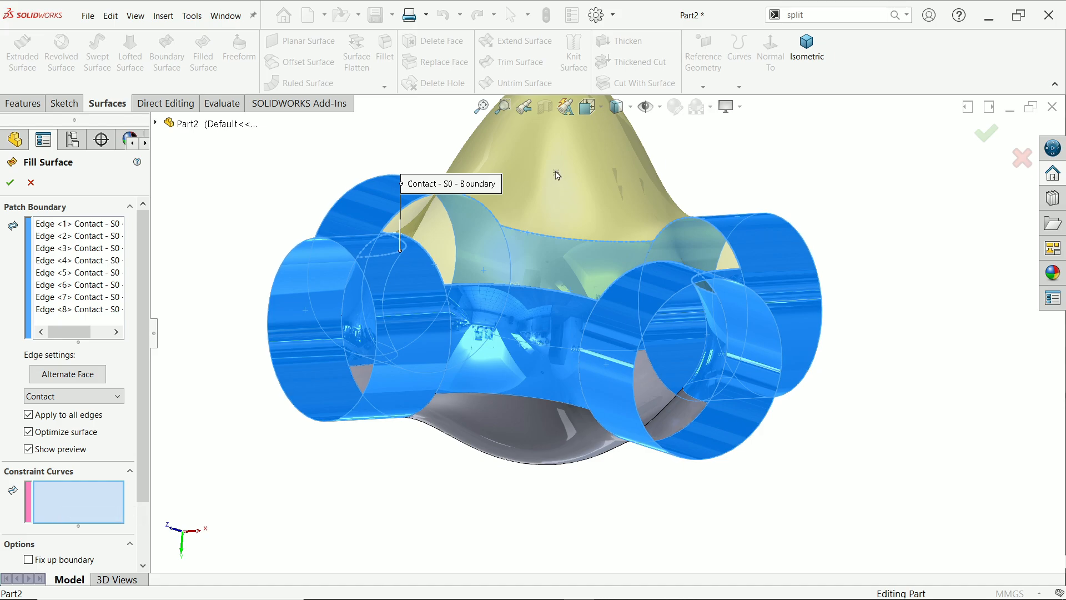
left_click(554, 176)
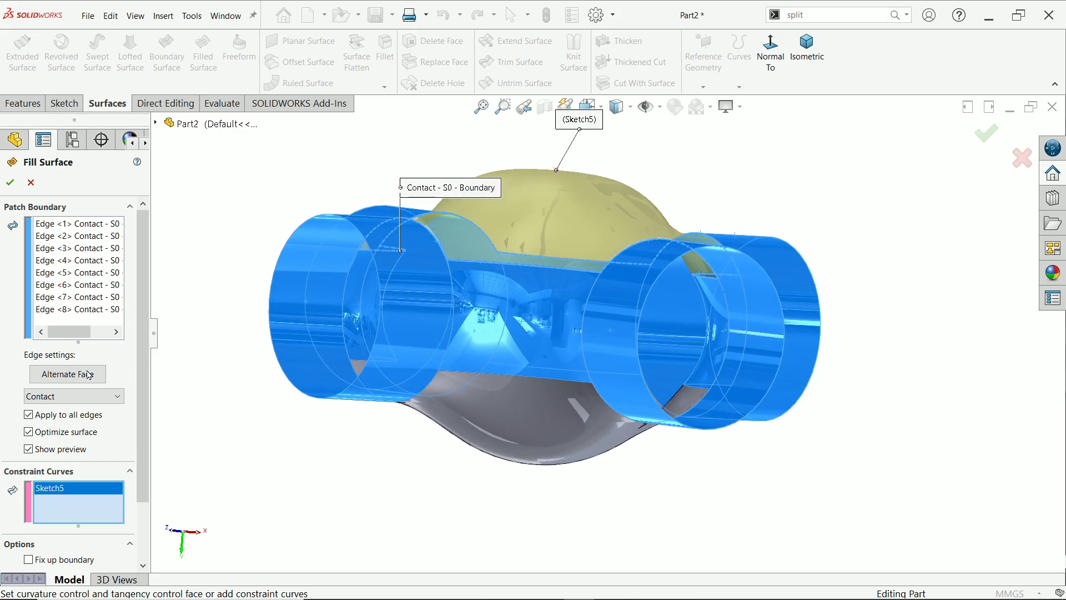
left_click(73, 396)
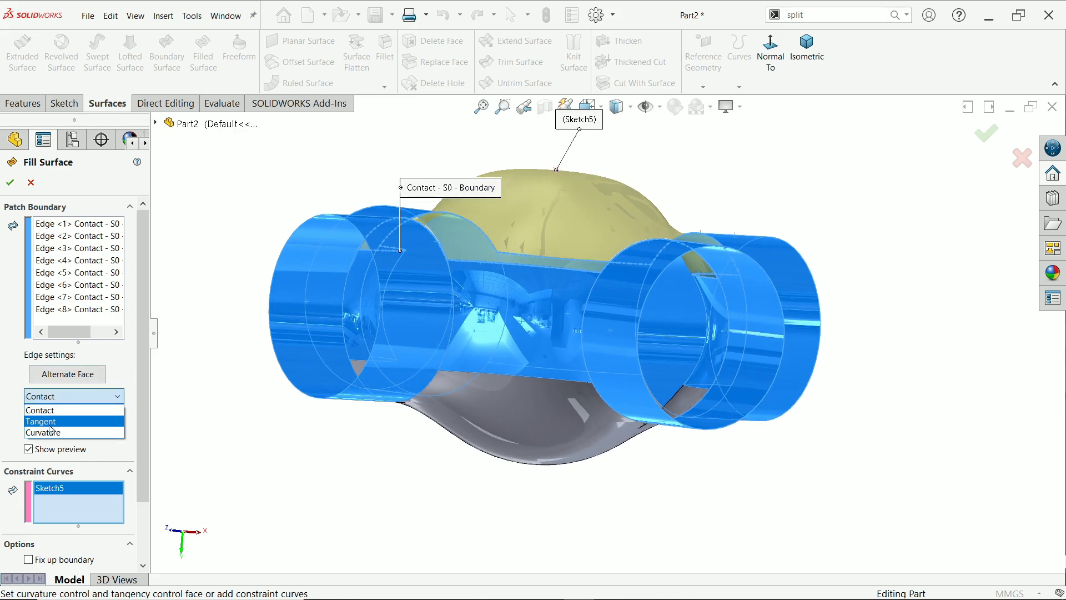
left_click(41, 421)
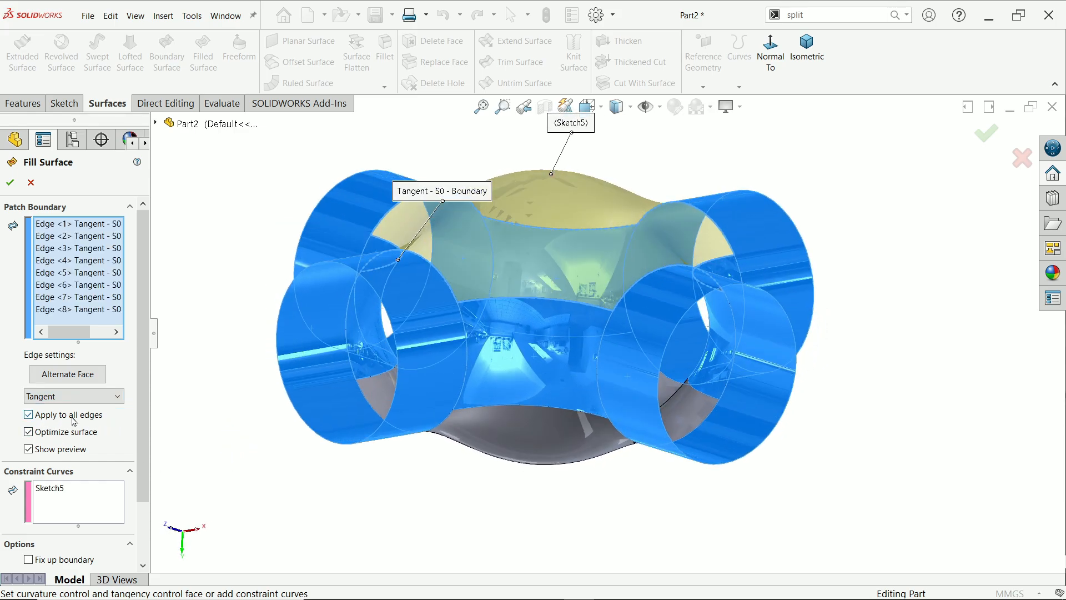
scroll("down", 3)
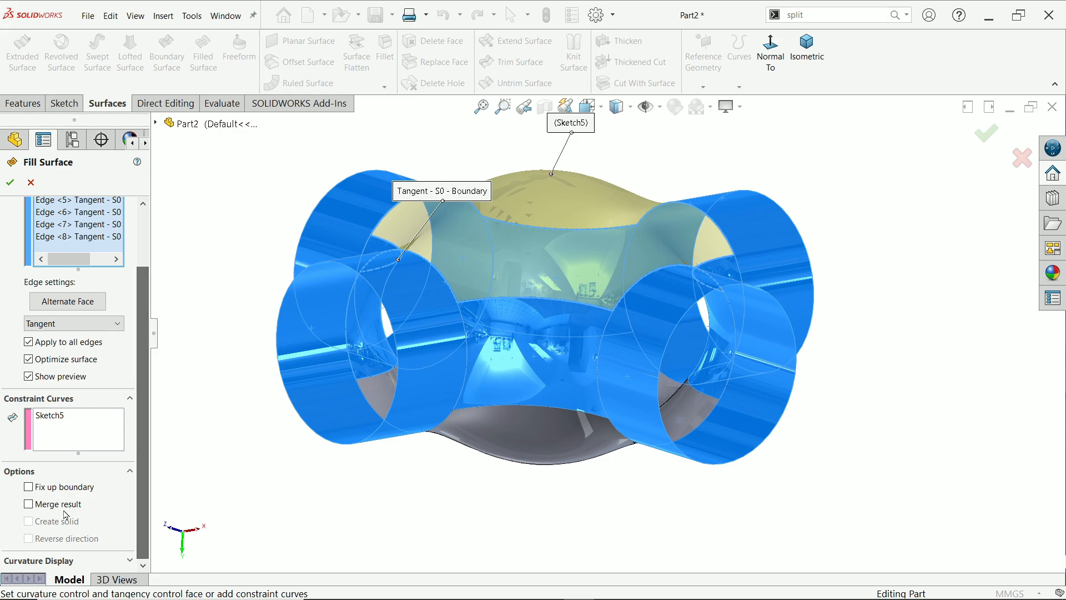
mouse_move(29, 504)
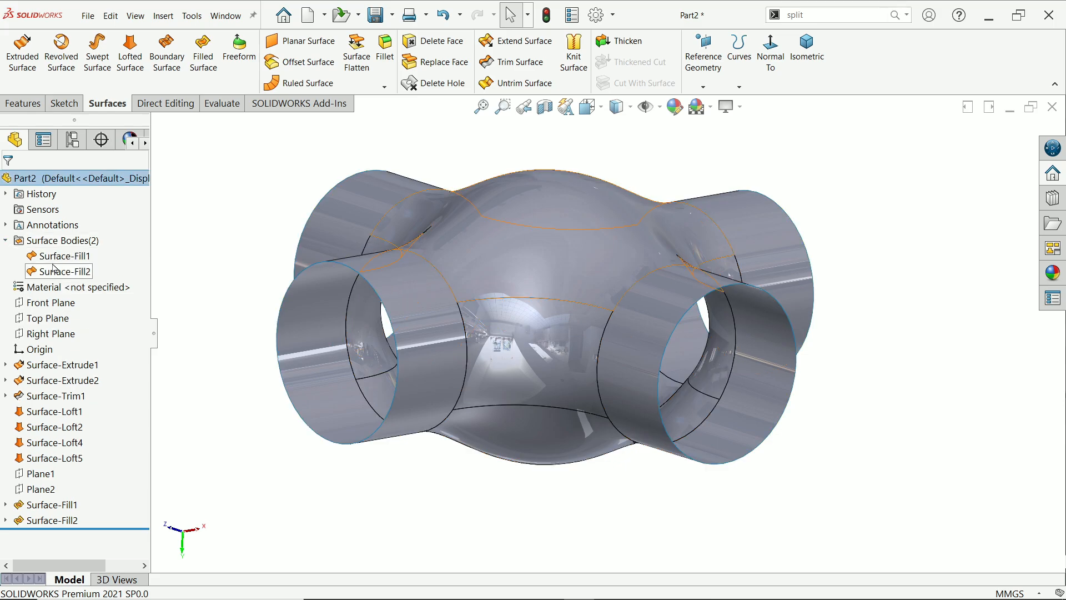
Edit Surface-Fill2 and enable Merge result so the bottom patch joins the pipe body.
left_click(63, 271)
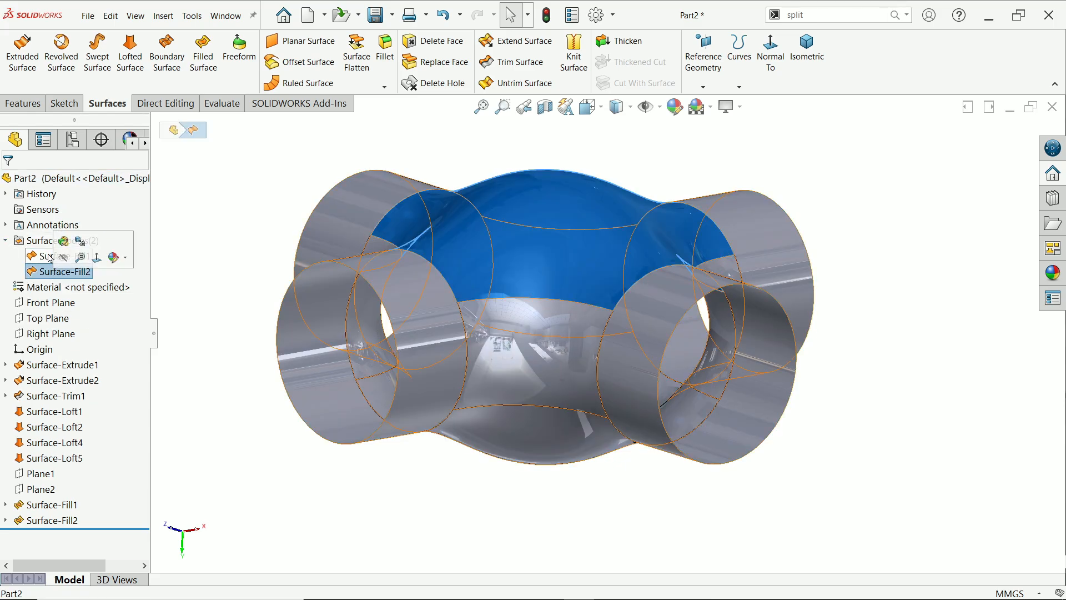
left_click(59, 256)
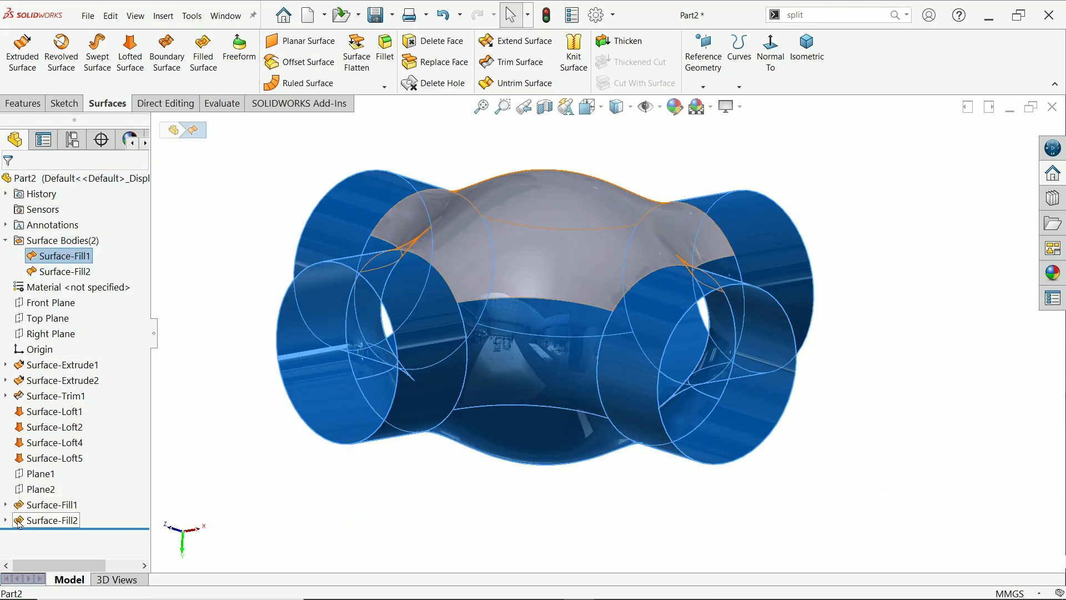
double_click(56, 520)
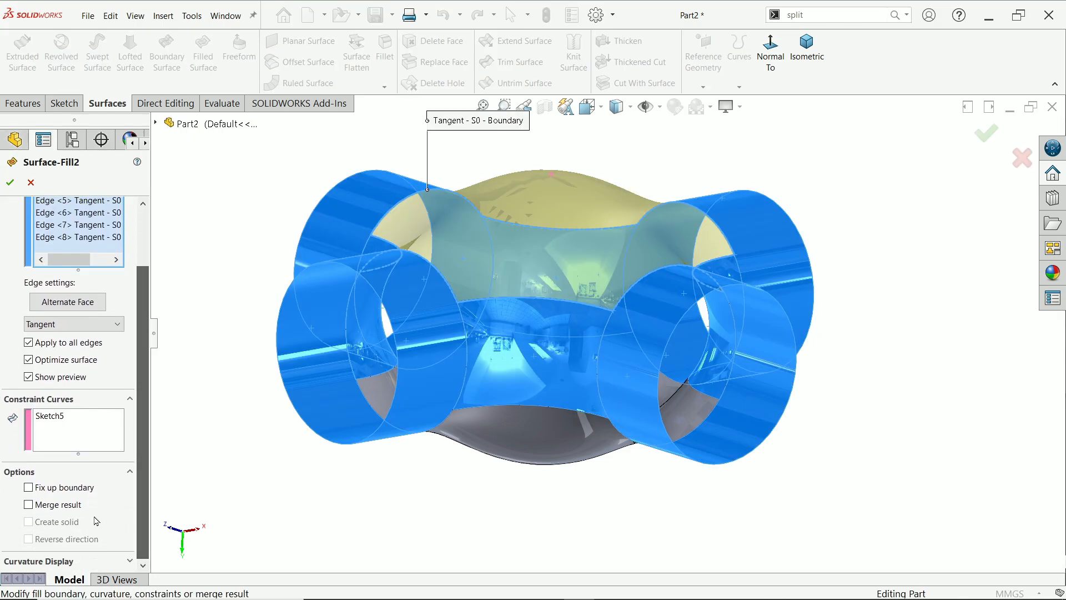
left_click(29, 504)
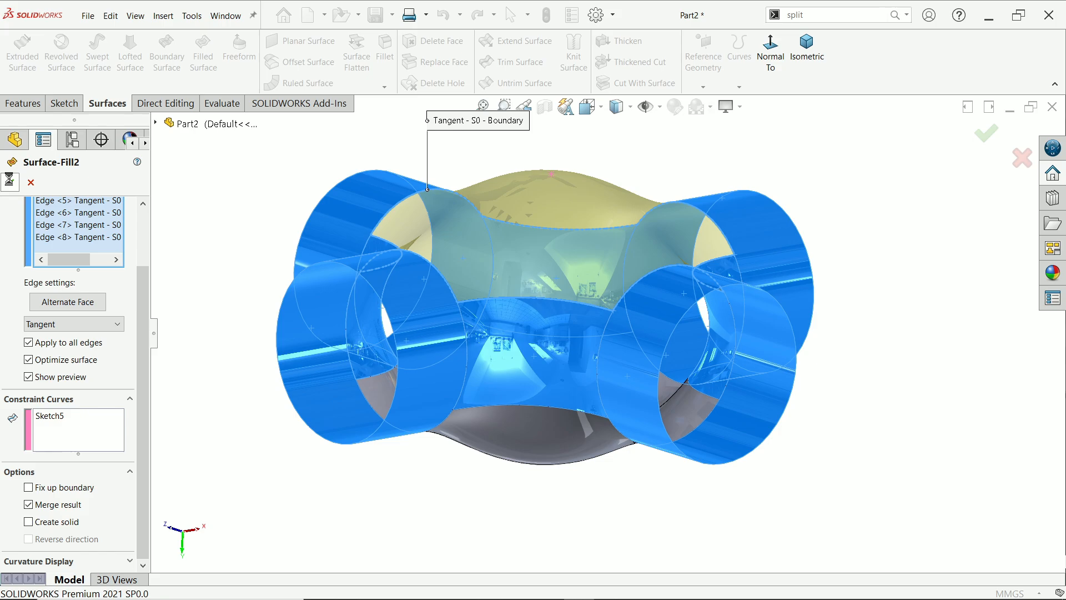
left_click(984, 133)
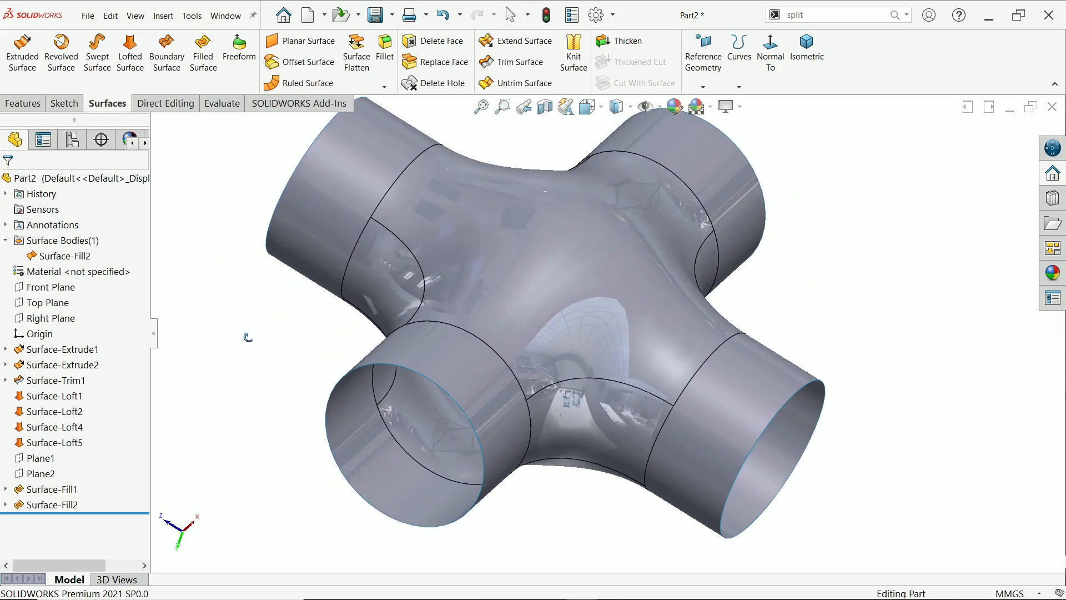
Check the merged surface with Curvature display and Zebra Stripes, then return to plain shading.
left_click(221, 103)
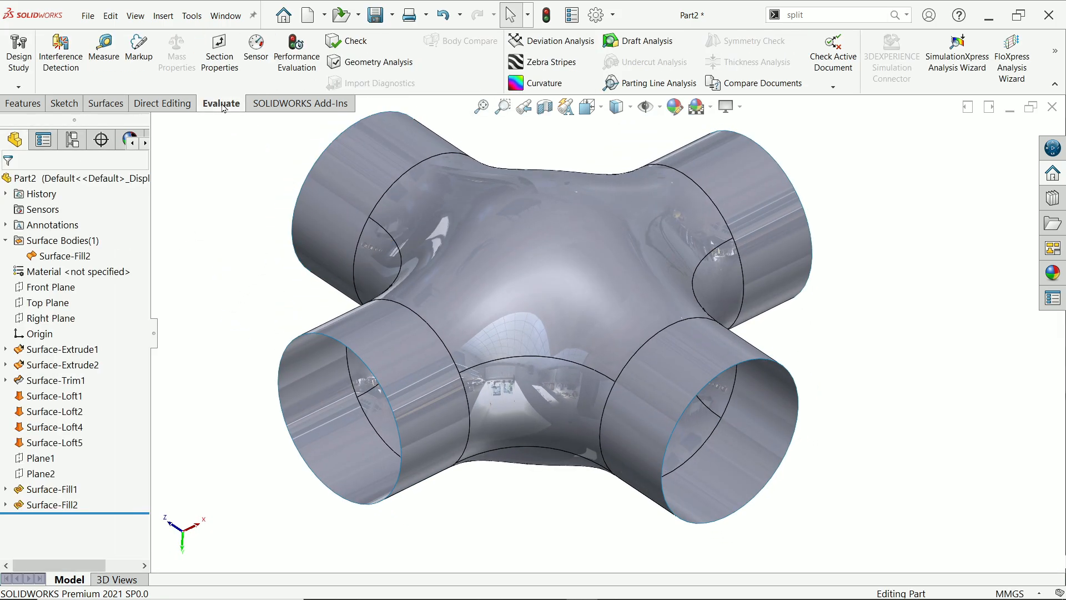
left_click(543, 83)
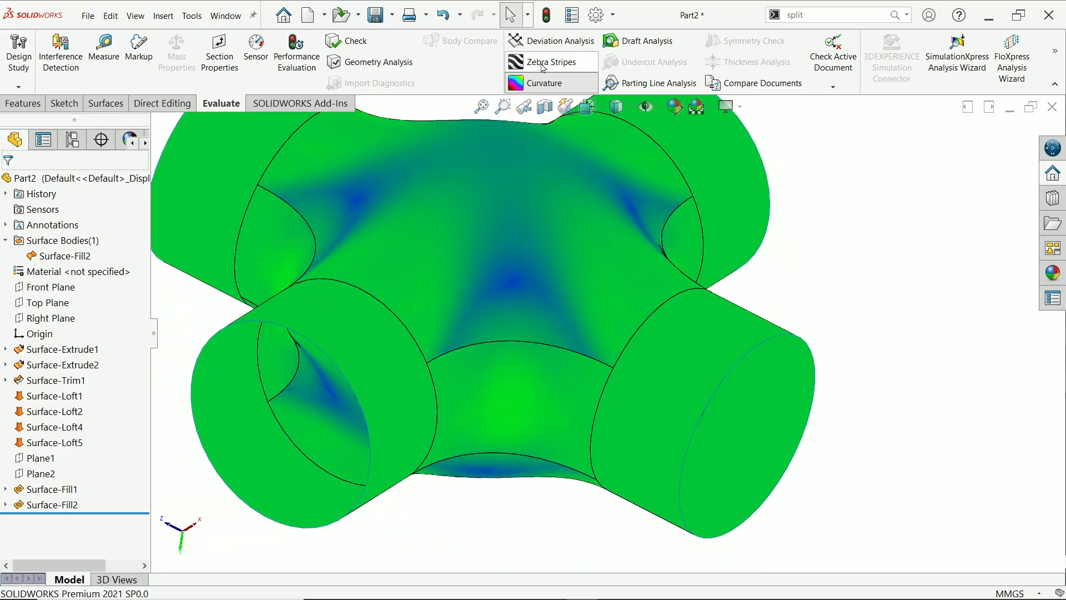
left_click(544, 62)
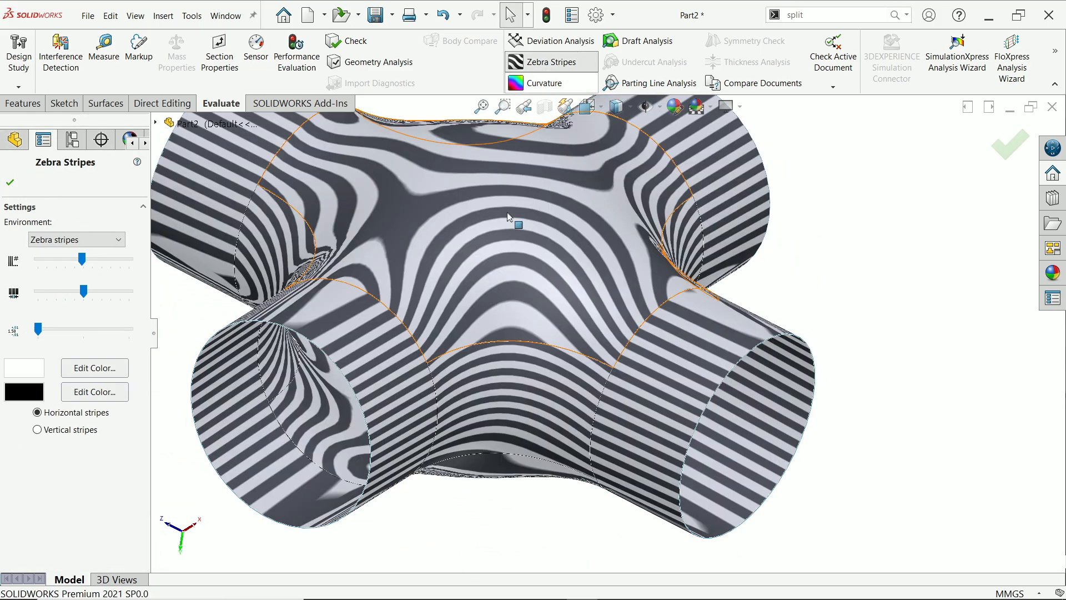
left_click(9, 182)
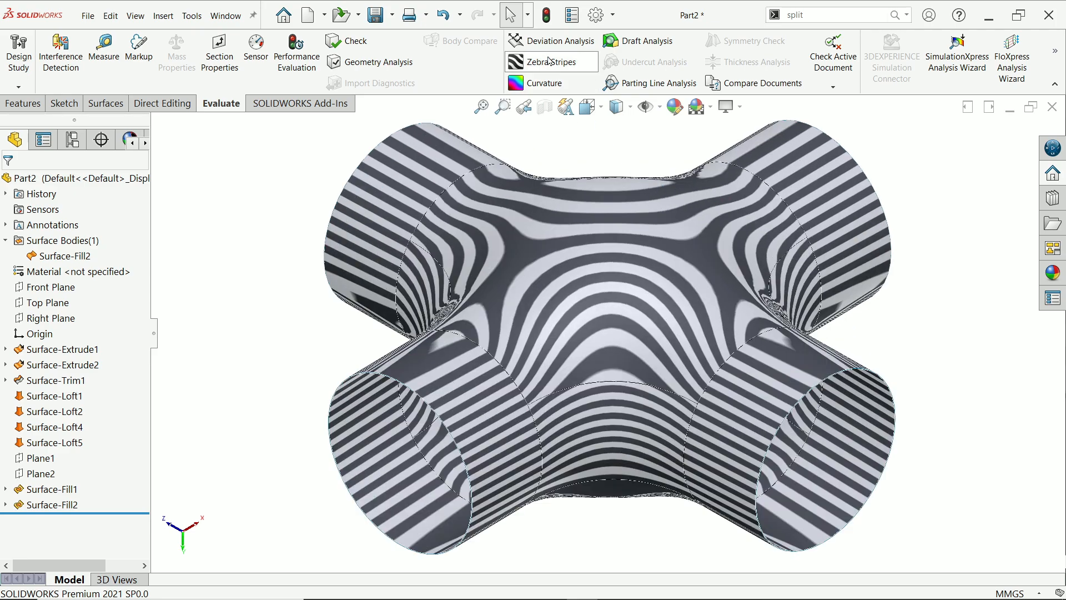
left_click(551, 62)
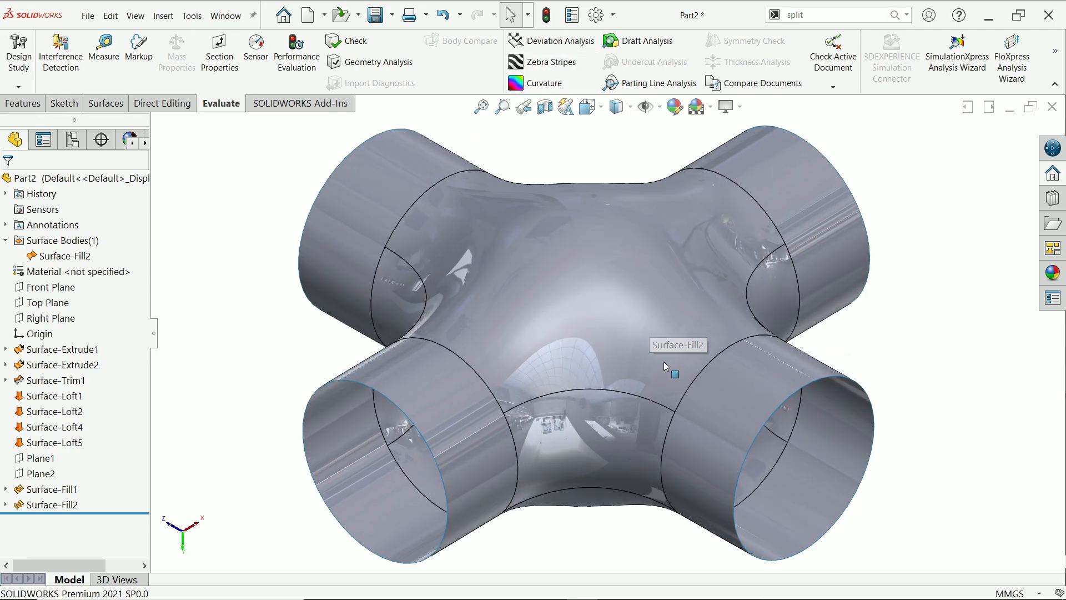